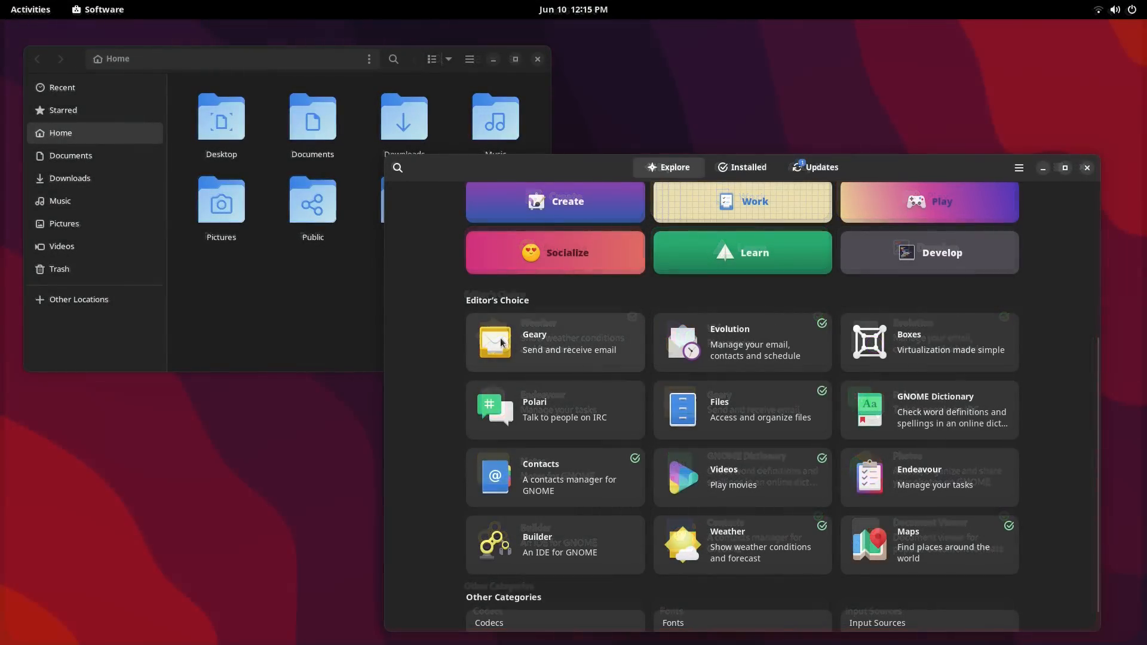
# Bring up the system quick settings and flip the Dark Style toggle.
pyautogui.click(30, 8)
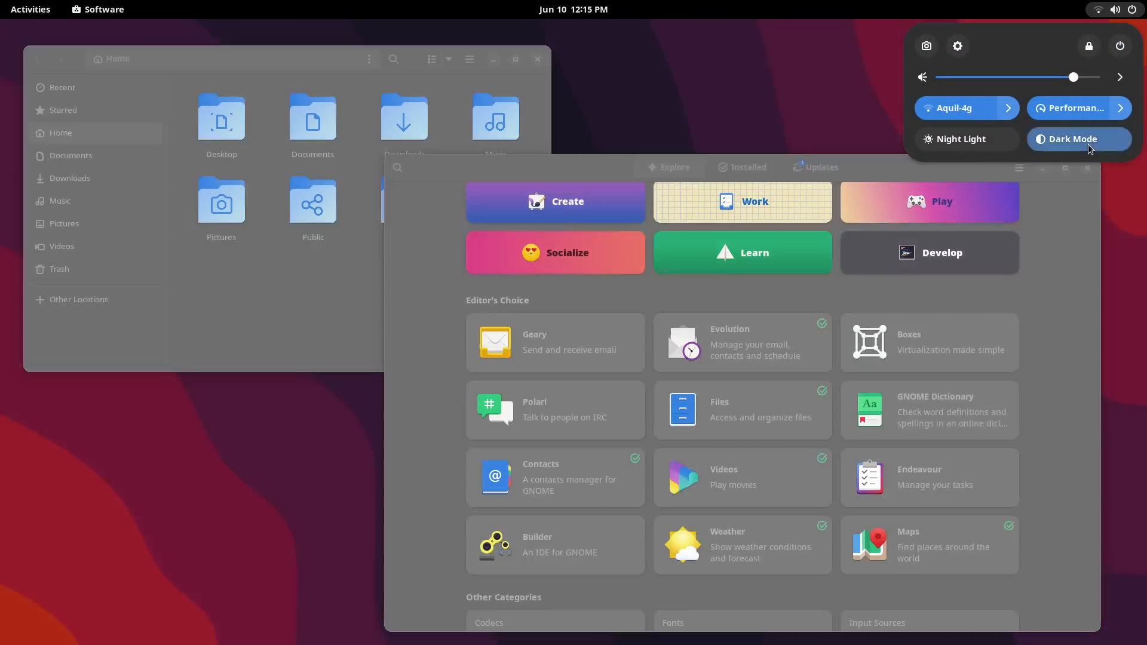
pyautogui.click(1076, 138)
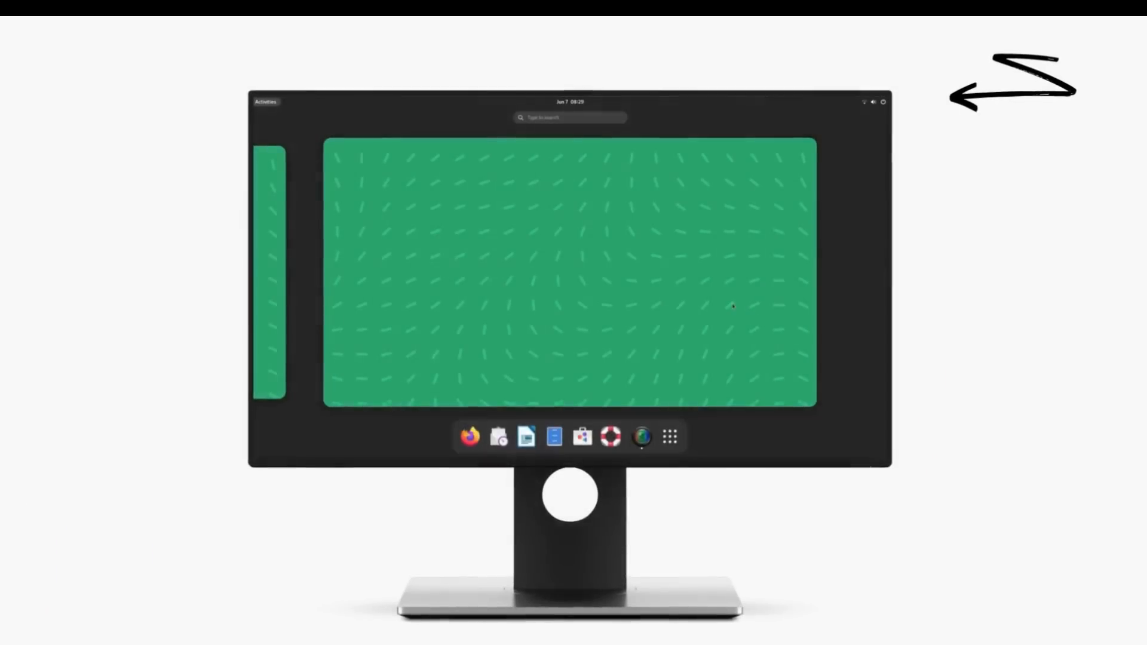
# Page the calendar panel forward from June through July to August.
pyautogui.click(572, 103)
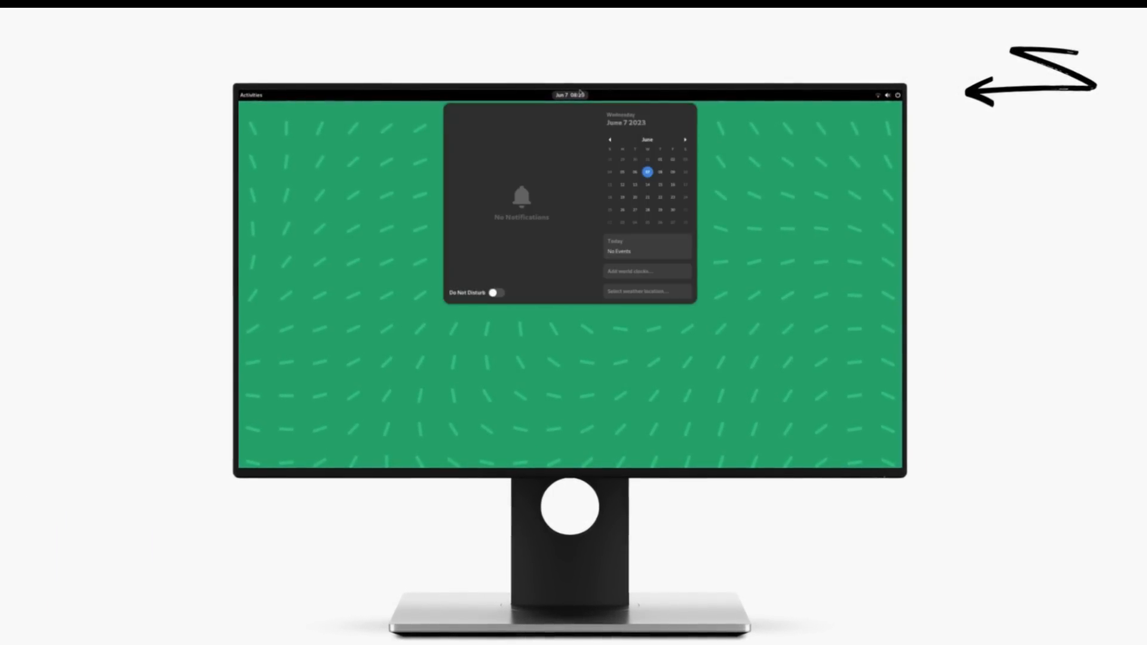
pyautogui.click(686, 140)
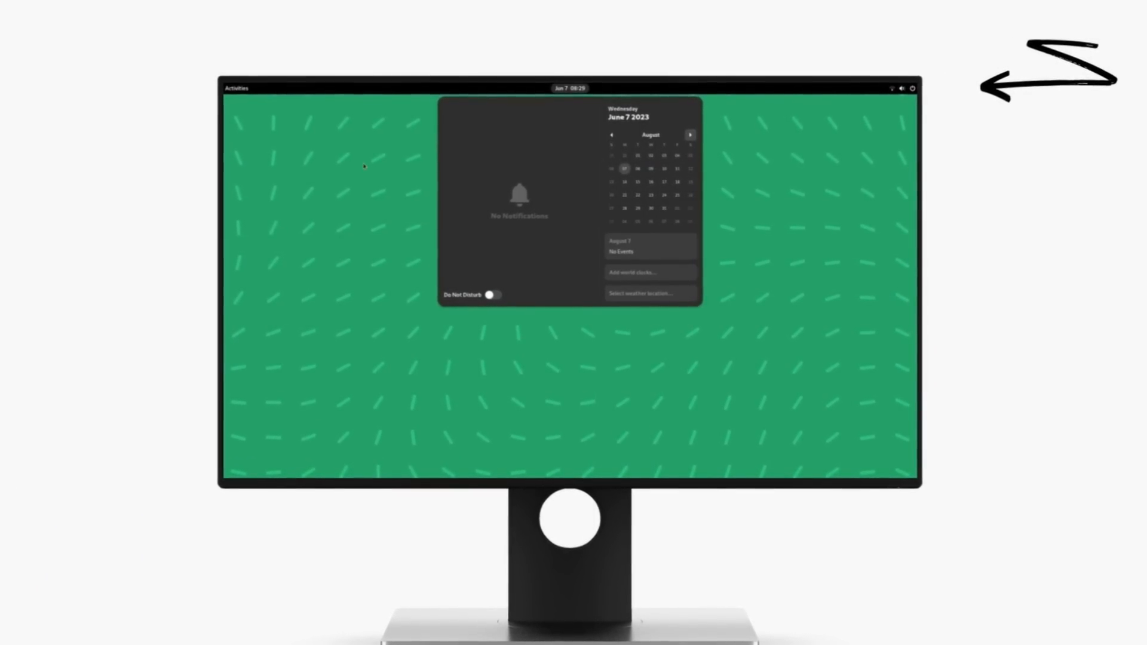
pyautogui.click(907, 88)
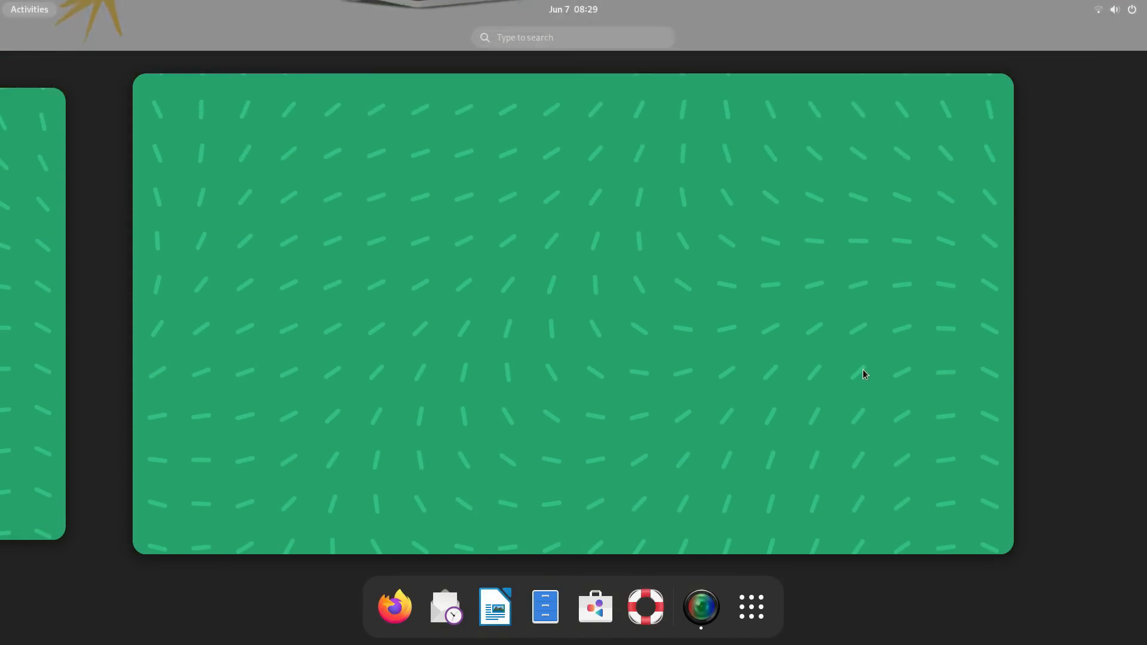
pyautogui.click(573, 8)
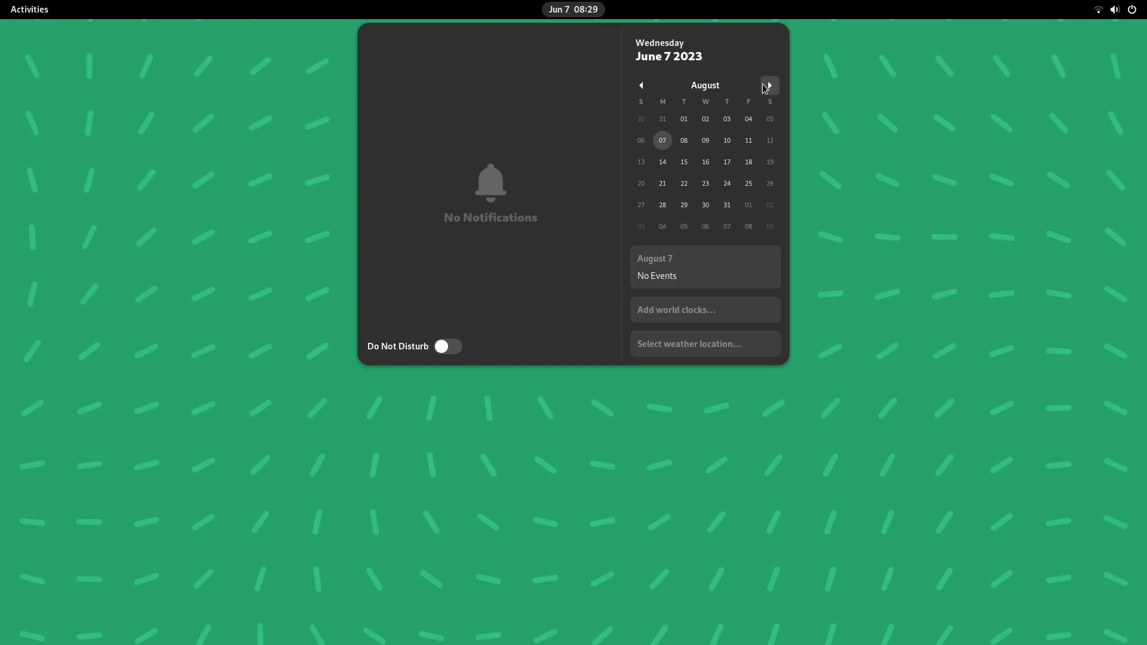
pyautogui.click(29, 8)
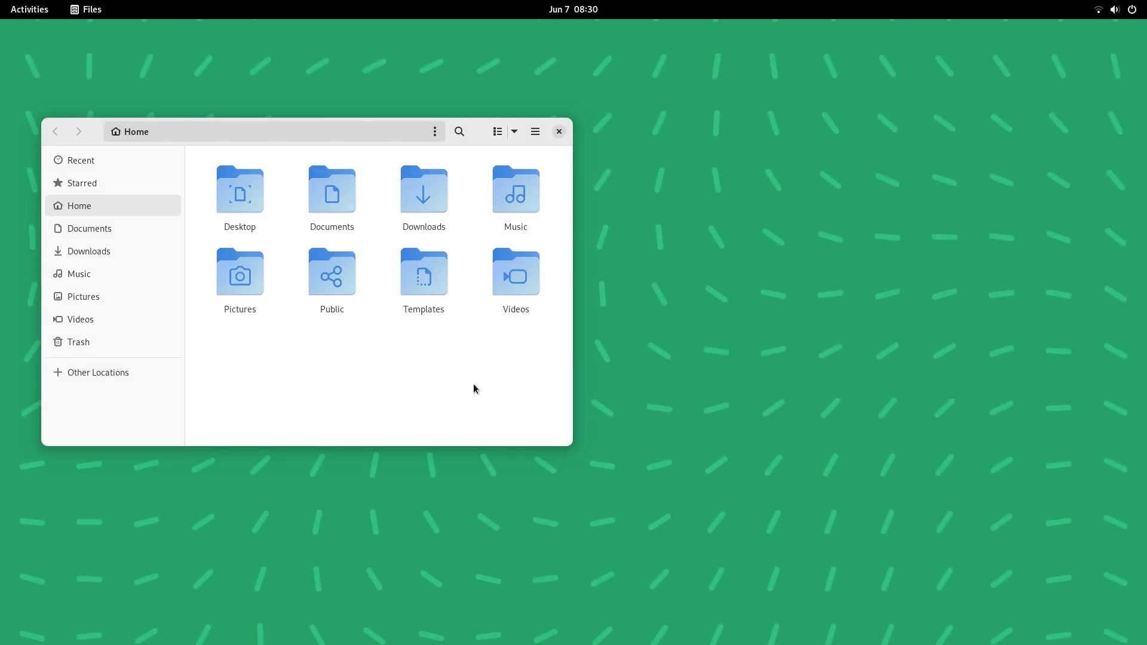
# Drag the Home folder window toward the middle and check its hamburger menu.
pyautogui.moveTo(293, 132); pyautogui.dragTo(380, 123)
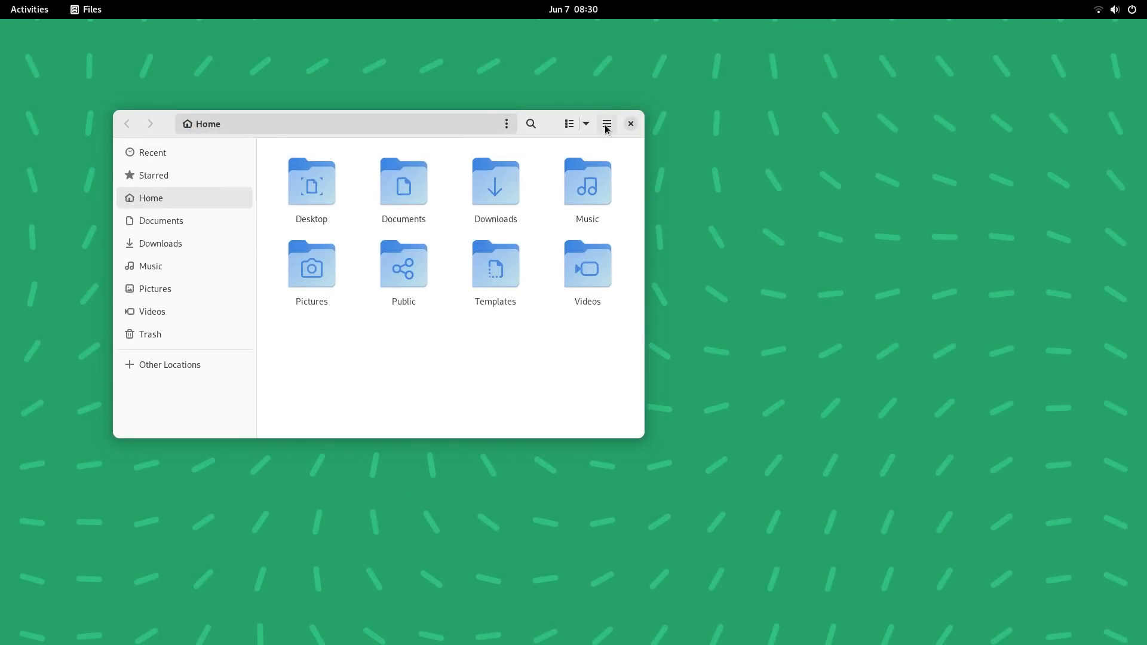
pyautogui.click(607, 123)
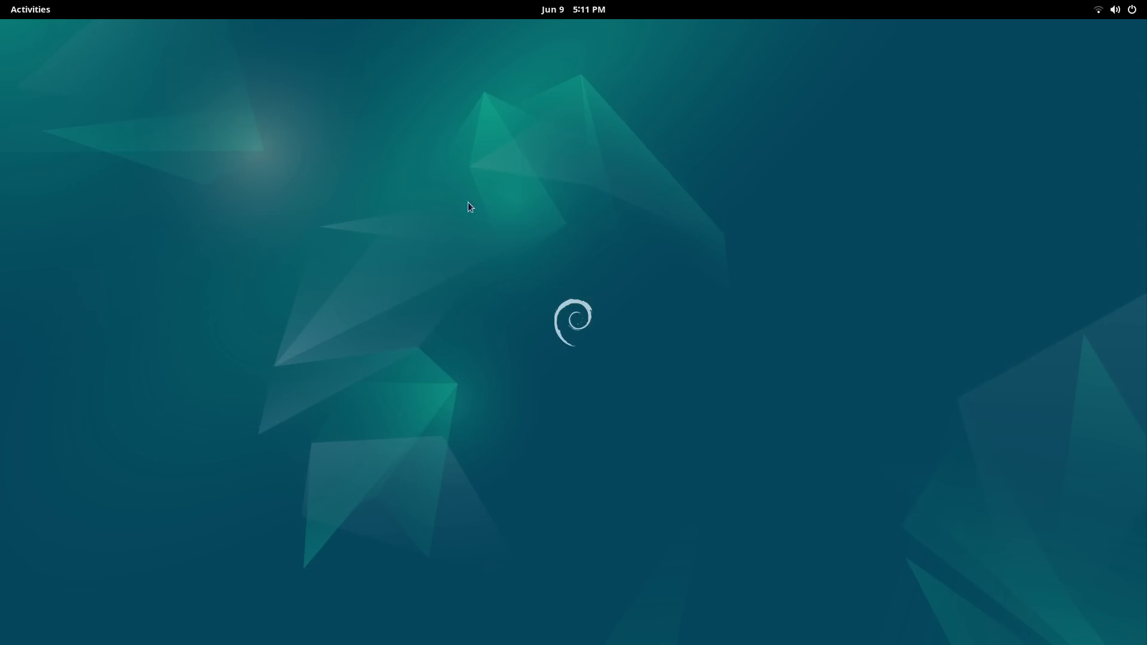
pyautogui.click(29, 9)
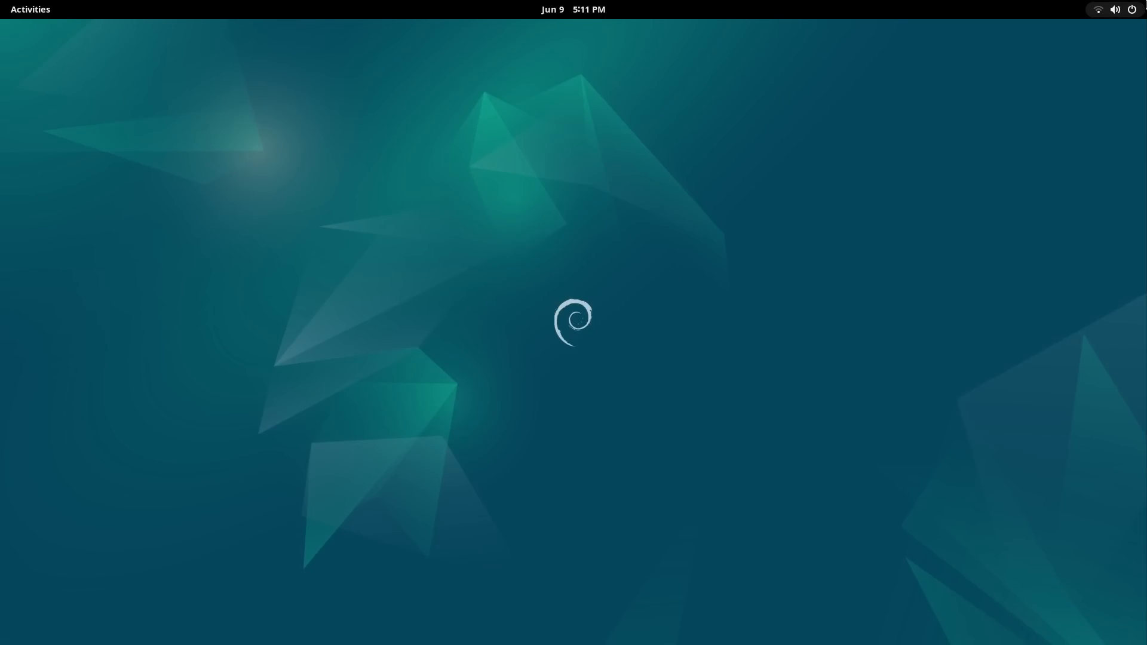
# Glance at quick settings and the calendar, landing in the Activities overview.
pyautogui.click(1116, 9)
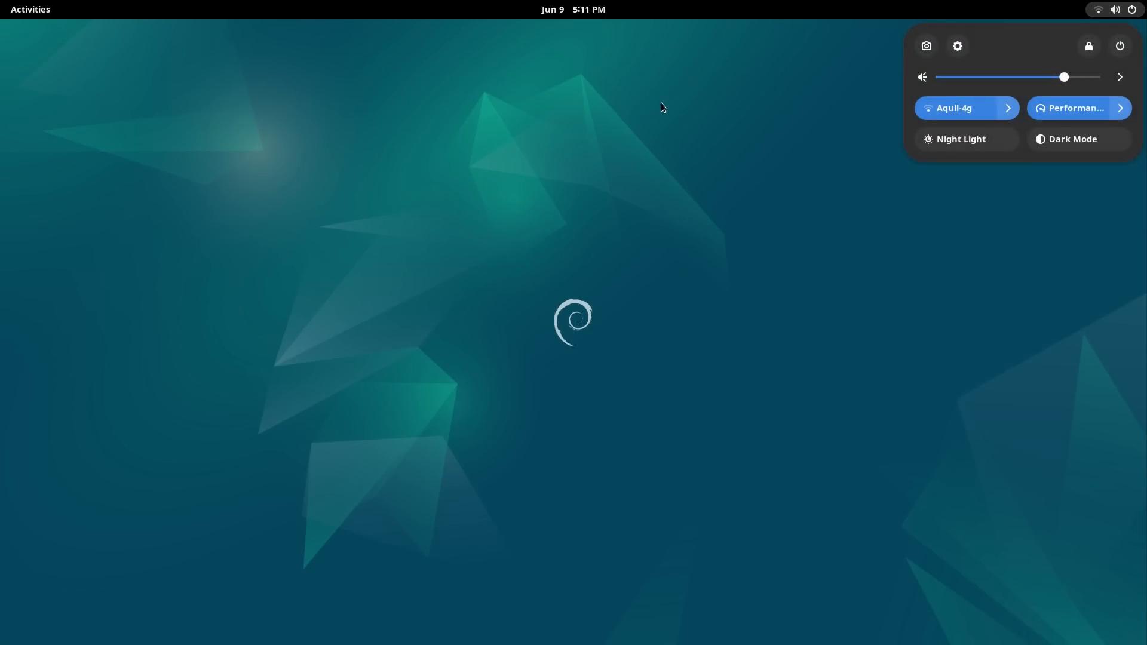
pyautogui.click(573, 8)
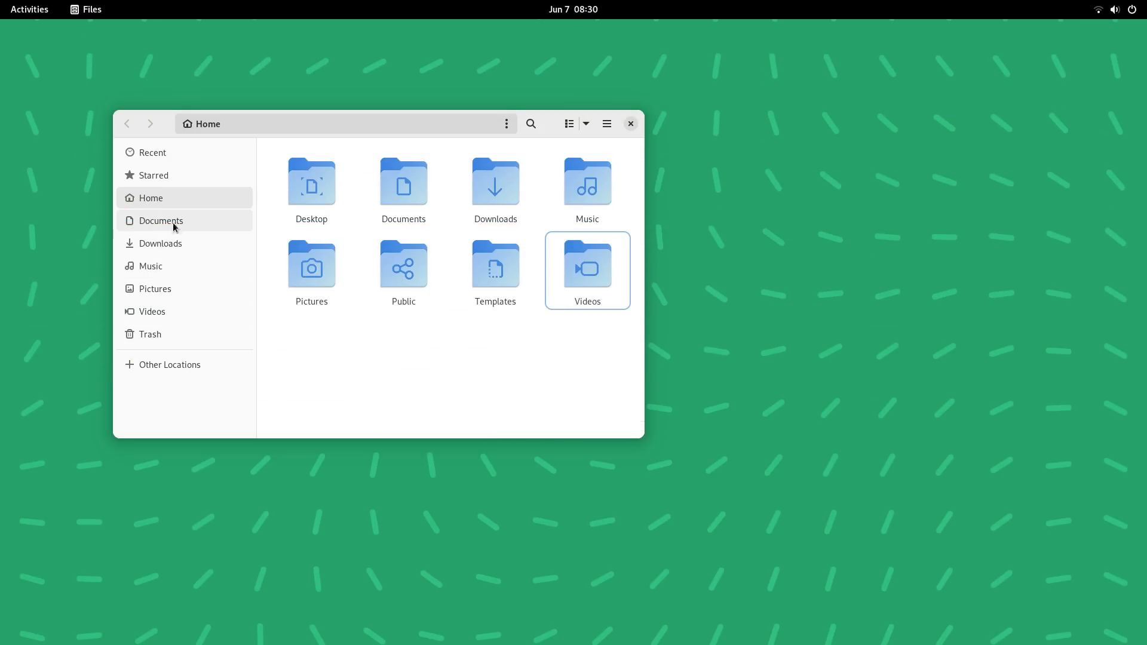
pyautogui.click(160, 244)
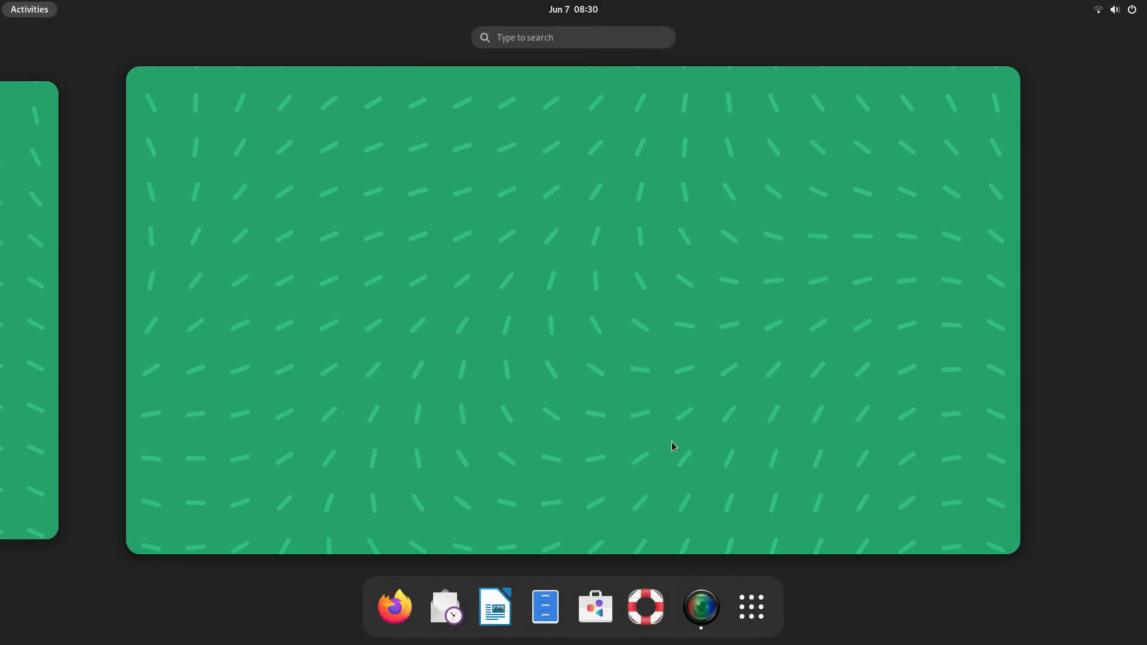
# Show all installed applications and look inside the Utilities app folder.
pyautogui.click(750, 607)
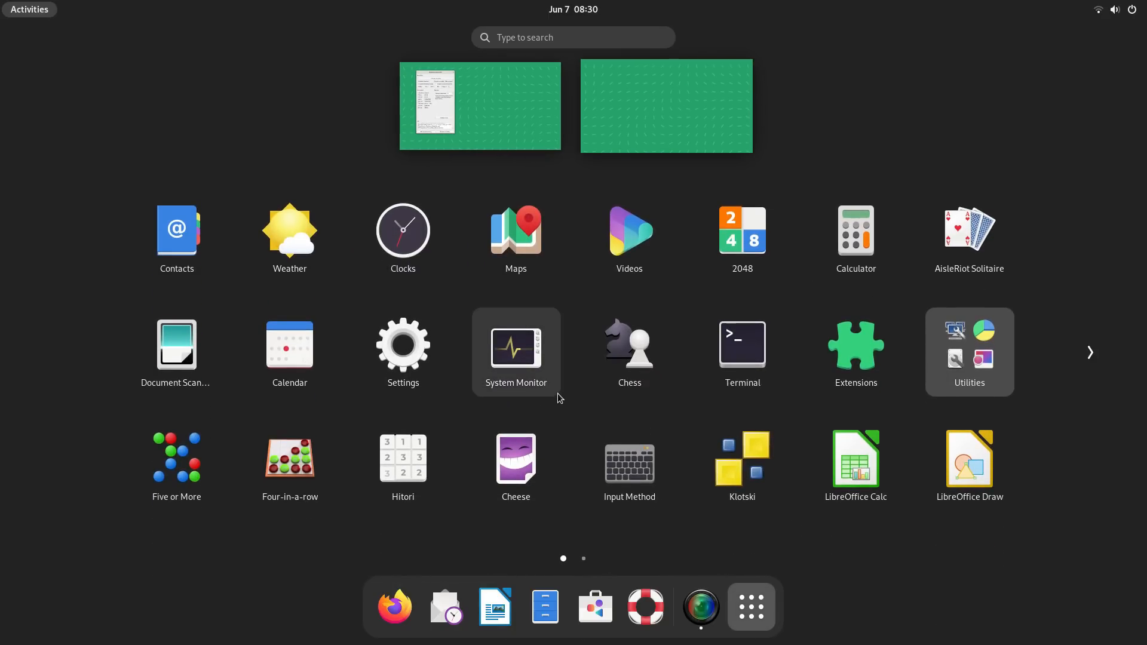
pyautogui.click(968, 352)
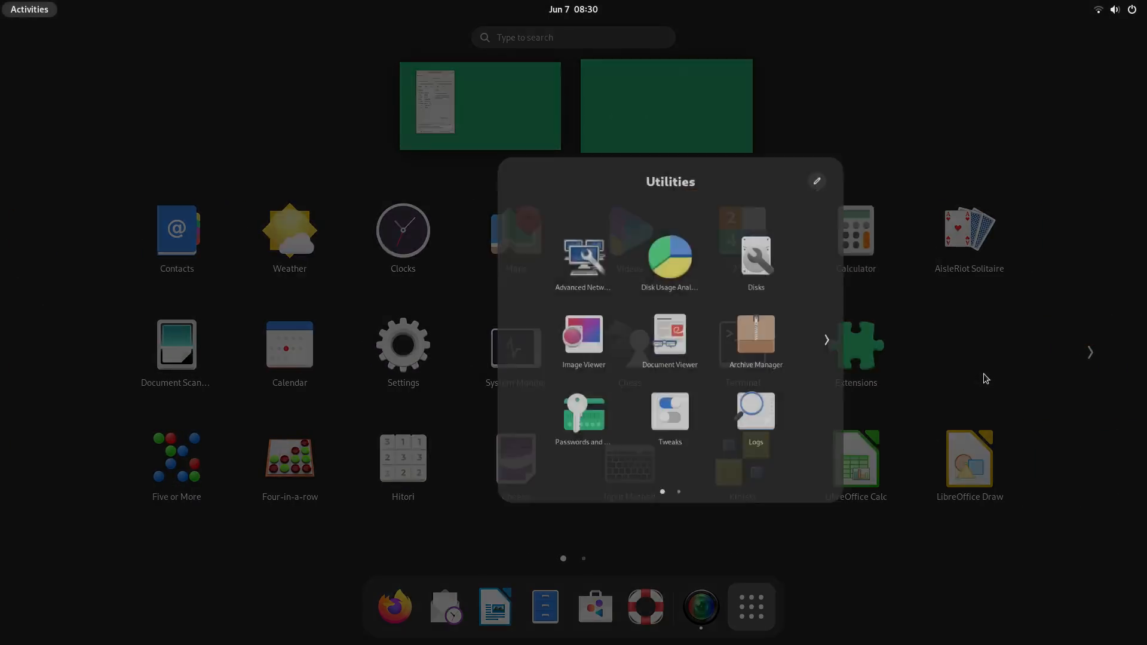
pyautogui.click(1115, 8)
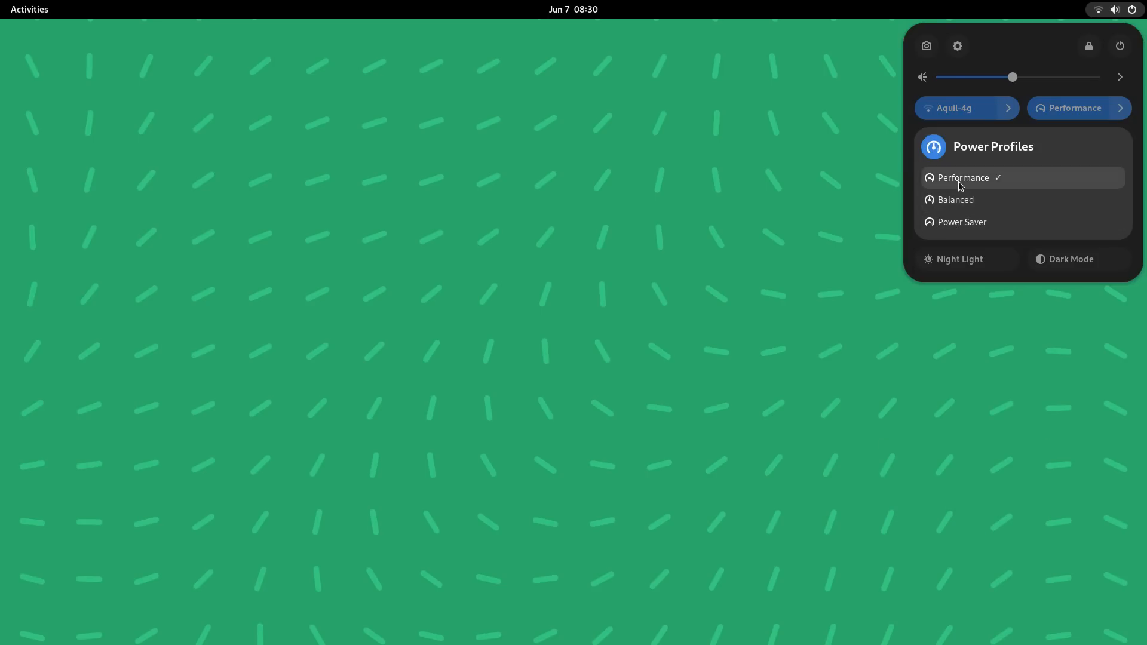
# Keep the Performance power profile, toggle dark style and page the app grid.
pyautogui.click(1079, 107)
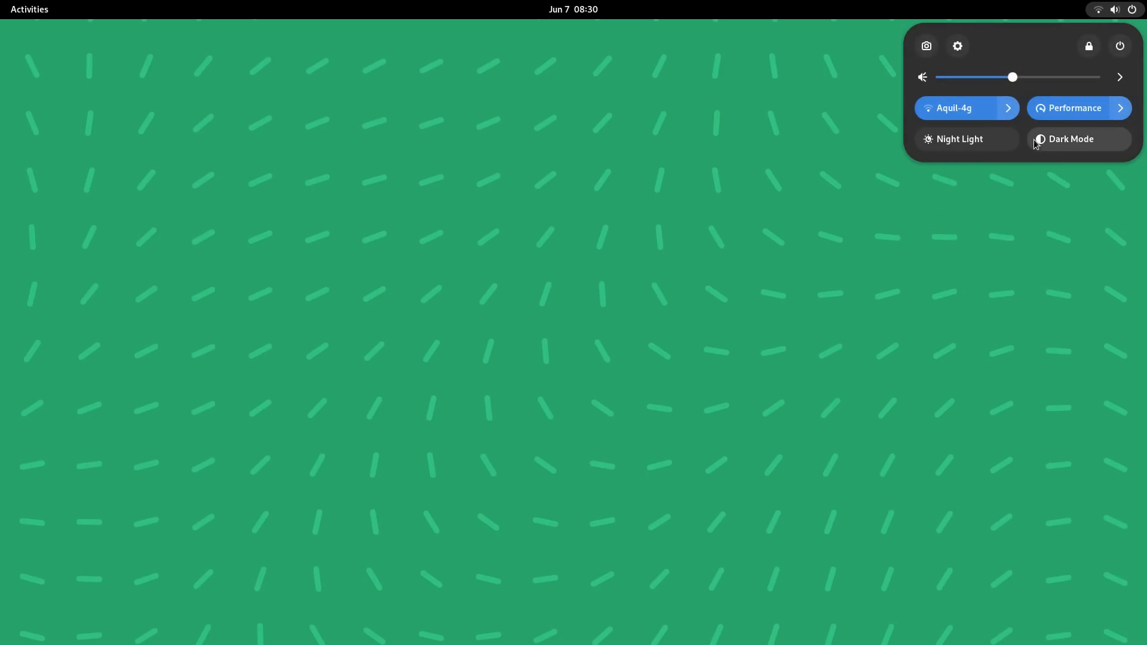
pyautogui.click(1078, 138)
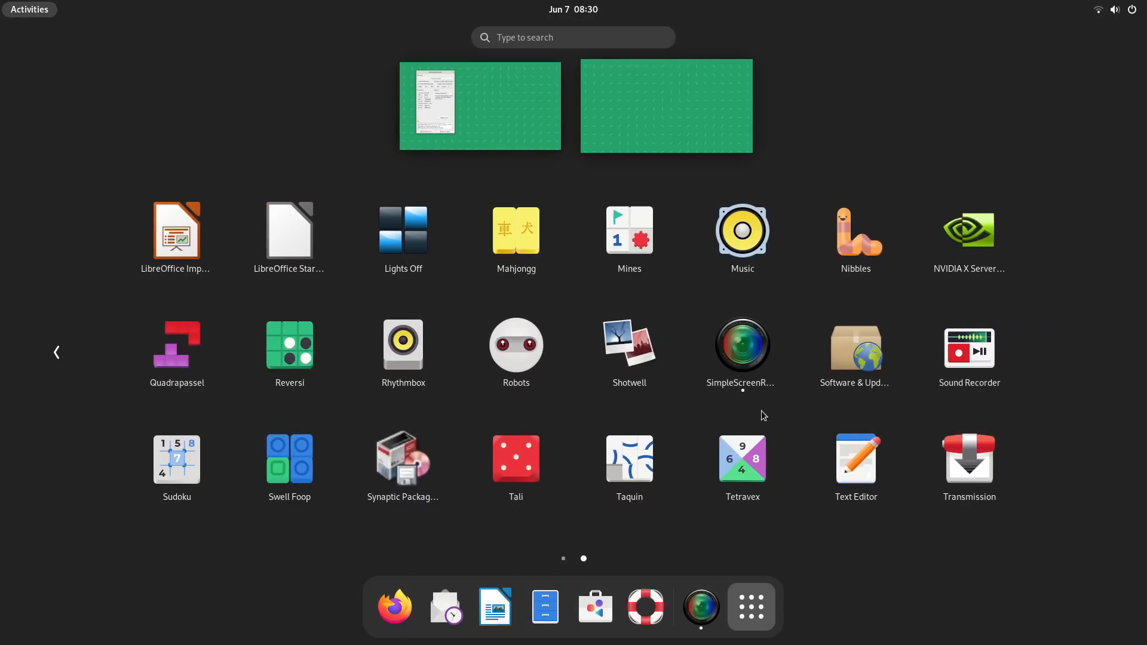
pyautogui.moveTo(970, 464)
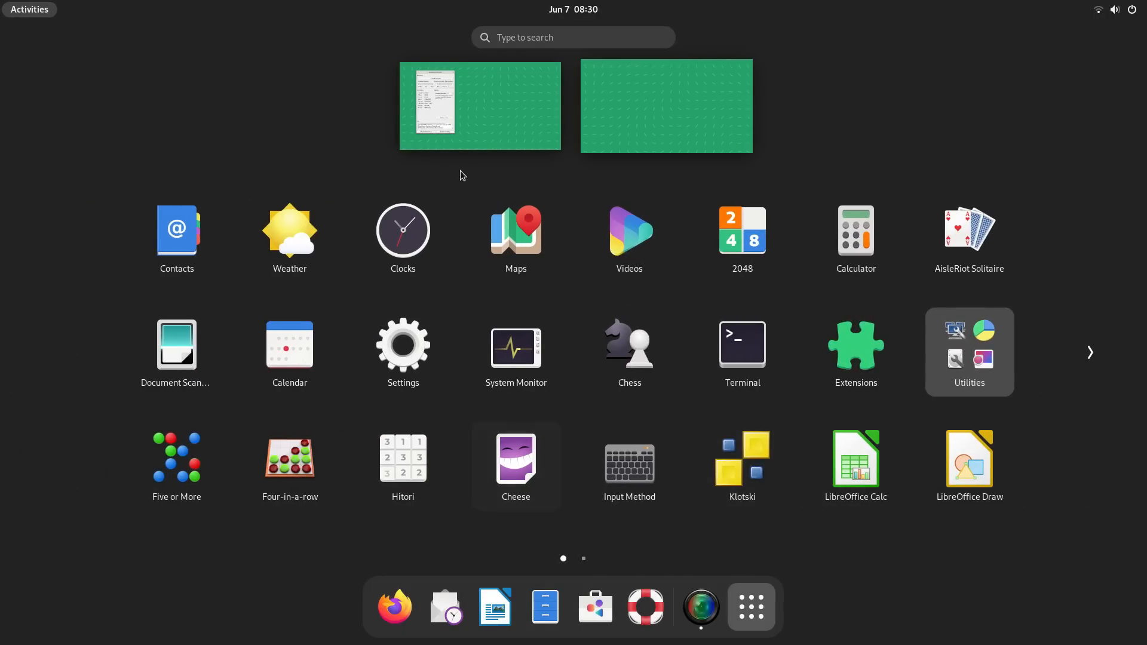
pyautogui.click(666, 106)
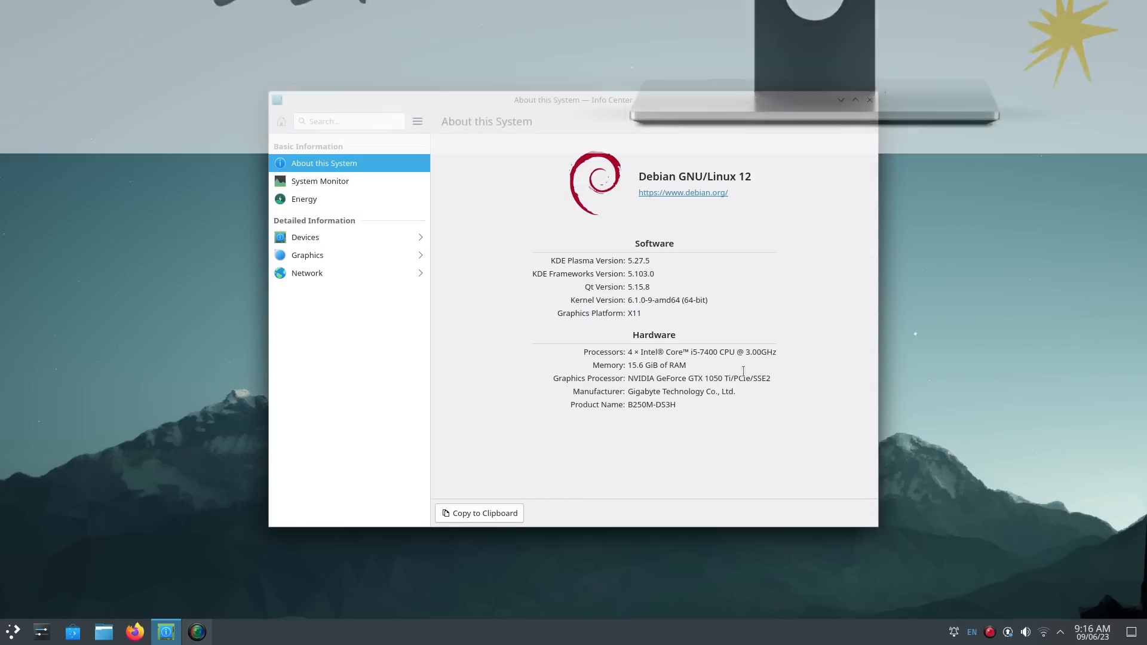
# Select the Plasma 5.27.5 version number, close Info Center and peek at the launcher.
pyautogui.doubleClick(638, 261)
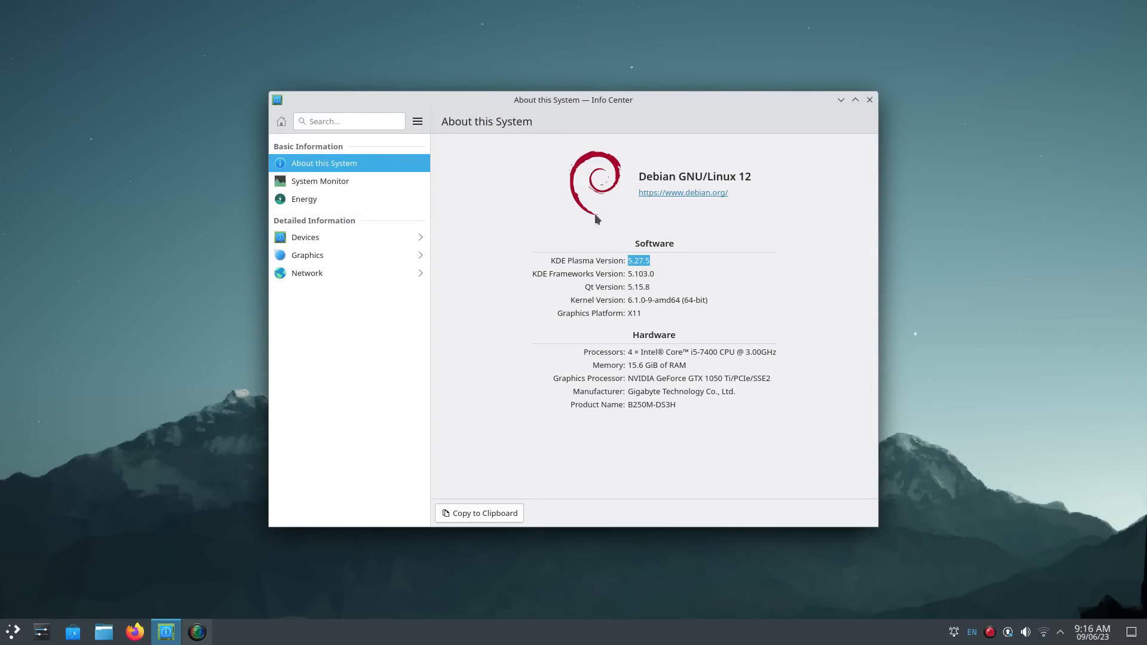
pyautogui.click(12, 631)
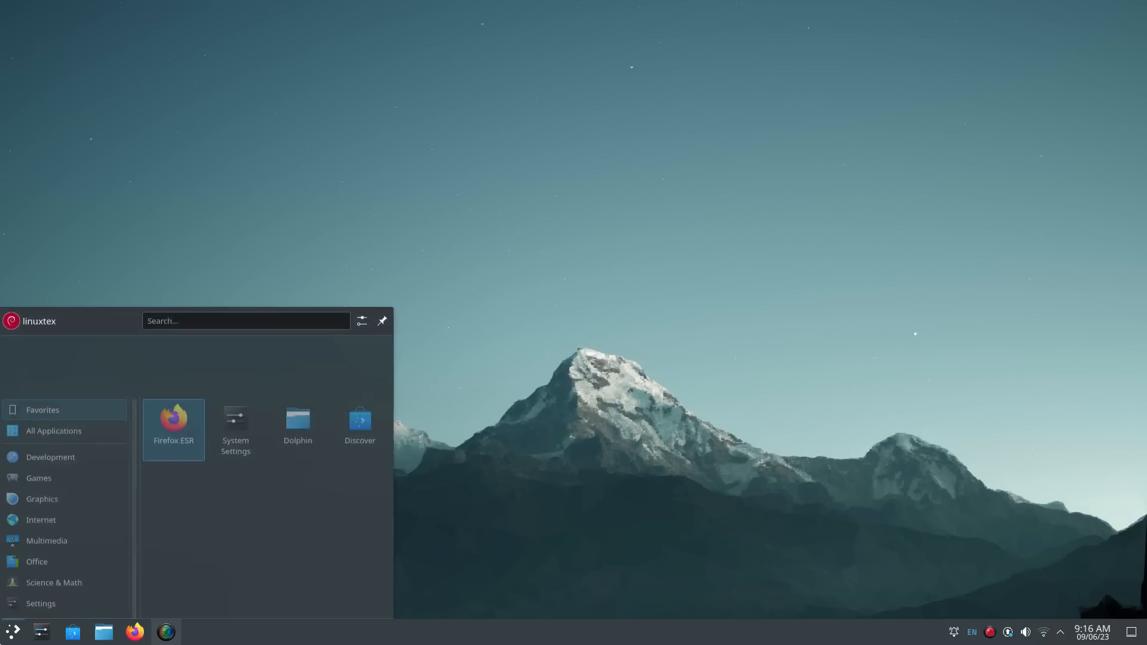
pyautogui.click(51, 457)
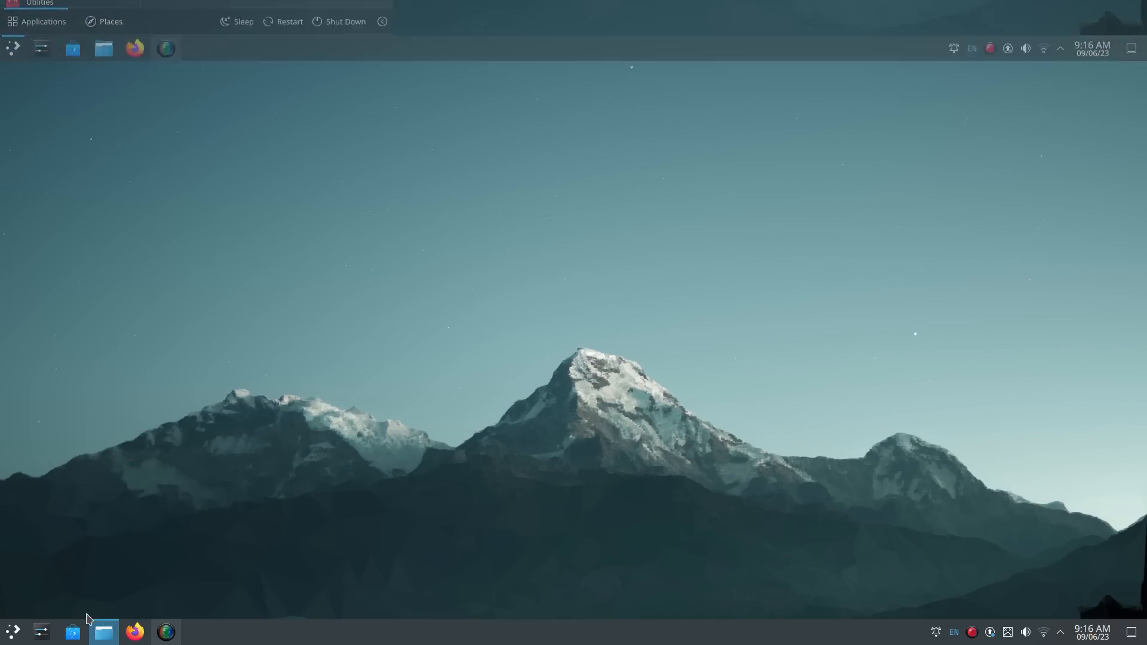
# Bring up the home folder in Dolphin from the taskbar.
pyautogui.click(103, 631)
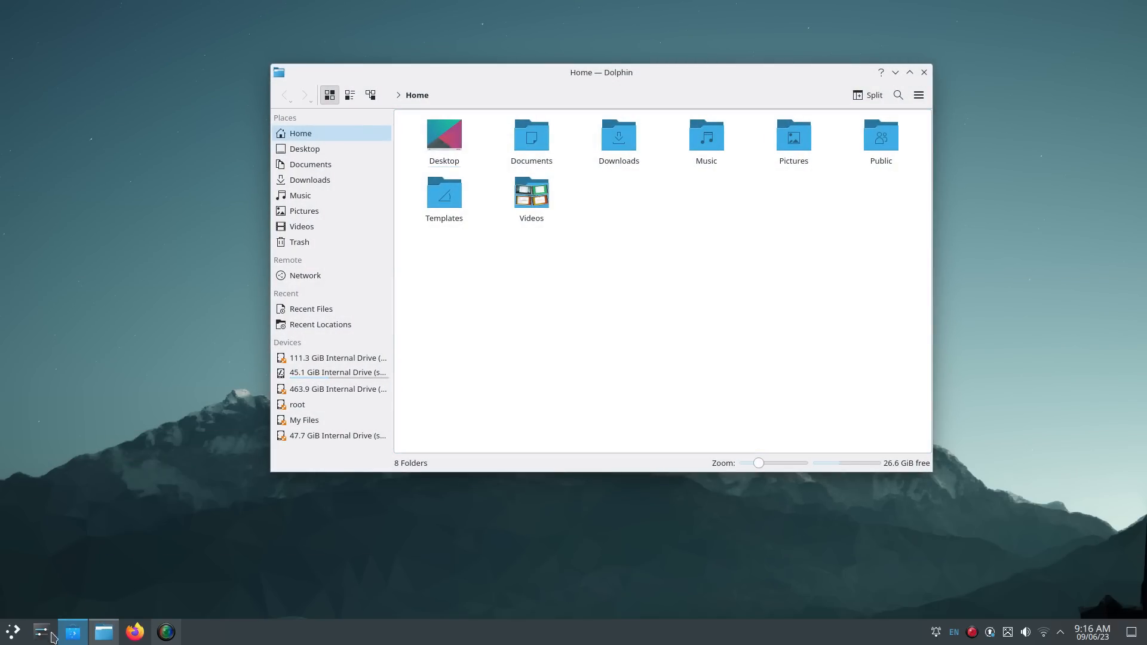
pyautogui.click(71, 631)
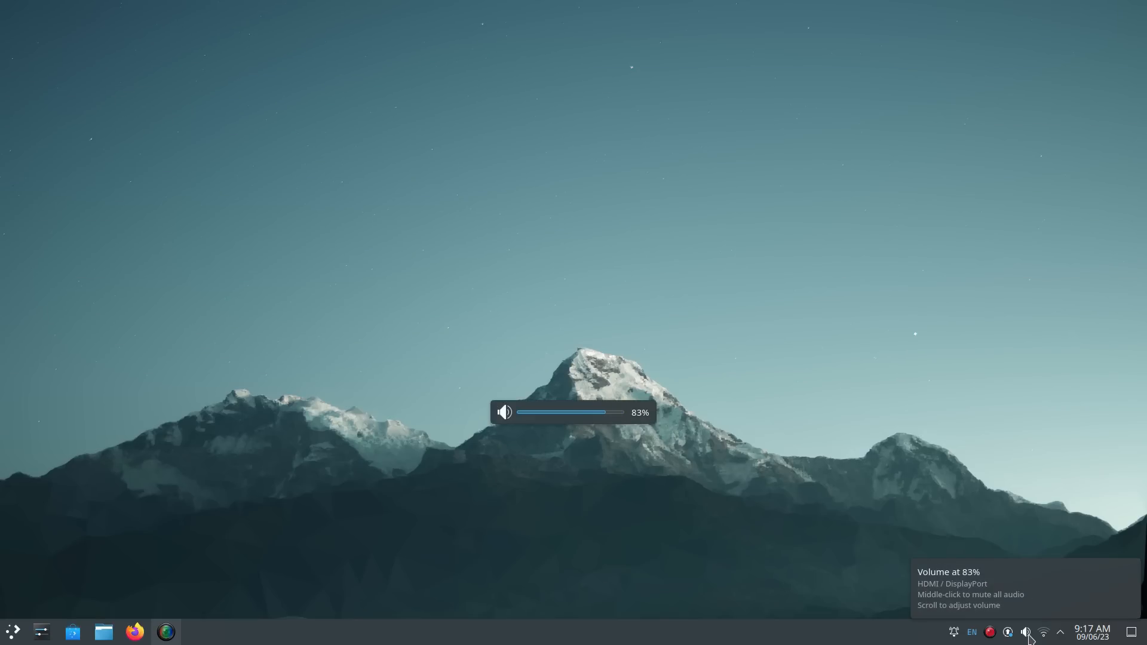
pyautogui.scroll(-3)
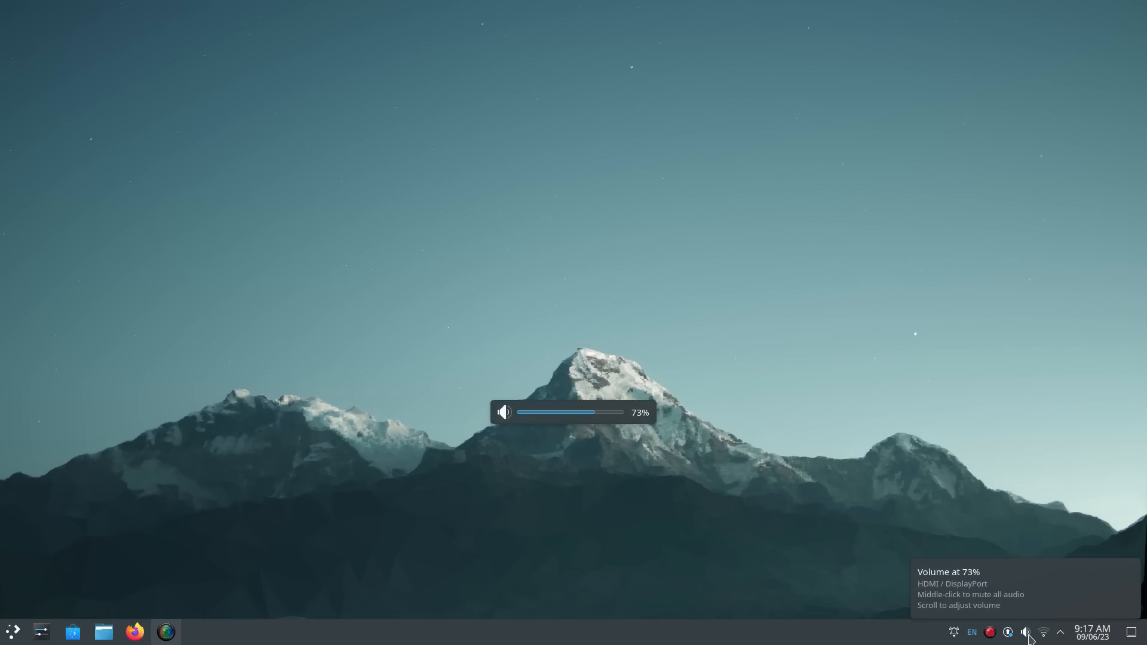
pyautogui.middleClick(1028, 632)
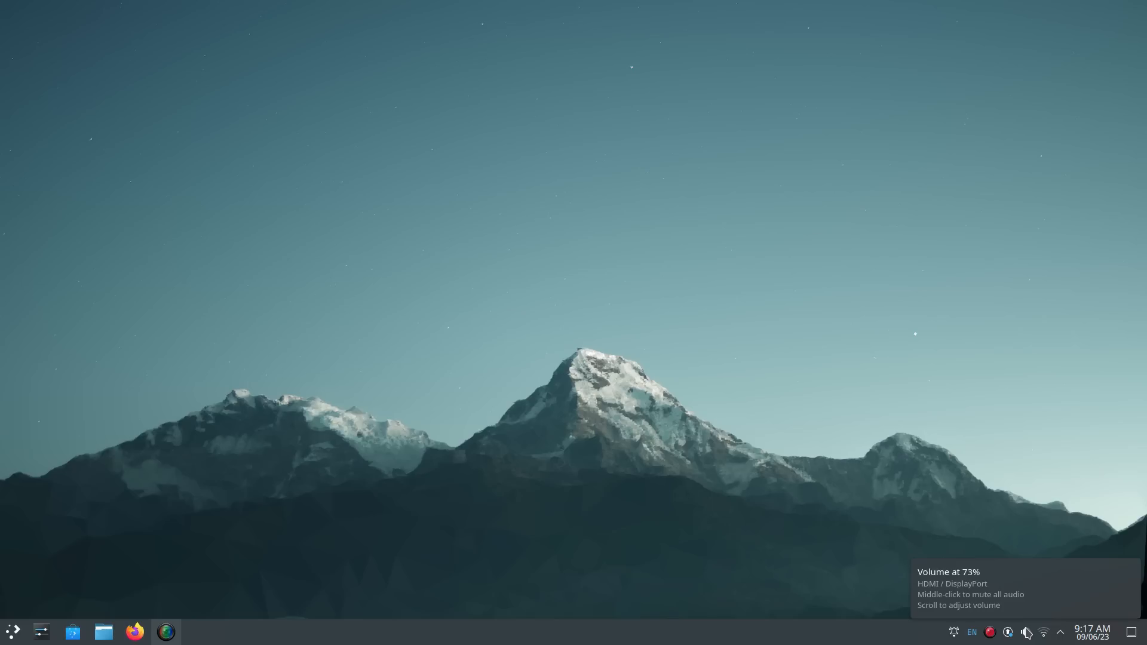
pyautogui.moveTo(1042, 633)
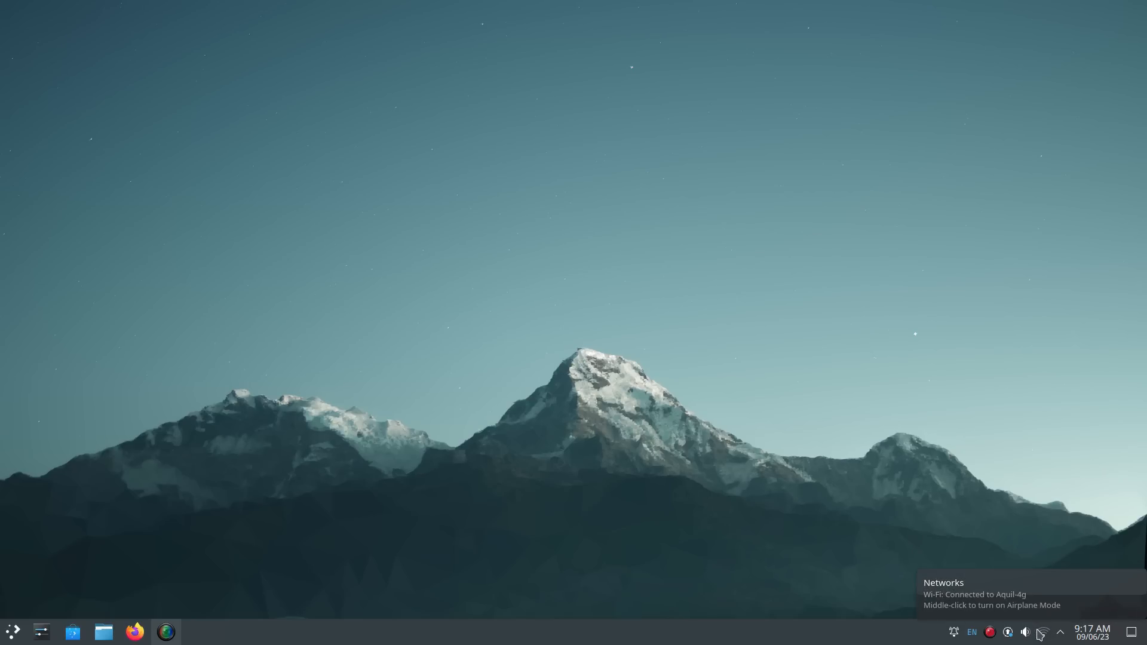
pyautogui.click(1060, 632)
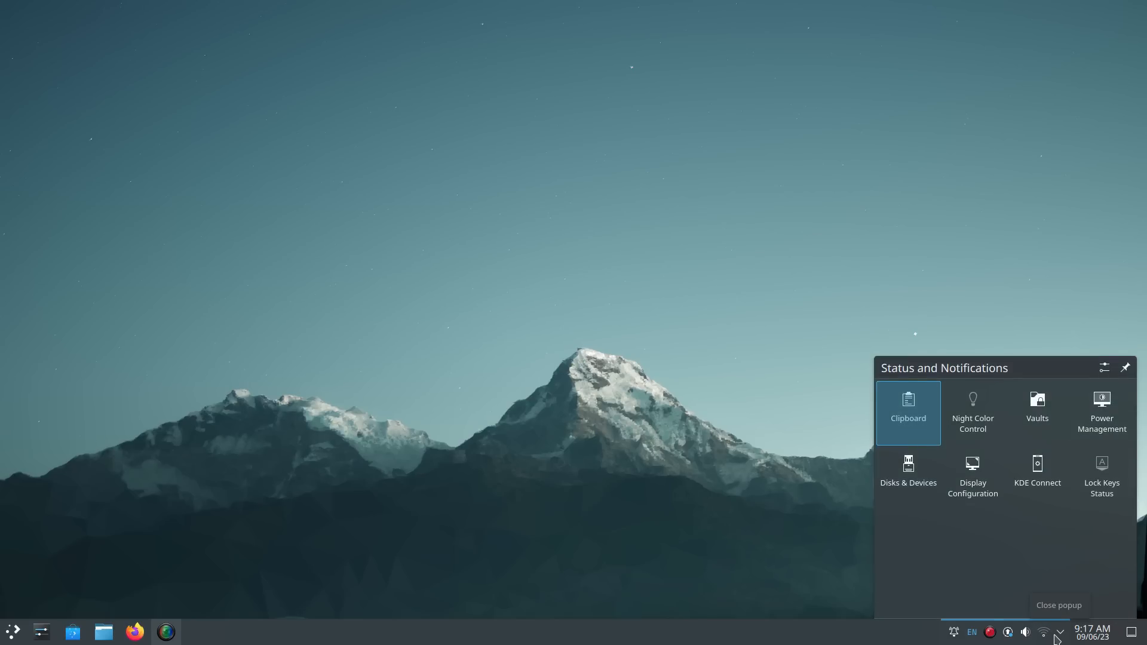
pyautogui.moveTo(1037, 412)
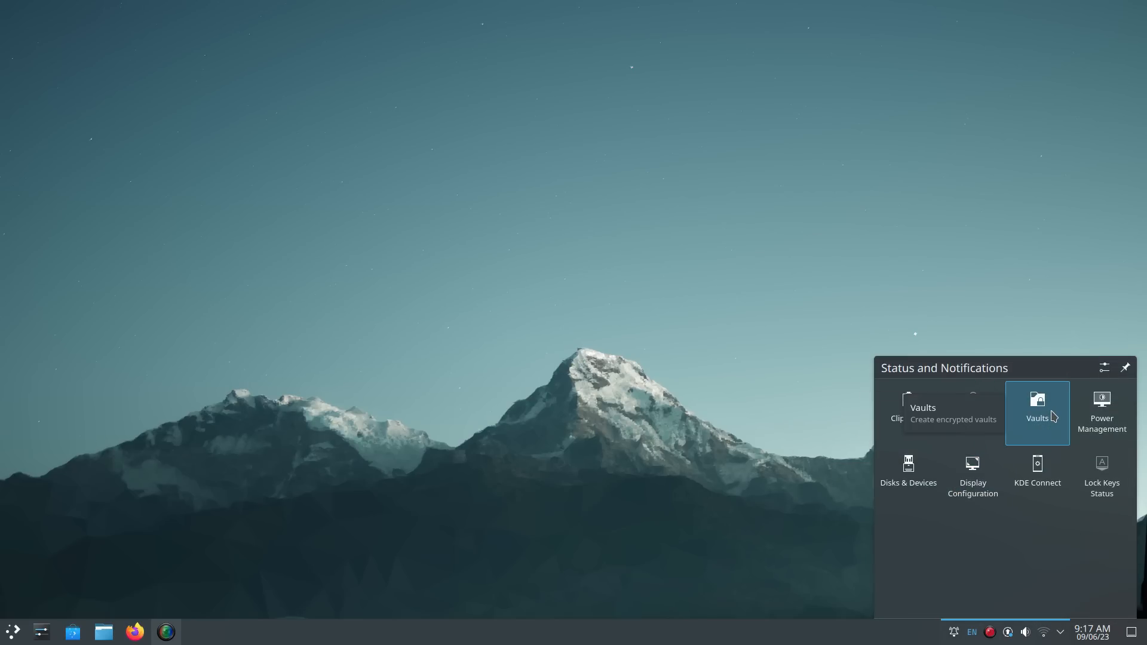
pyautogui.moveTo(973, 475)
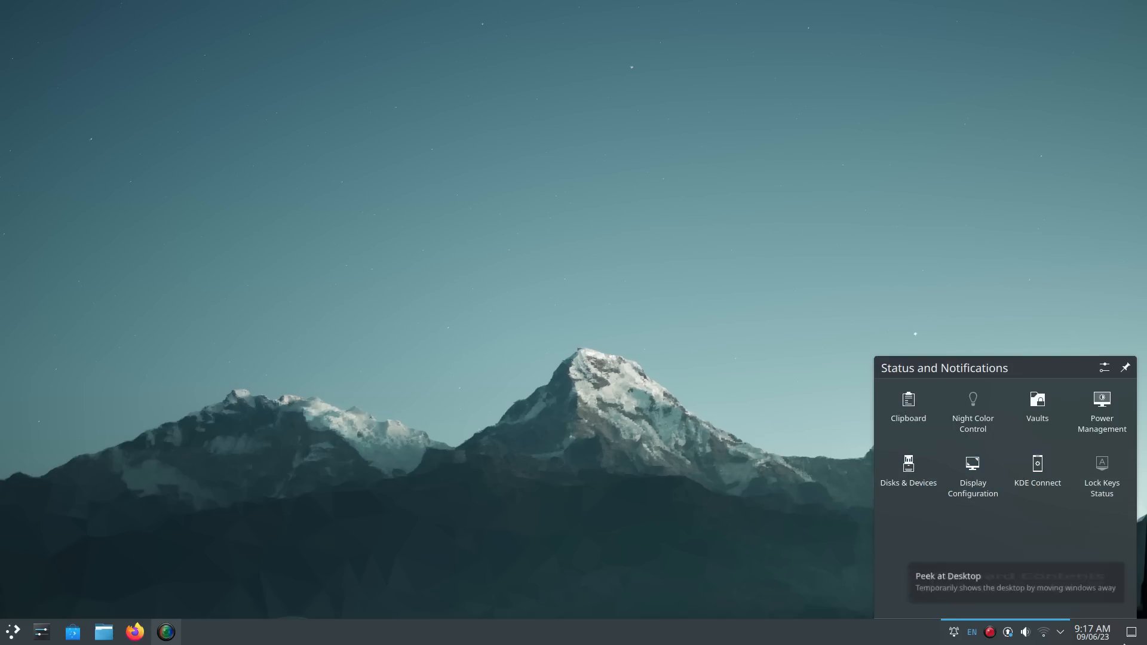
pyautogui.click(1090, 631)
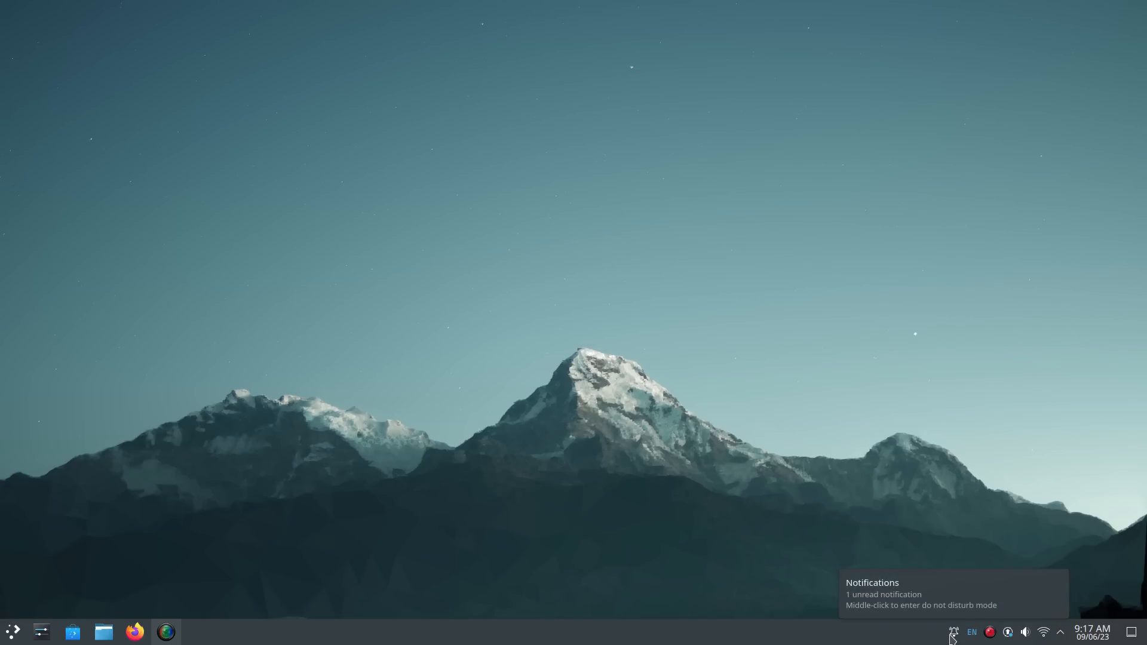
pyautogui.moveTo(1008, 631)
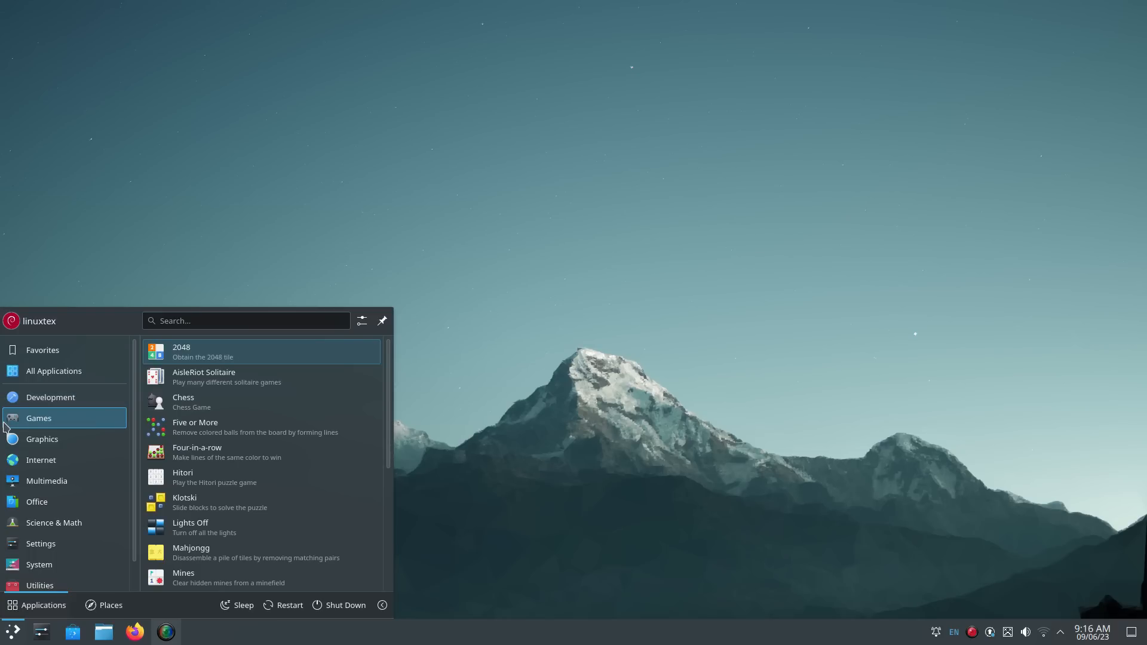
# Show the launcher's Internet category listing Firefox ESR and Konqueror.
pyautogui.click(41, 459)
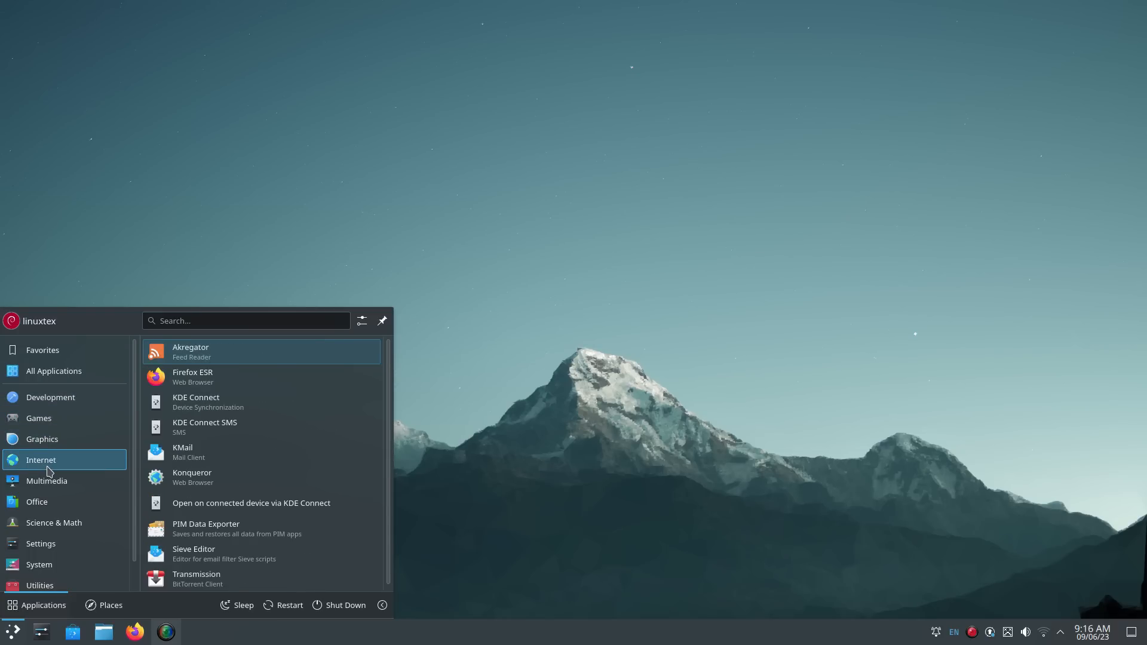
pyautogui.click(36, 473)
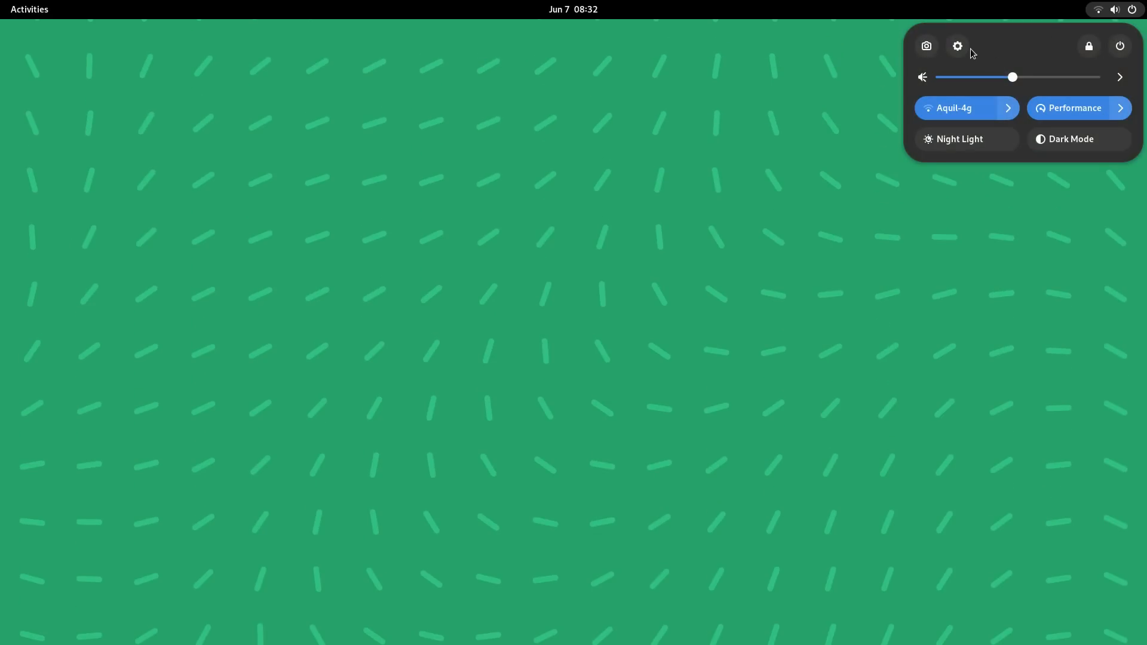
# In the Sound panel set system sounds to full and test the HDMI / DisplayPort speakers twice.
pyautogui.click(957, 45)
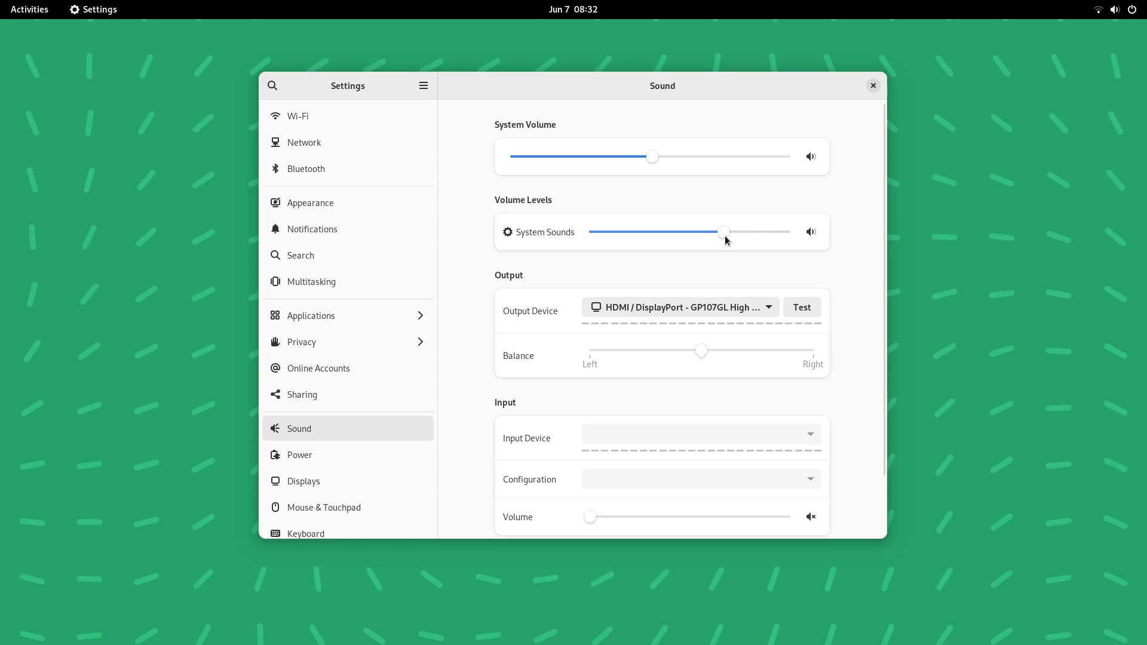
pyautogui.click(810, 231)
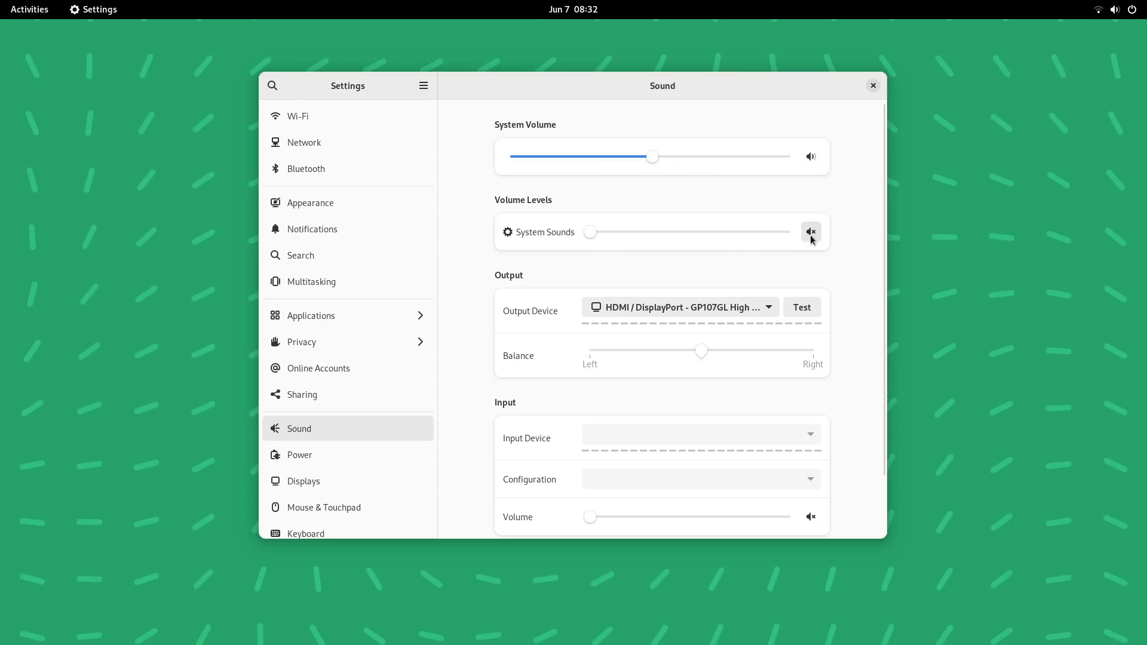
pyautogui.click(800, 307)
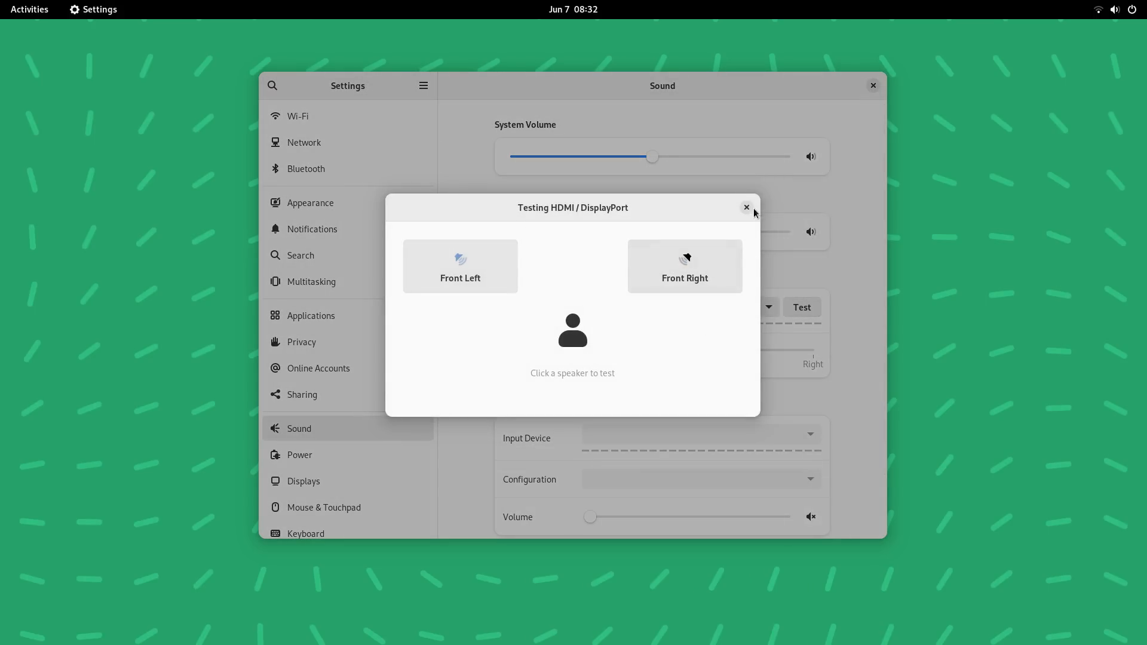
pyautogui.click(747, 208)
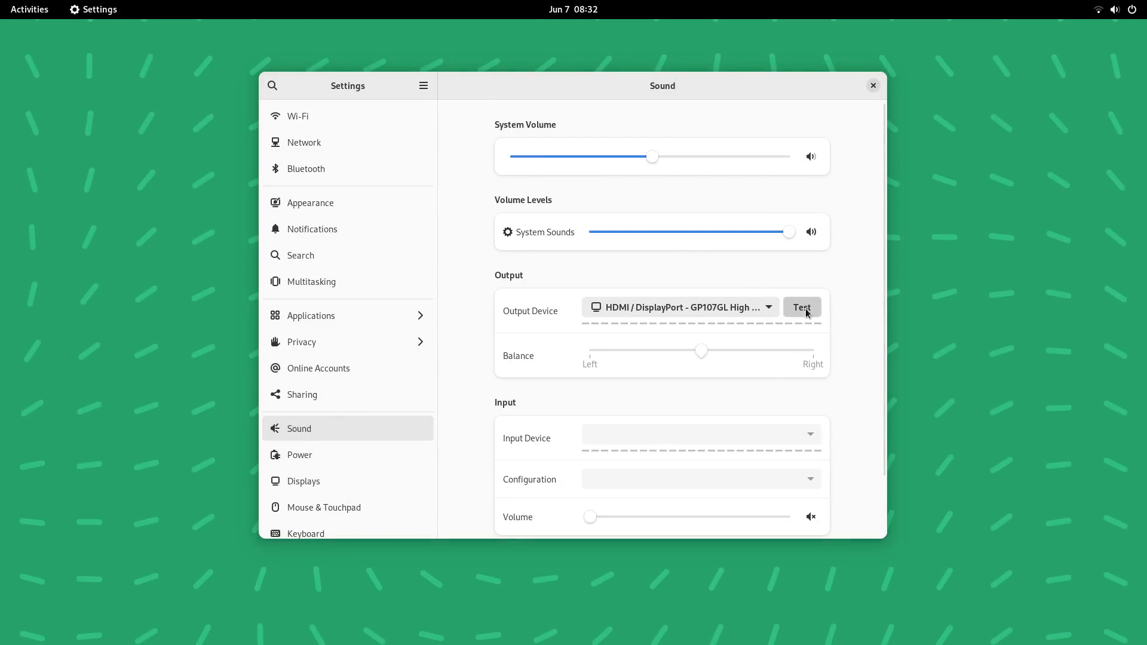
pyautogui.click(802, 307)
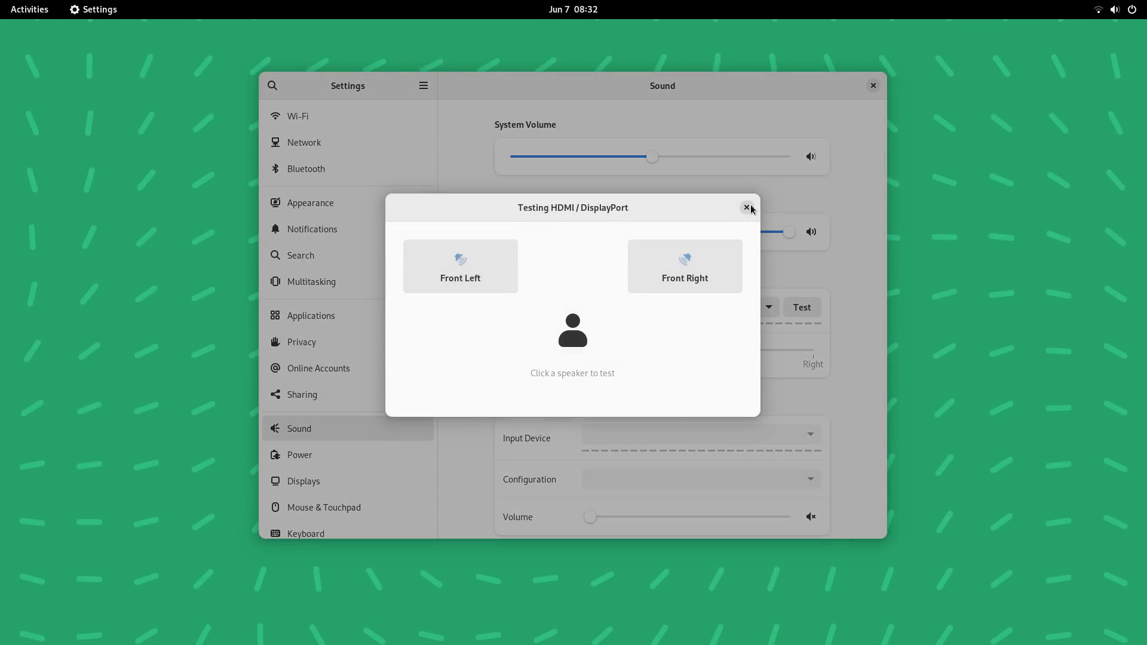
pyautogui.click(746, 208)
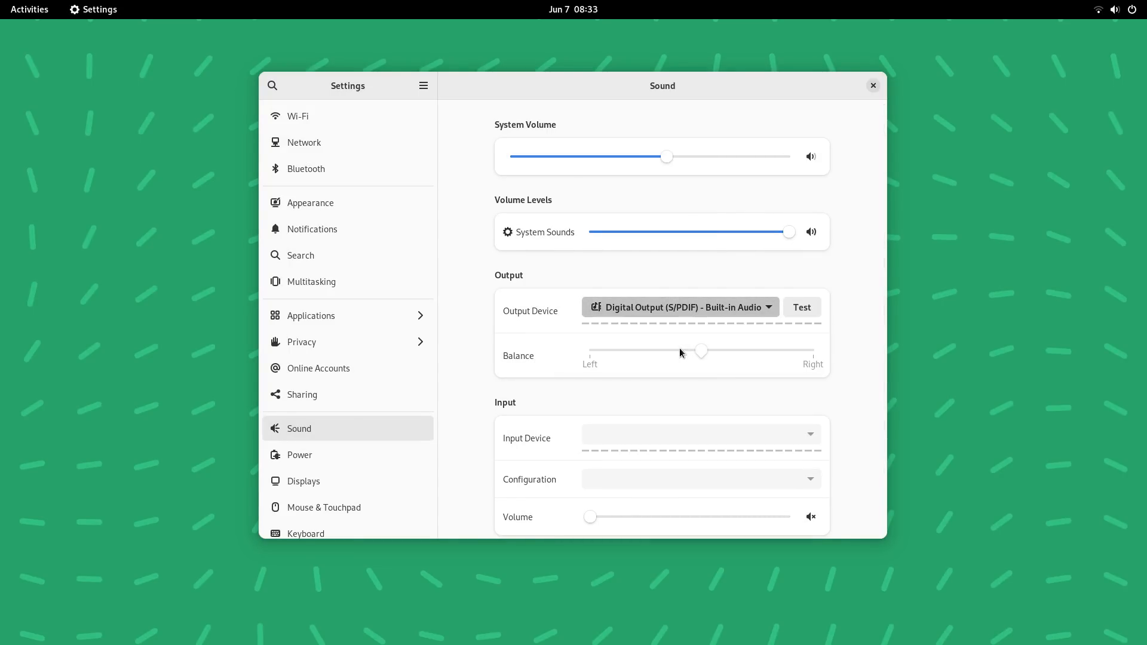
# Review the Output Device choices and the rest of the Sound panel.
pyautogui.click(680, 307)
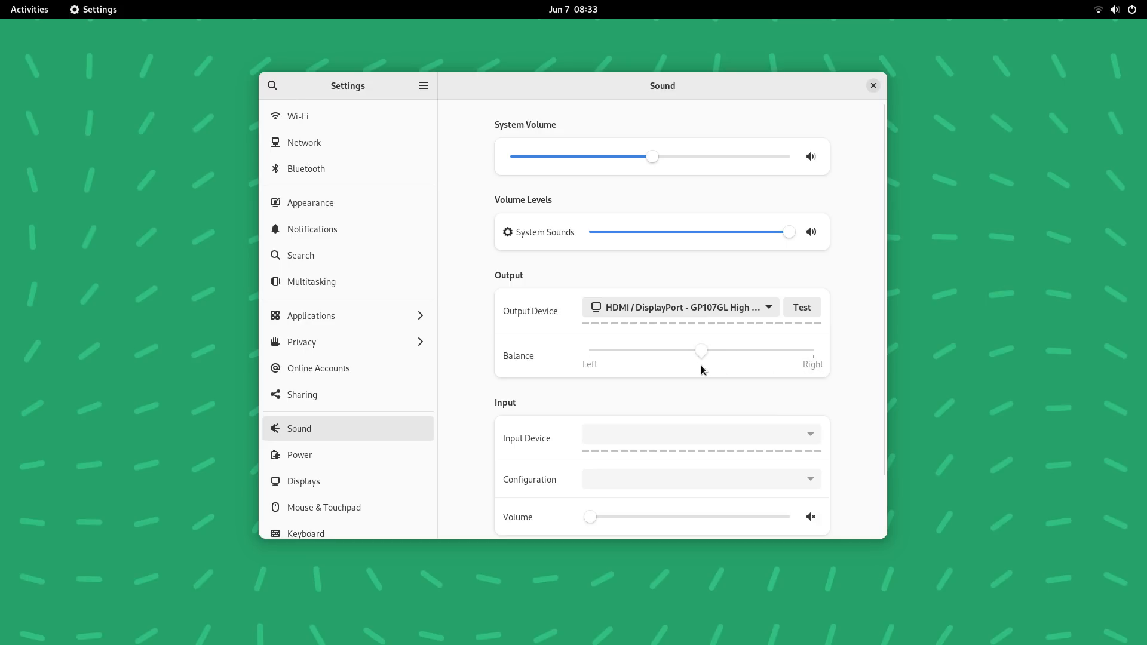
pyautogui.scroll(-3)
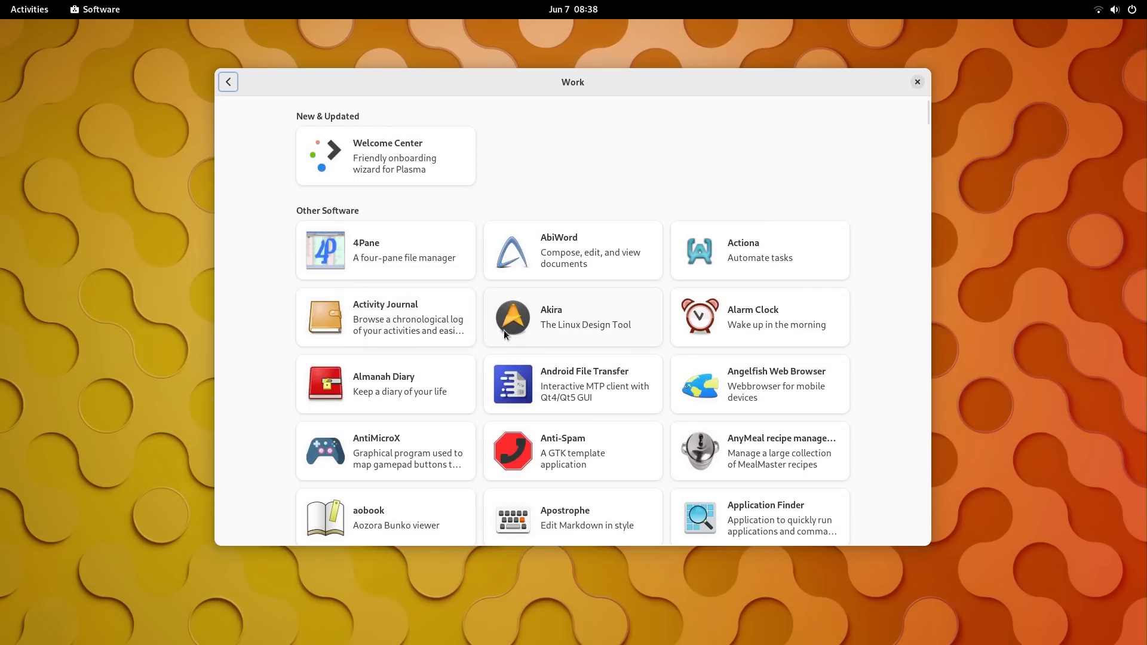
# Browse the Work category and Artha's details page, returning to Explore.
pyautogui.scroll(-3)
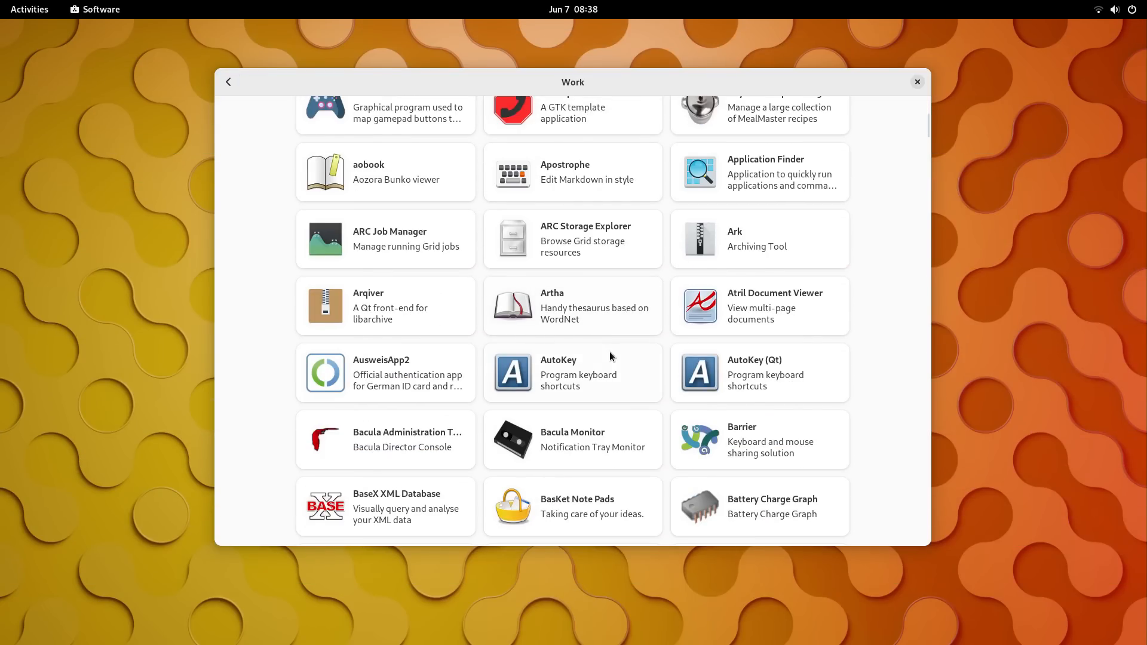
pyautogui.click(572, 305)
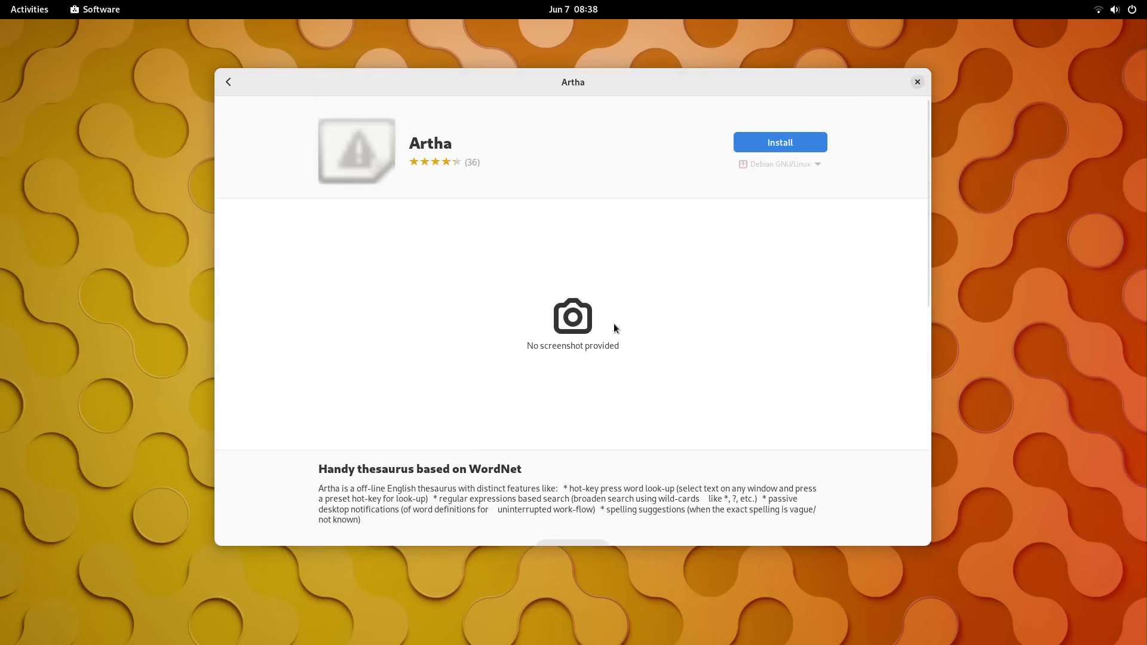
pyautogui.click(229, 81)
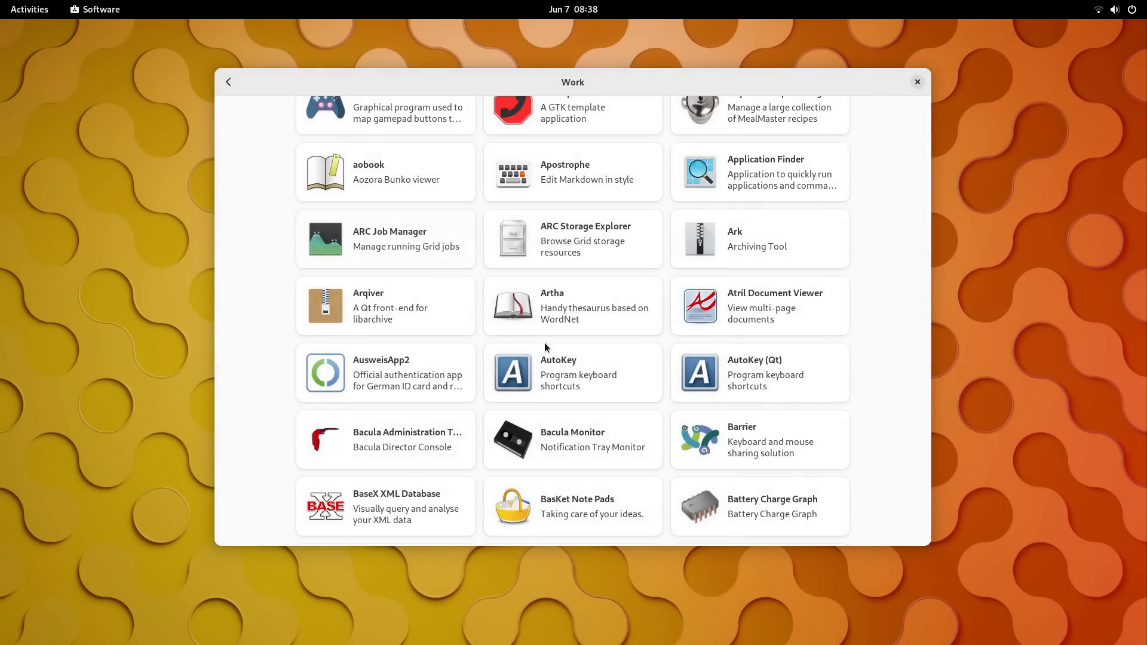
pyautogui.scroll(-3)
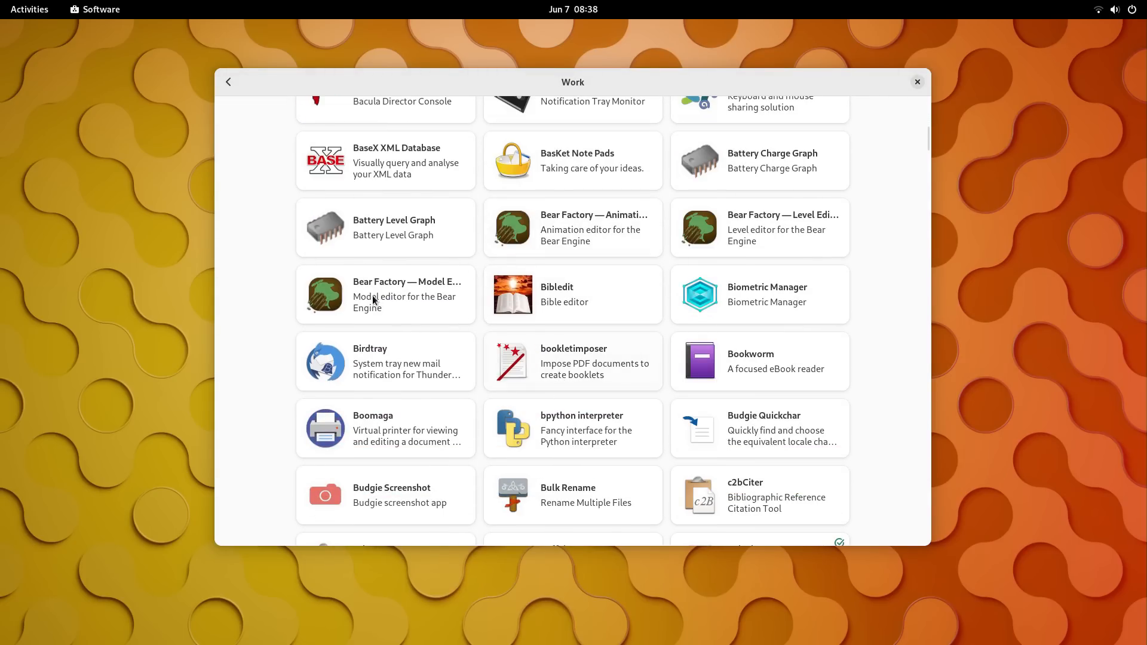
pyautogui.scroll(3)
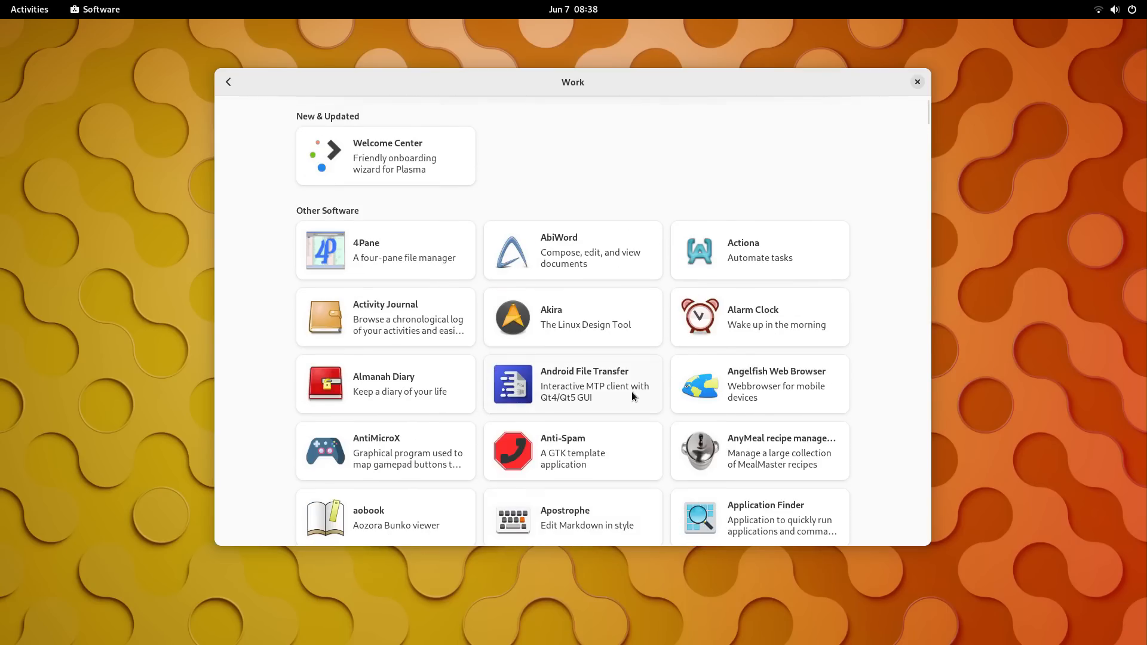
pyautogui.click(228, 81)
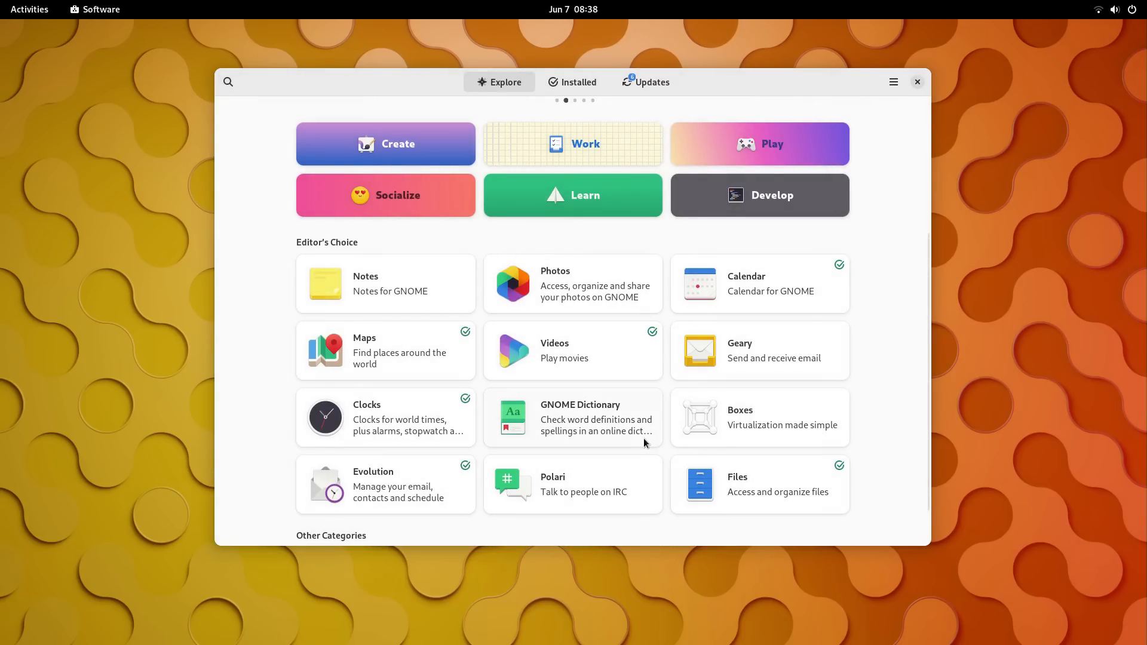
# View the Calendar app page and flip through its screenshots.
pyautogui.click(746, 283)
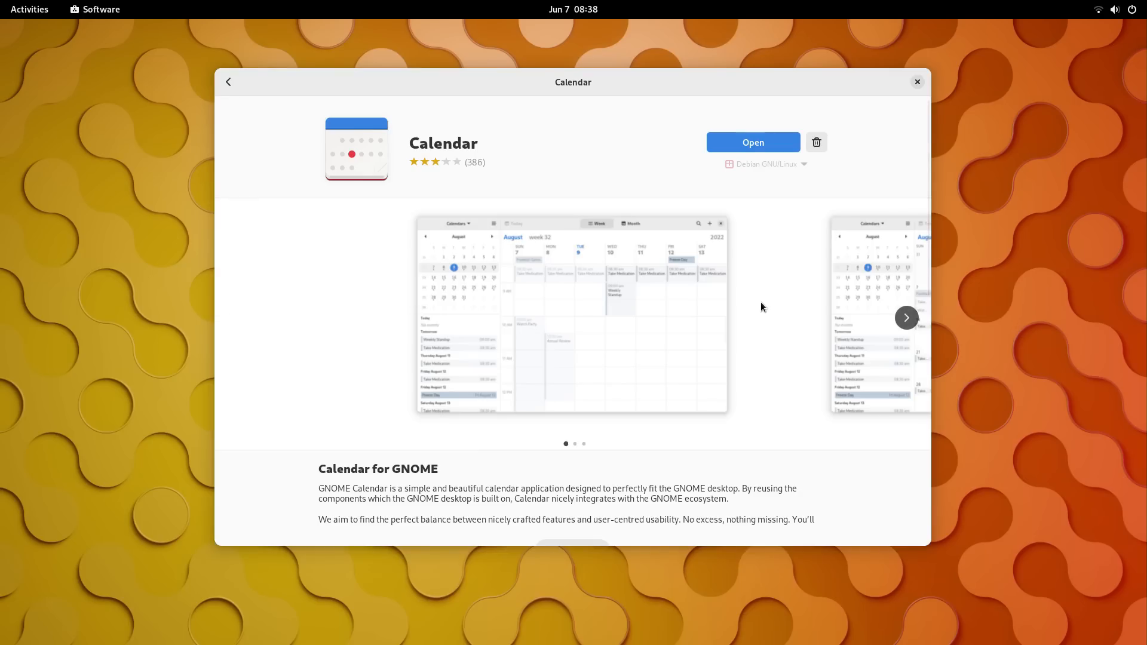
pyautogui.click(906, 317)
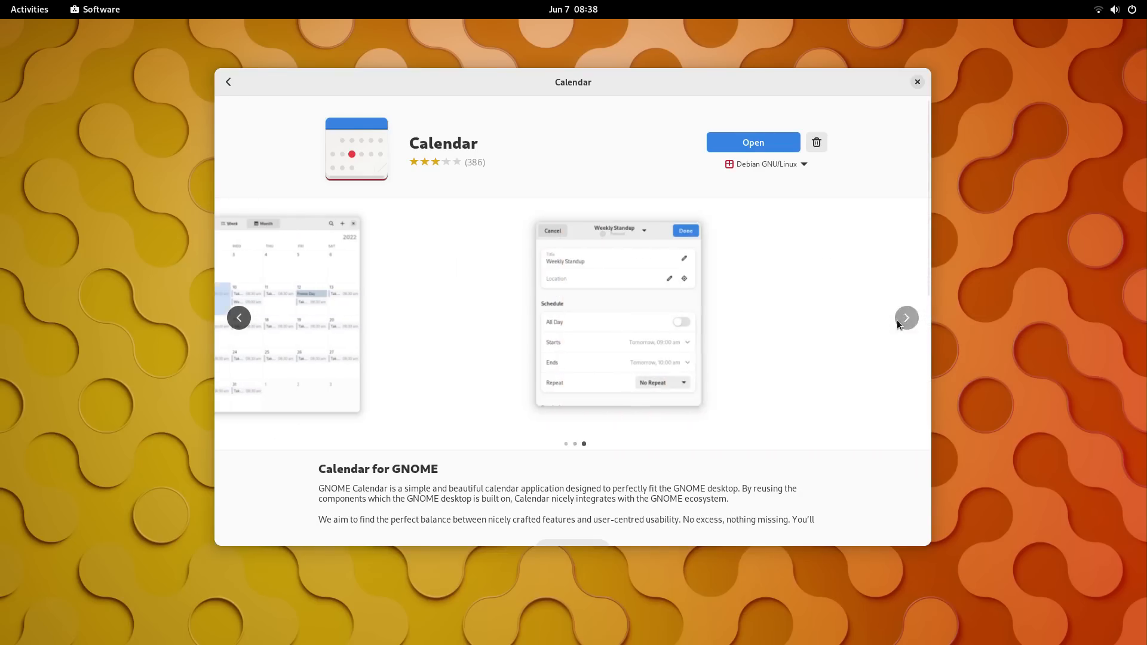
pyautogui.click(906, 318)
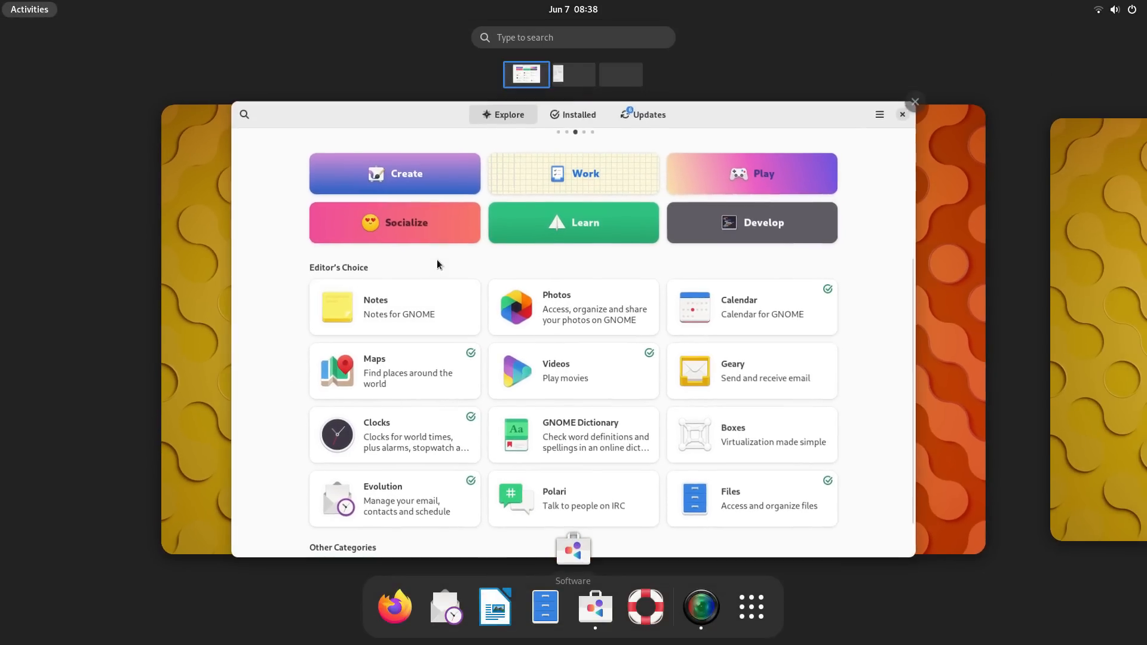
# Accept United States location and American English keymap, reaching the hostname step.
pyautogui.write('ter')
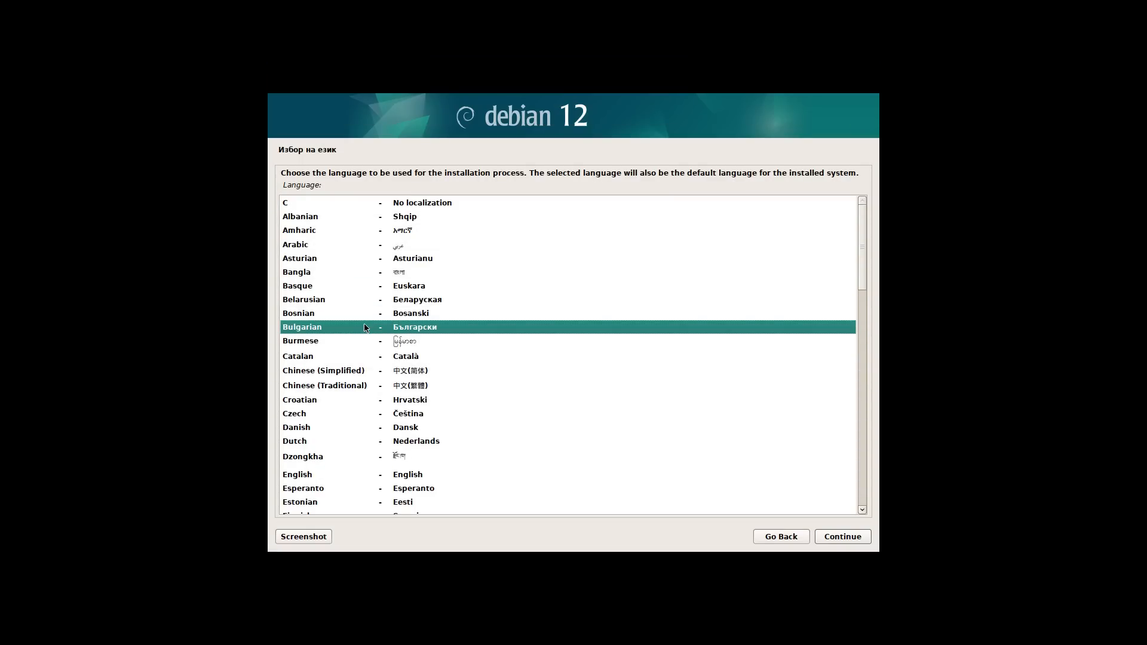
pyautogui.click(842, 537)
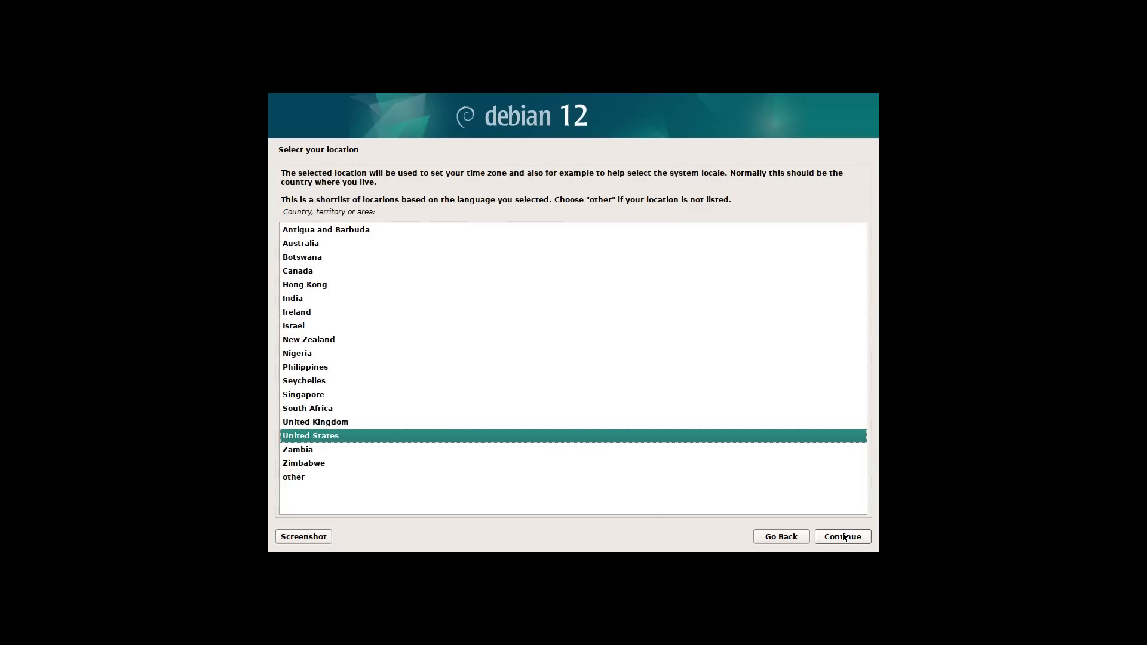
pyautogui.click(841, 537)
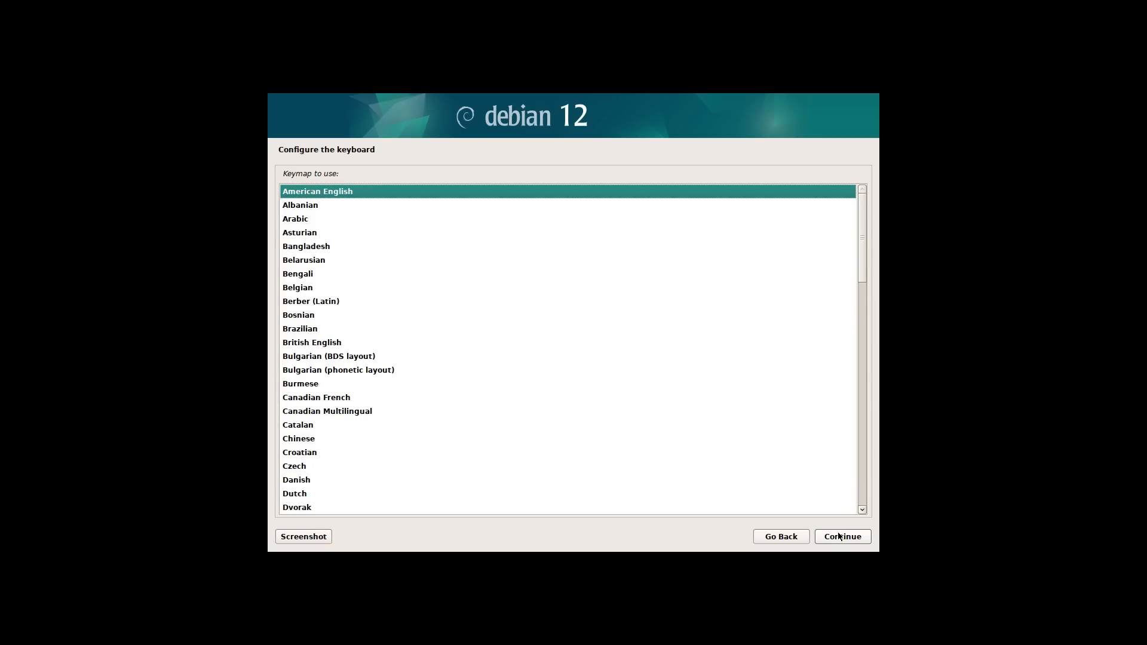
pyautogui.click(842, 537)
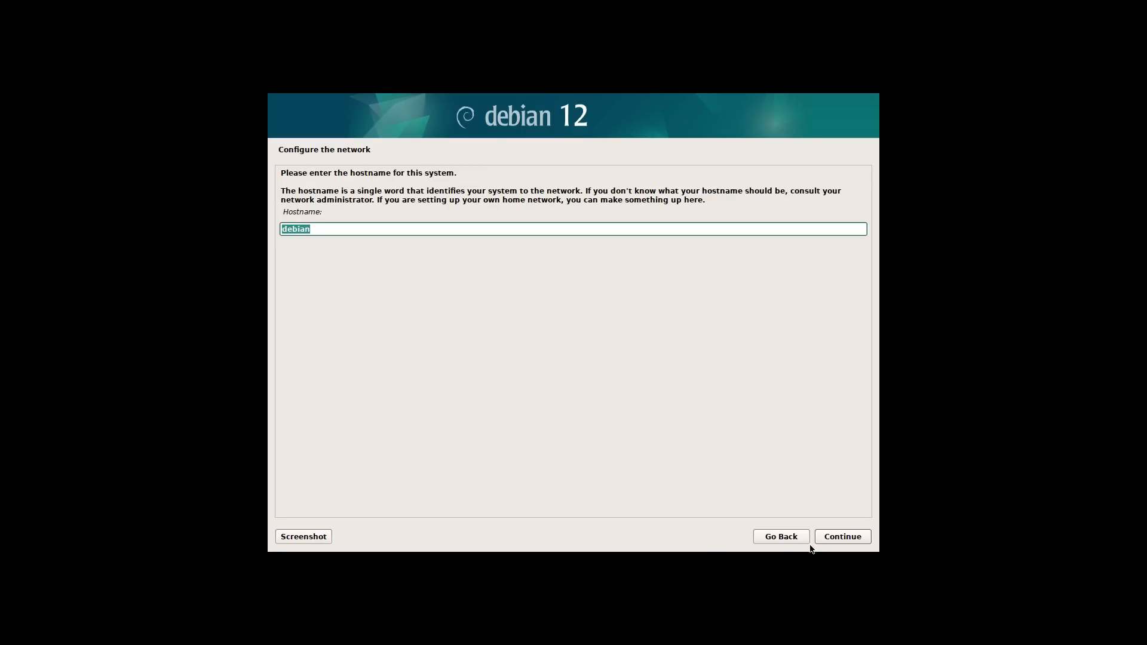
# Keep hostname debian, enter domain name 'linuxtex' and a root password in Debian Installer.
pyautogui.click(841, 536)
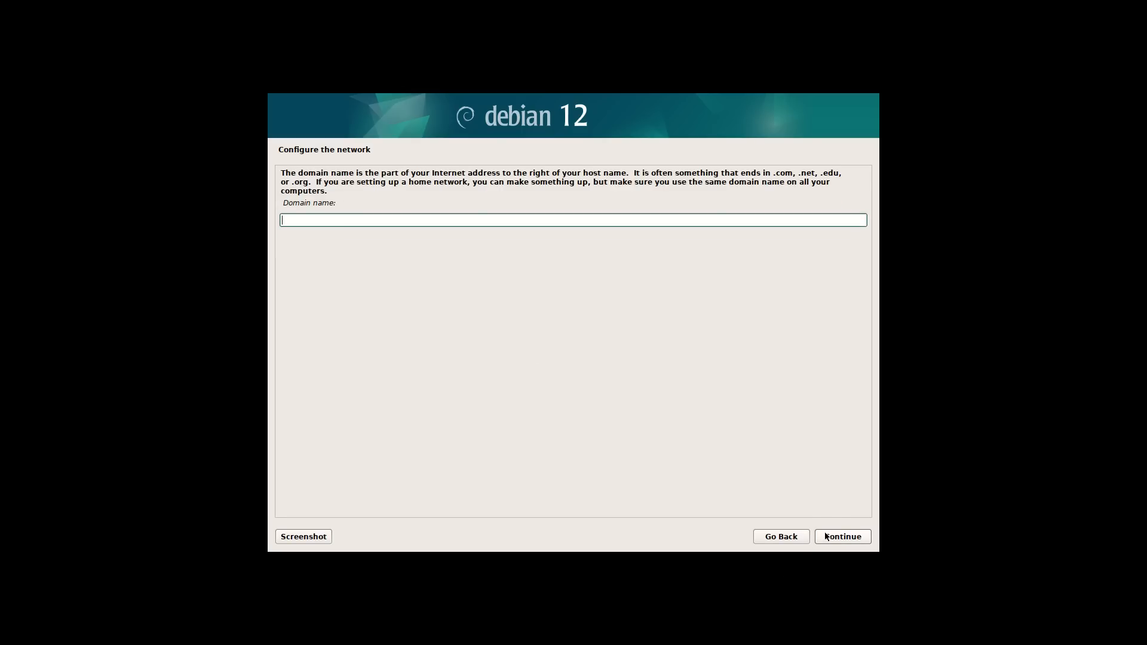
pyautogui.write('linuxtex')
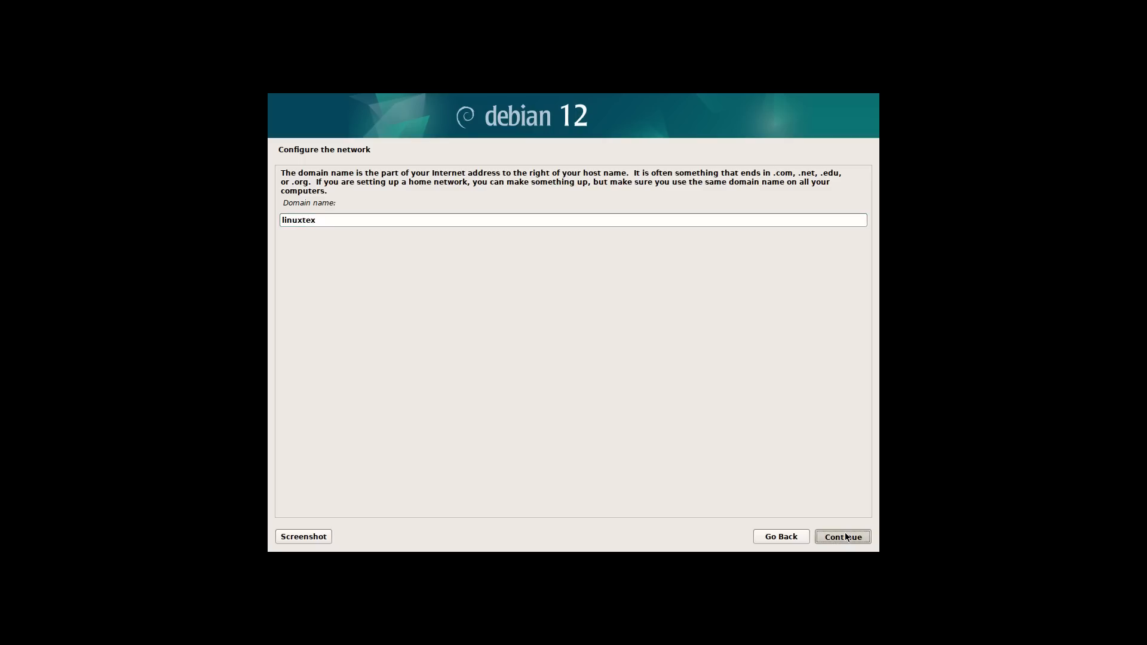
pyautogui.click(842, 536)
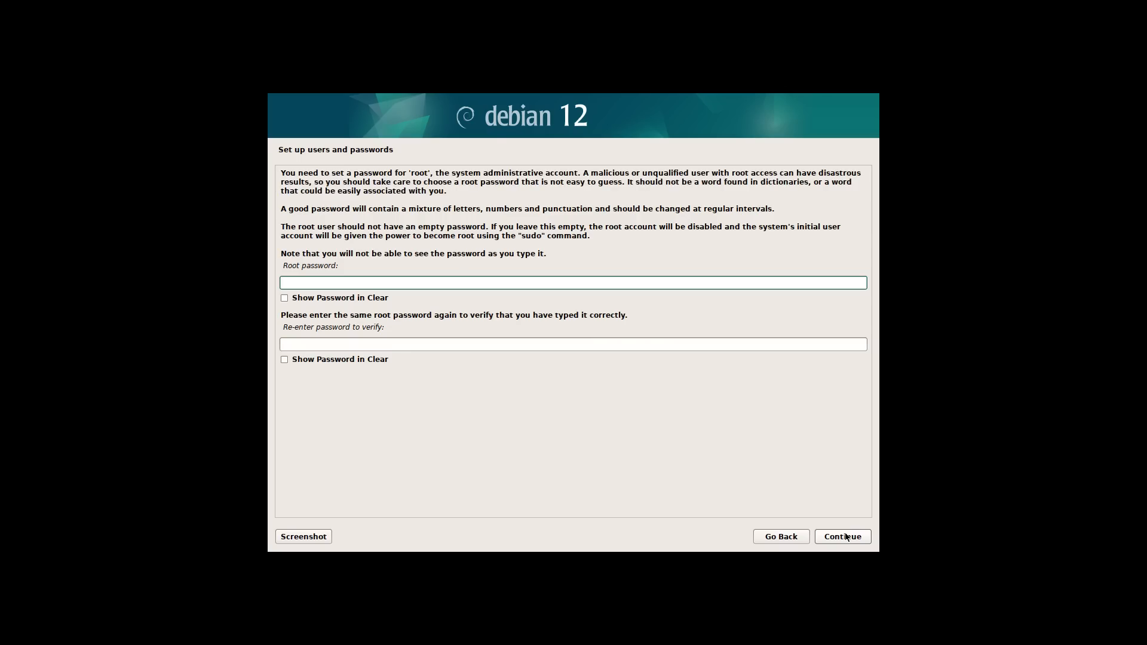
pyautogui.write('•')
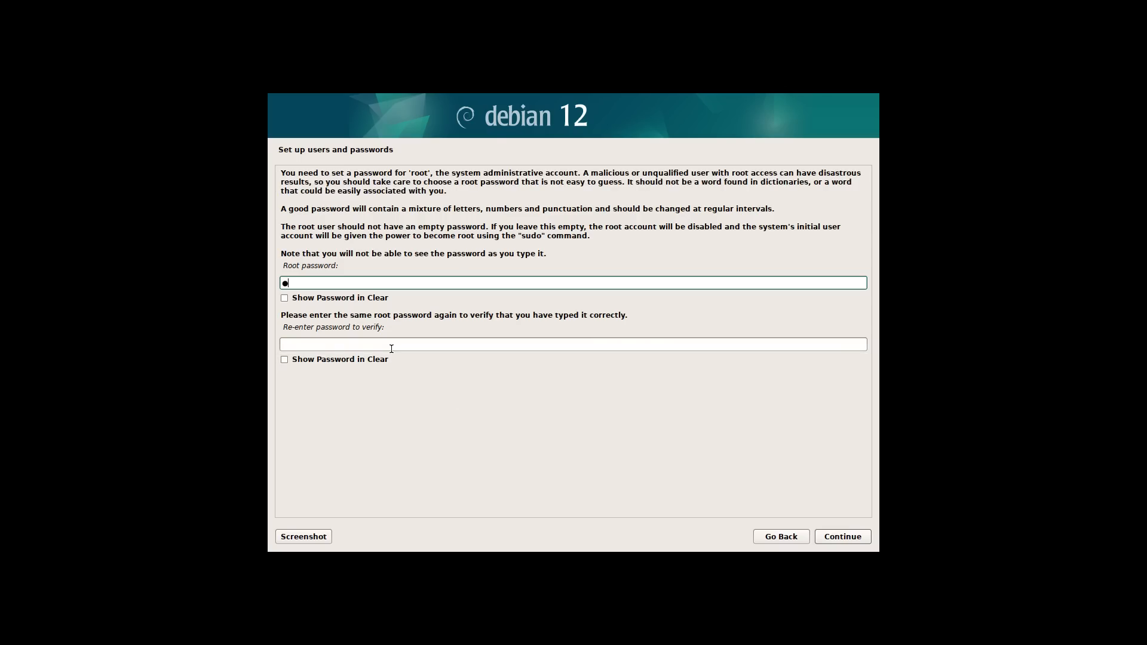
pyautogui.click(841, 536)
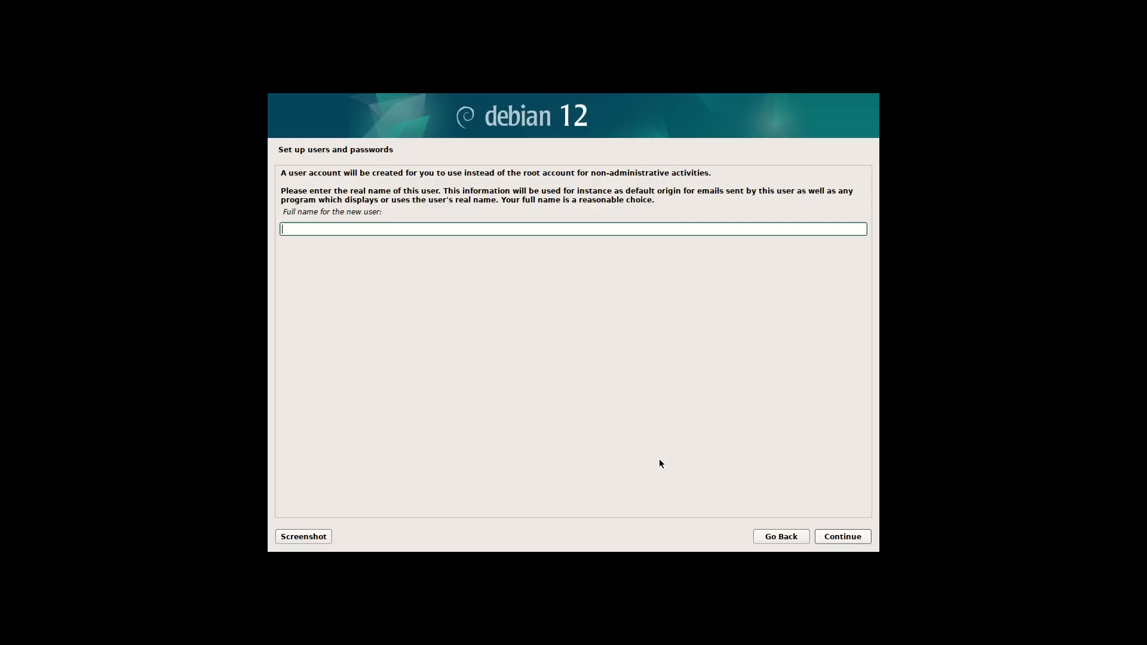
# Create user 'linuxtex' with a password and accept Eastern as the time zone.
pyautogui.write('linuxtex')
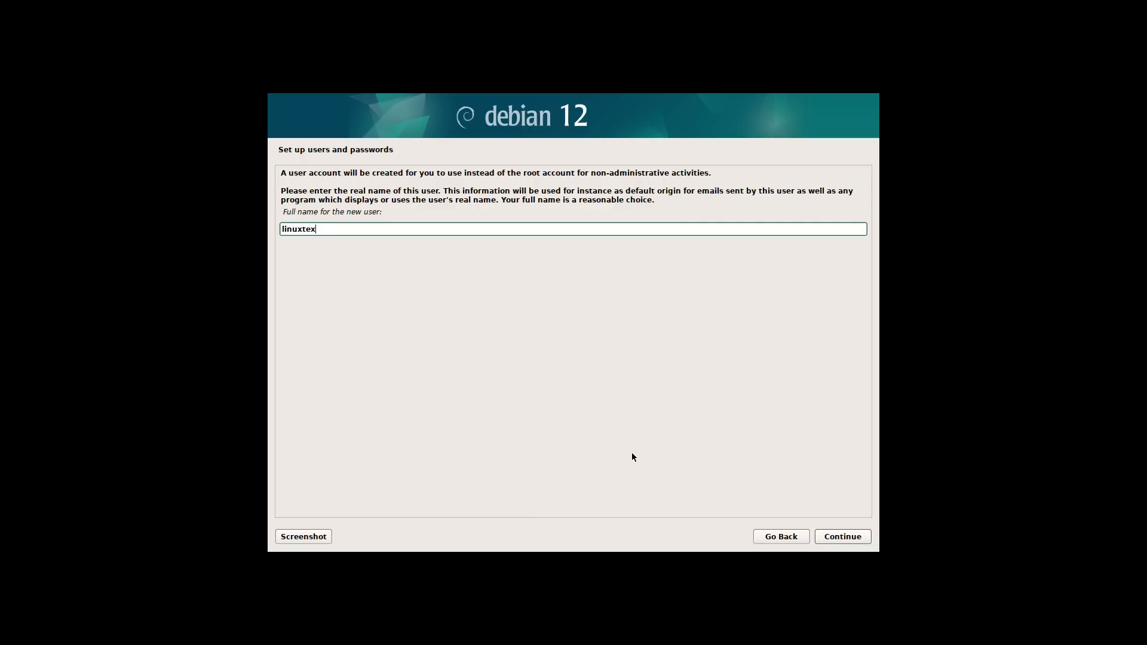
pyautogui.click(842, 536)
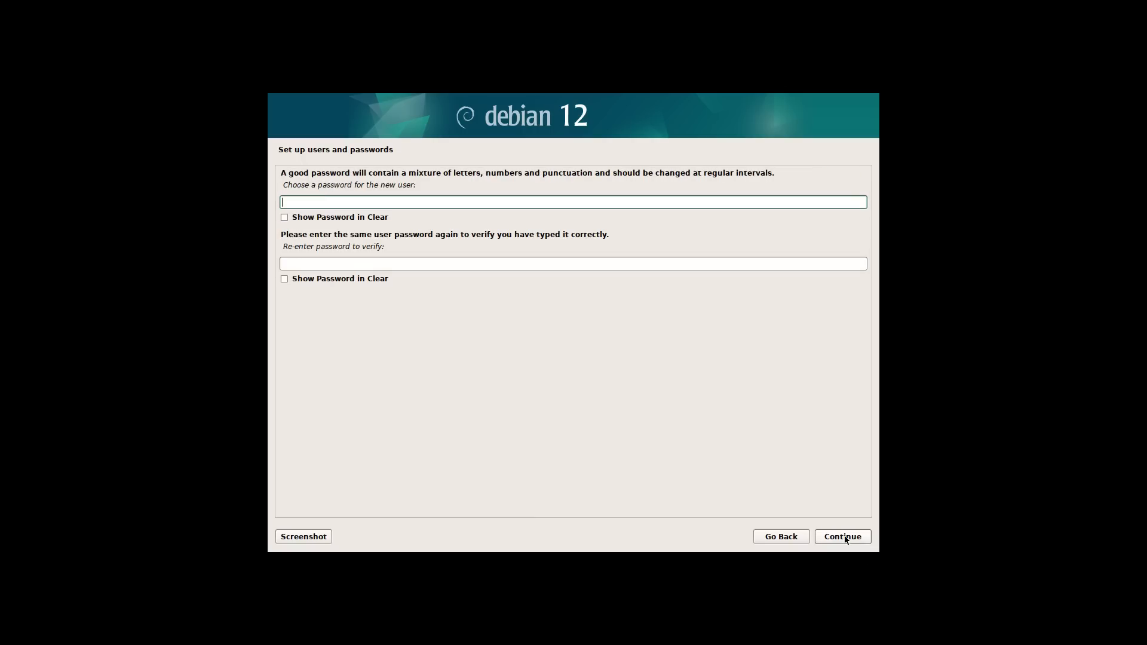
pyautogui.write('•')
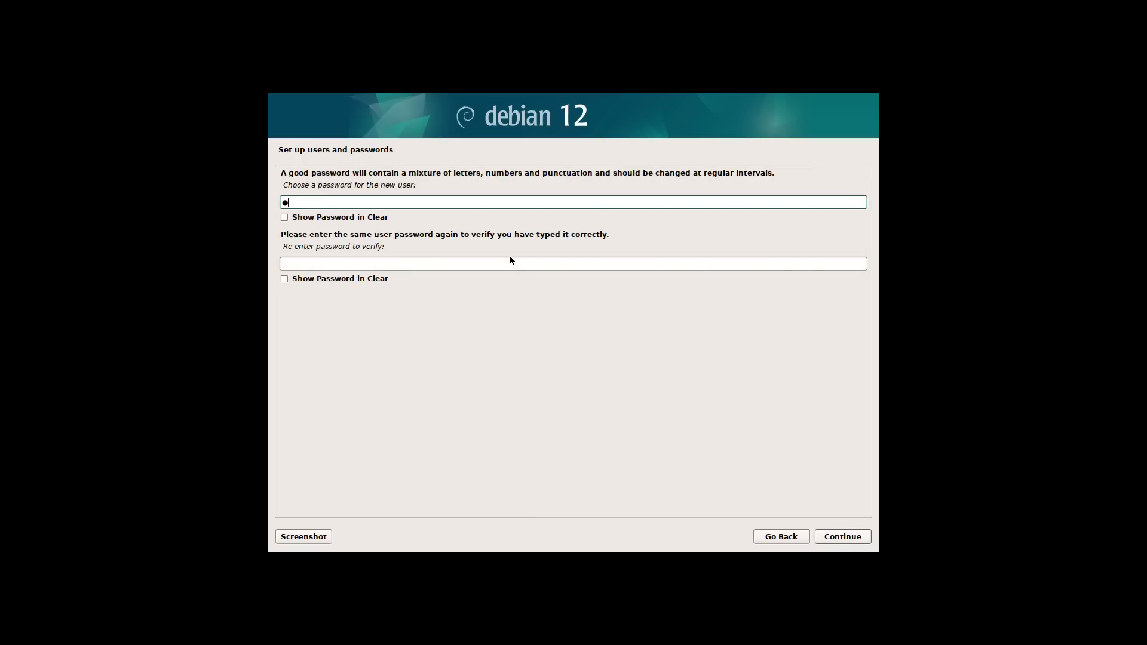
pyautogui.click(842, 536)
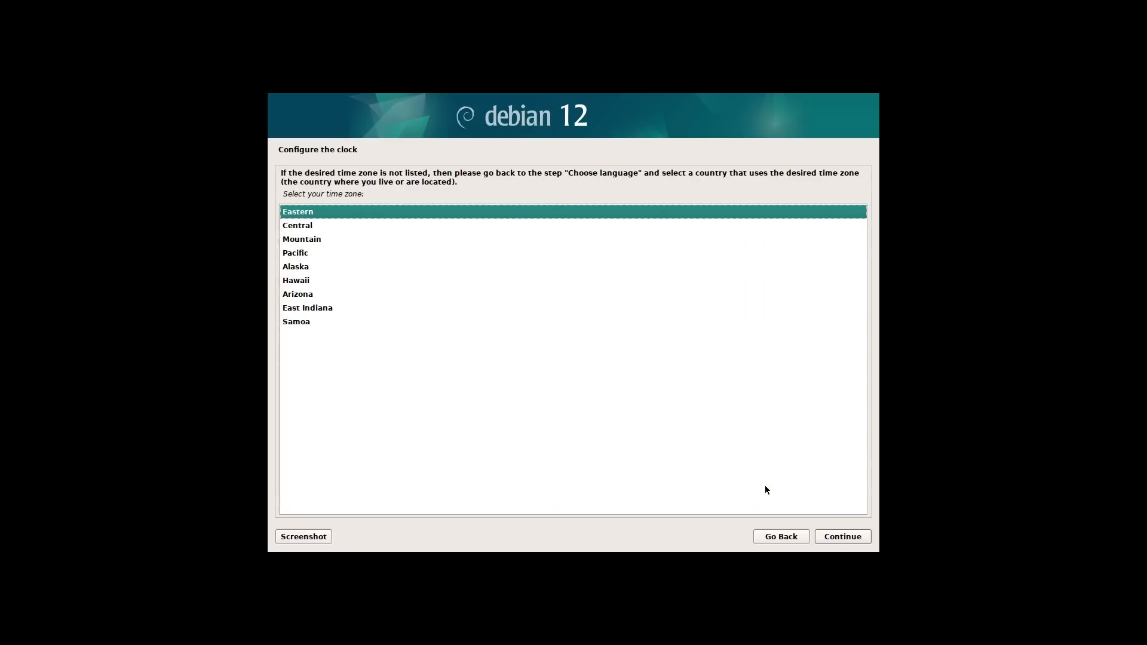
pyautogui.moveTo(829, 524)
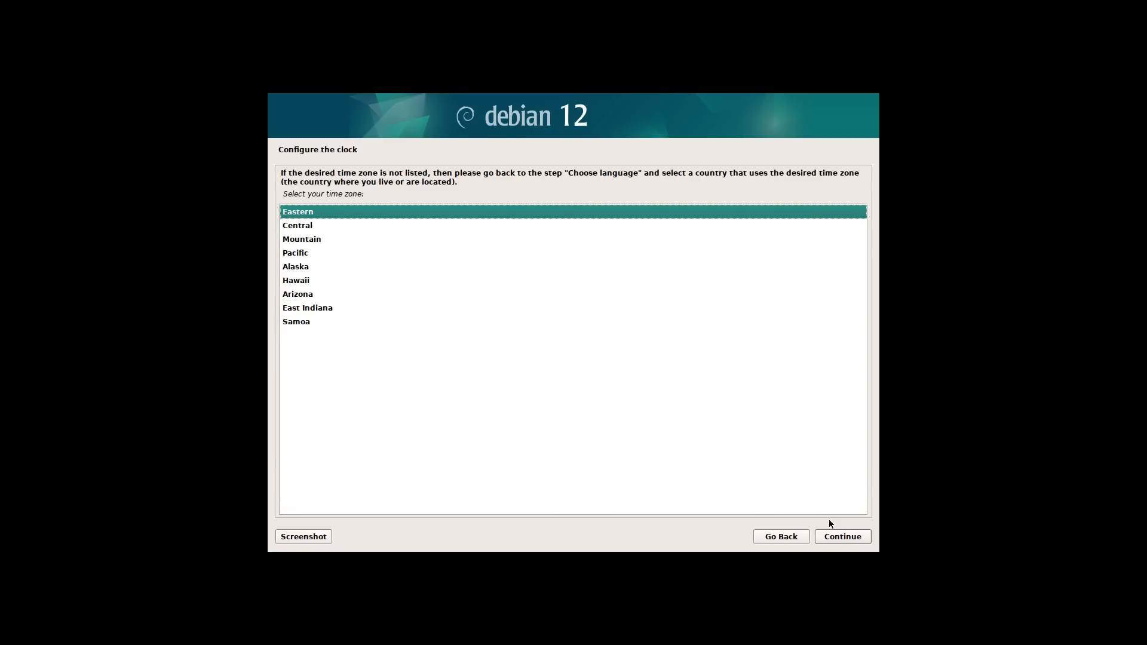
pyautogui.click(841, 537)
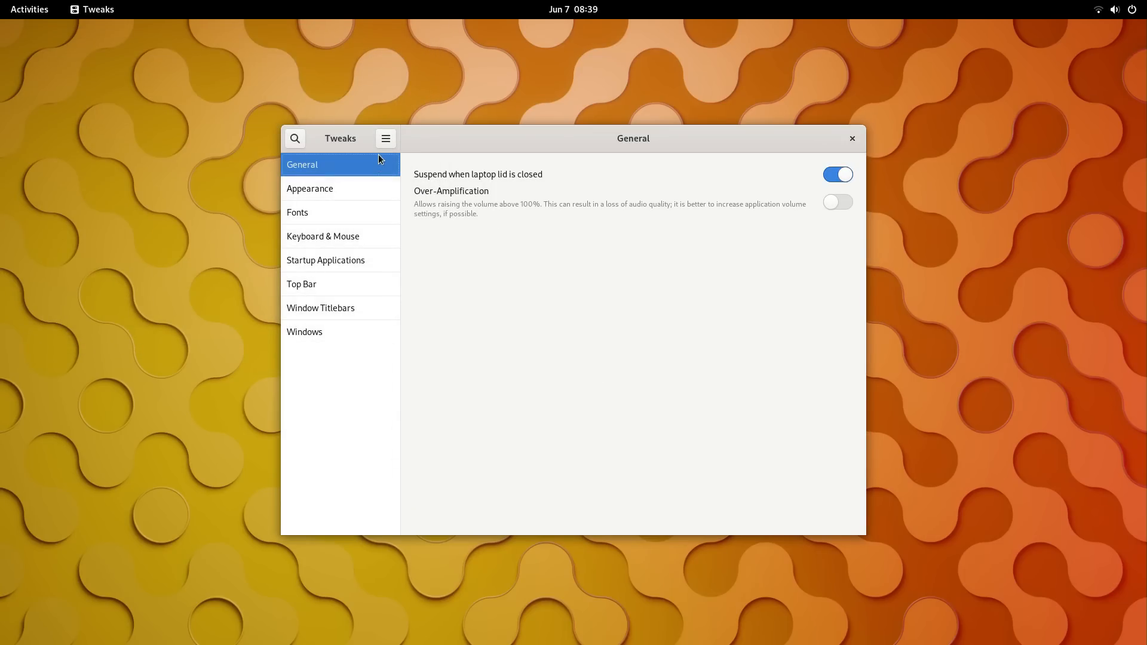
# Browse the Tweaks Appearance, Fonts, Keyboard & Mouse and Top Bar pages to Window Titlebars.
pyautogui.click(309, 187)
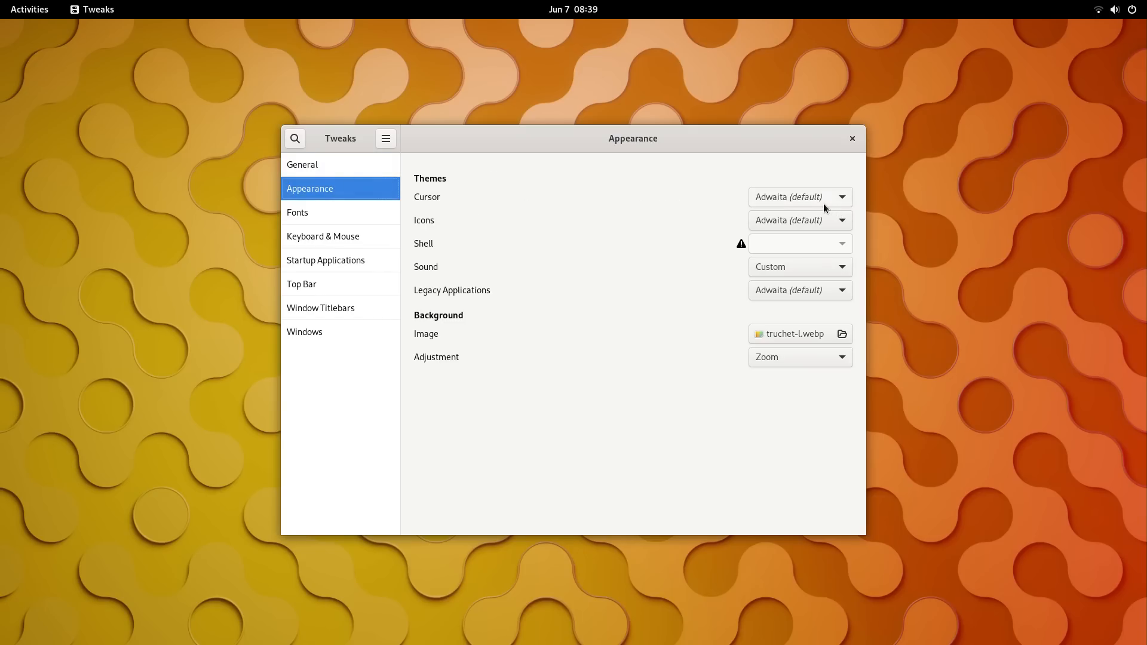
pyautogui.click(298, 213)
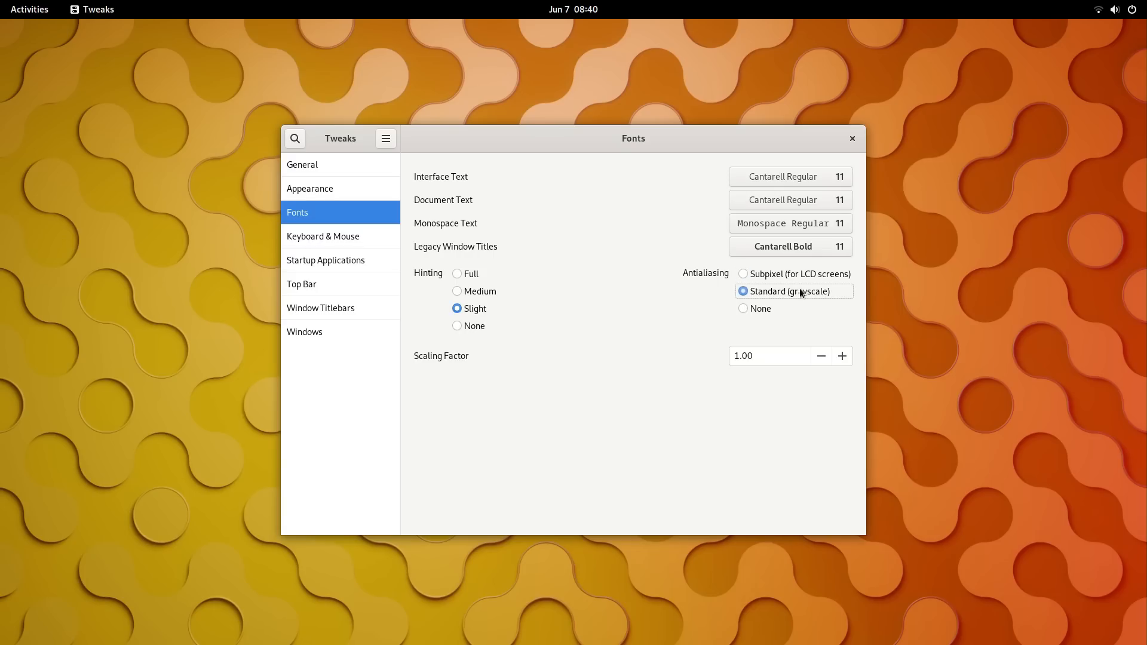
pyautogui.click(323, 235)
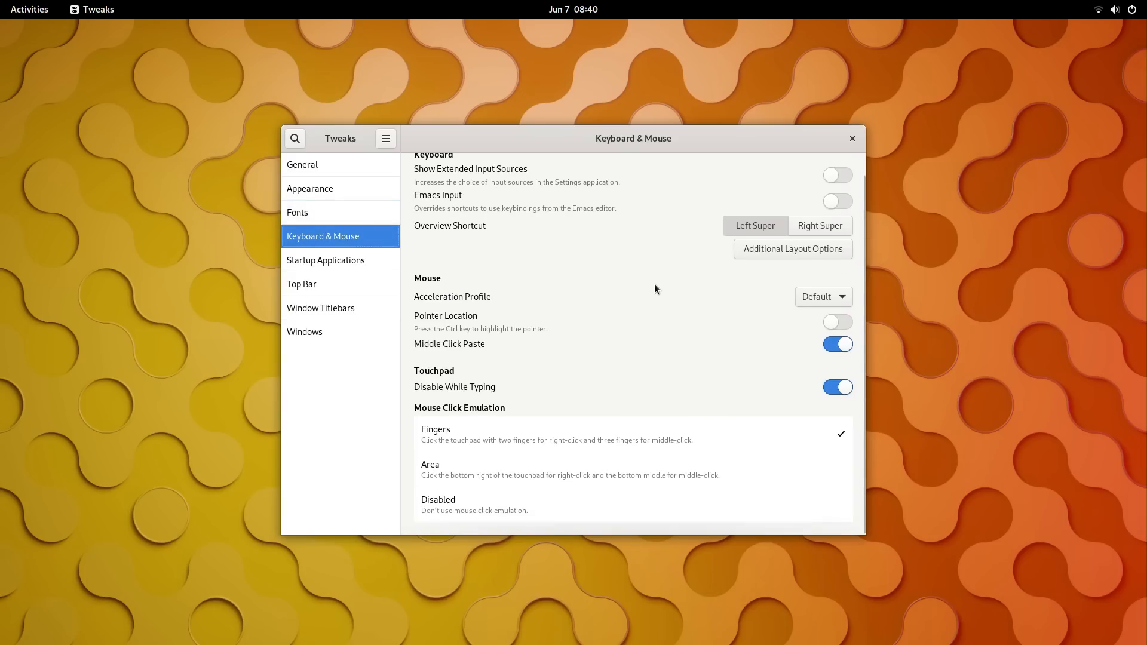
pyautogui.moveTo(380, 260)
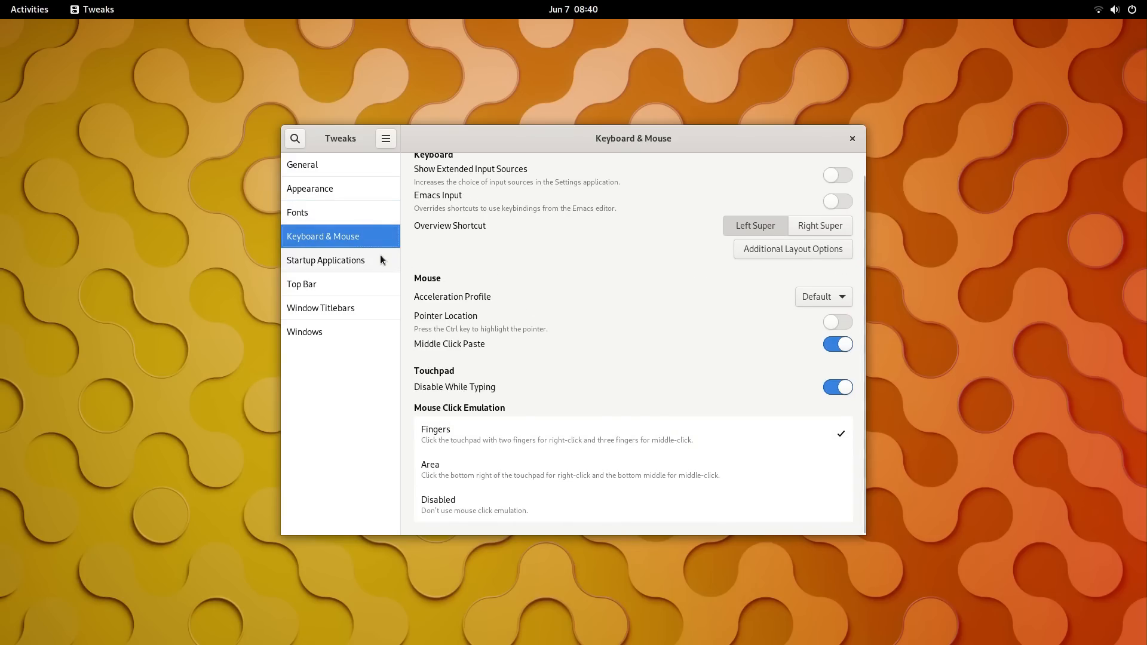
pyautogui.click(325, 259)
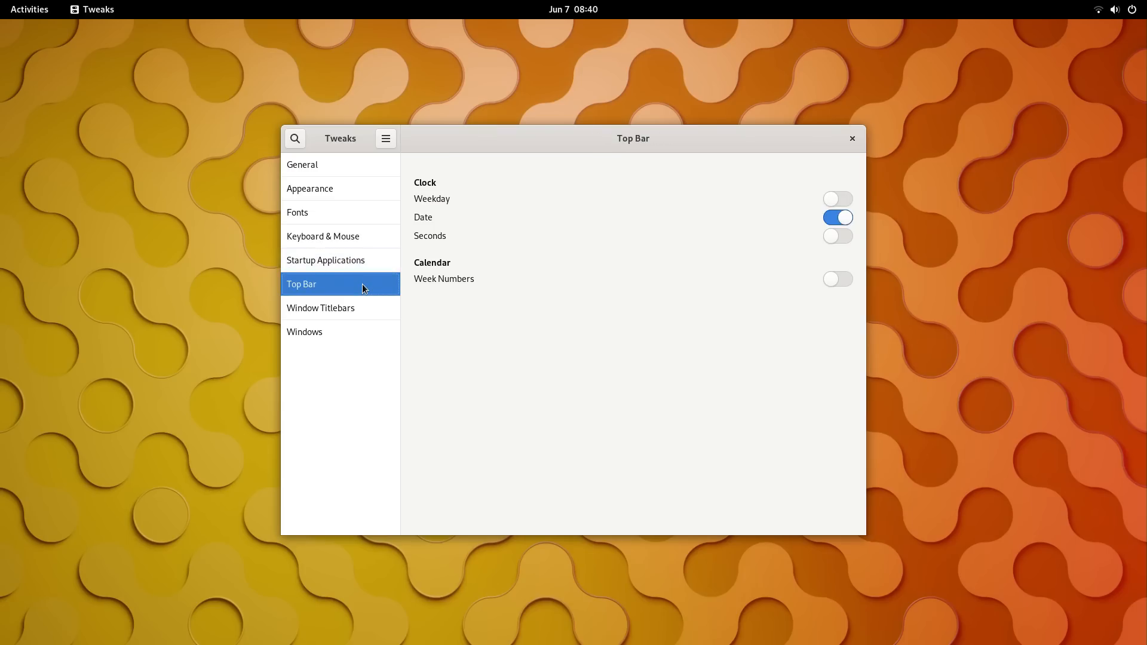
pyautogui.click(320, 309)
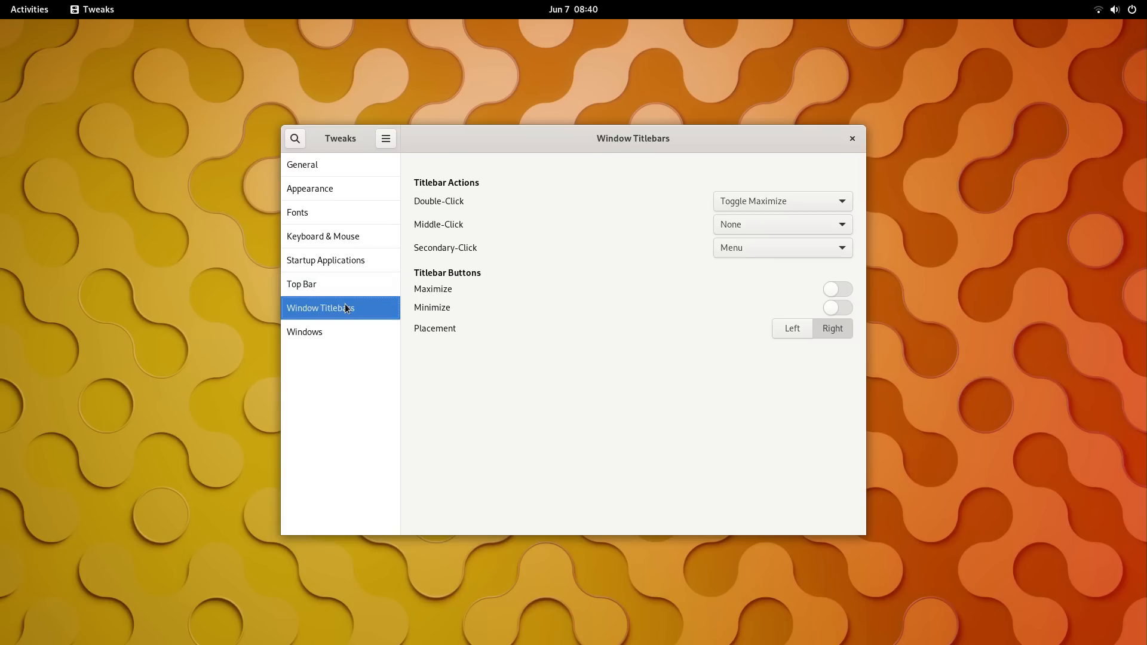
pyautogui.moveTo(836, 308)
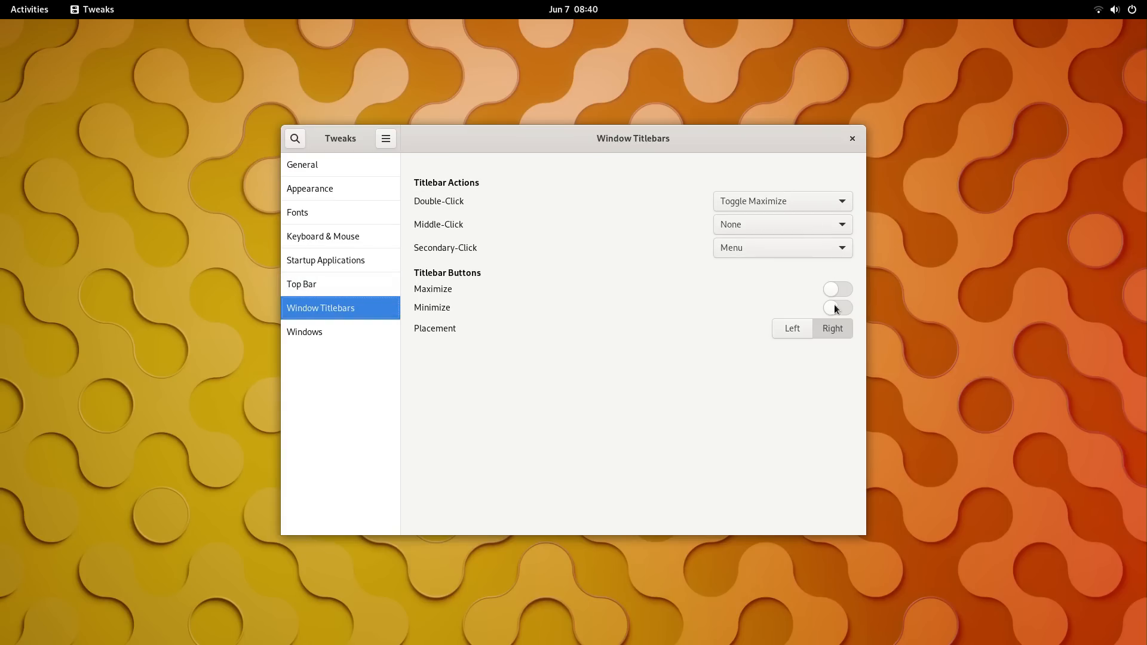
# Enable the minimize titlebar button and keep titlebar buttons placed on the right.
pyautogui.click(836, 307)
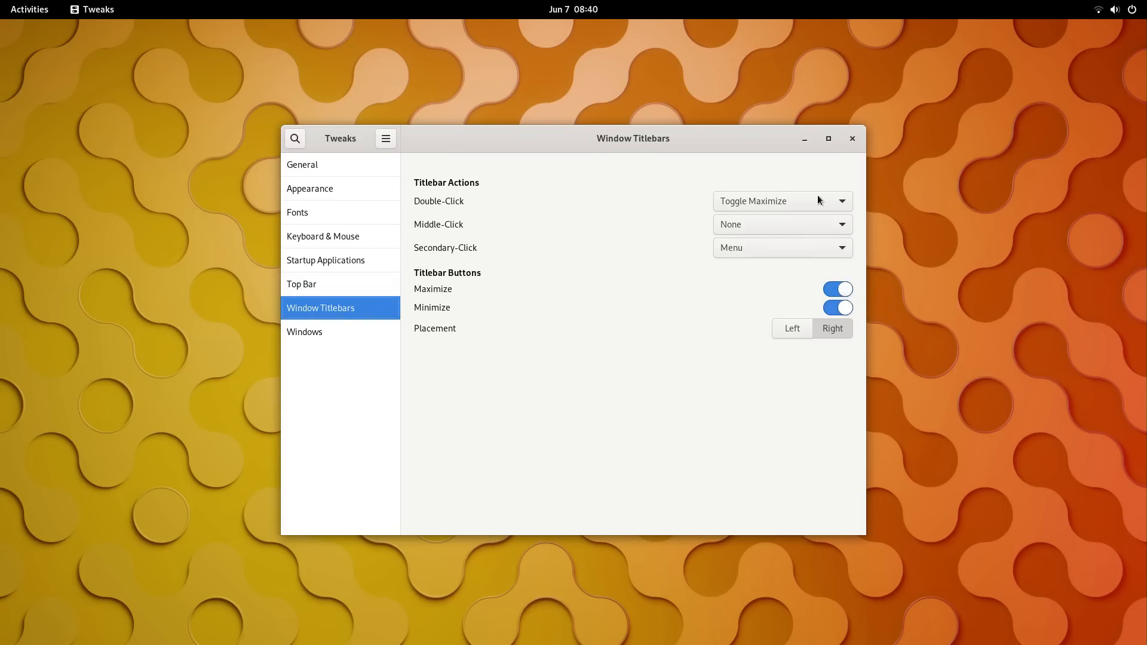
pyautogui.click(791, 328)
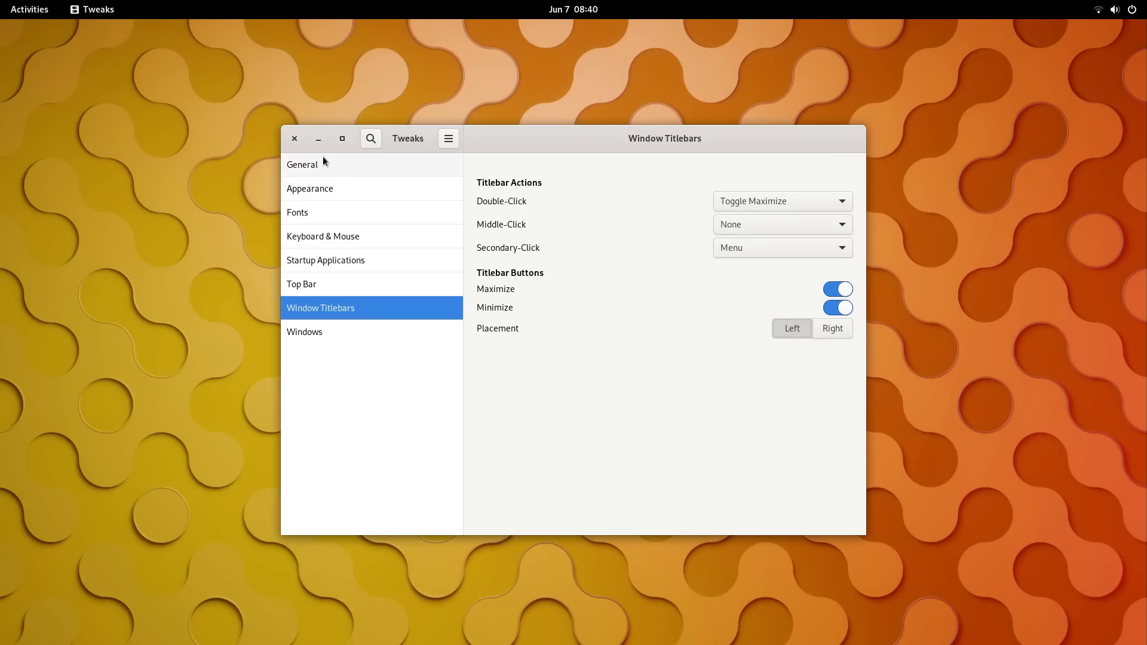
pyautogui.click(831, 328)
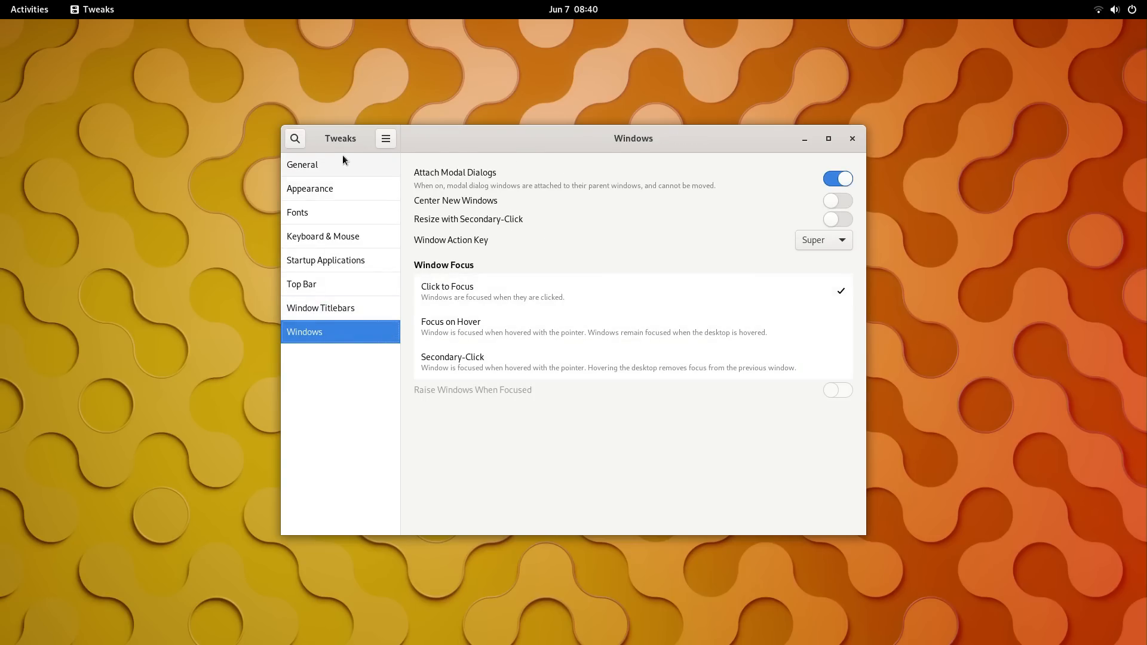
# From the desktop menu, switch Appearance's background between several bundled wallpapers.
pyautogui.rightClick(666, 118)
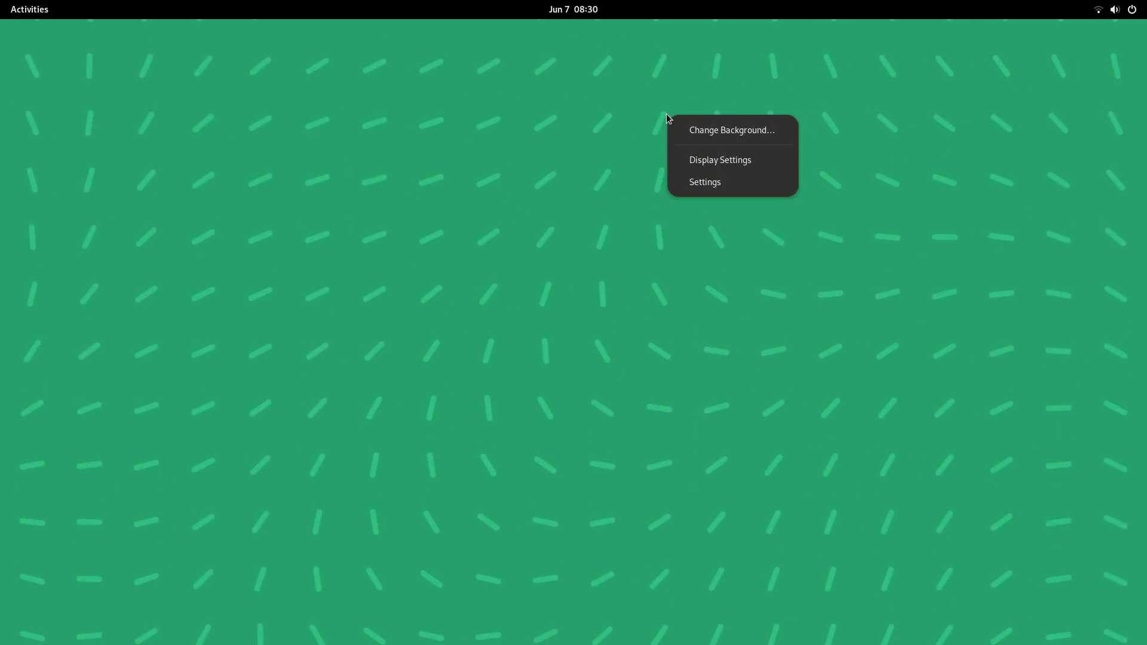
pyautogui.click(731, 129)
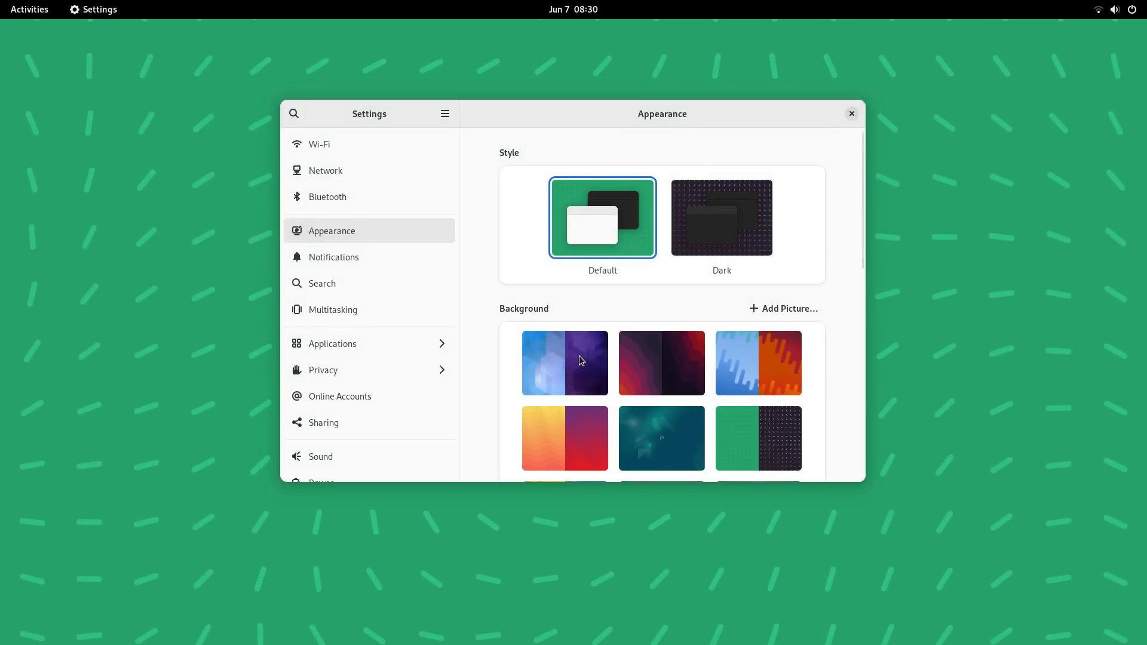
pyautogui.click(564, 363)
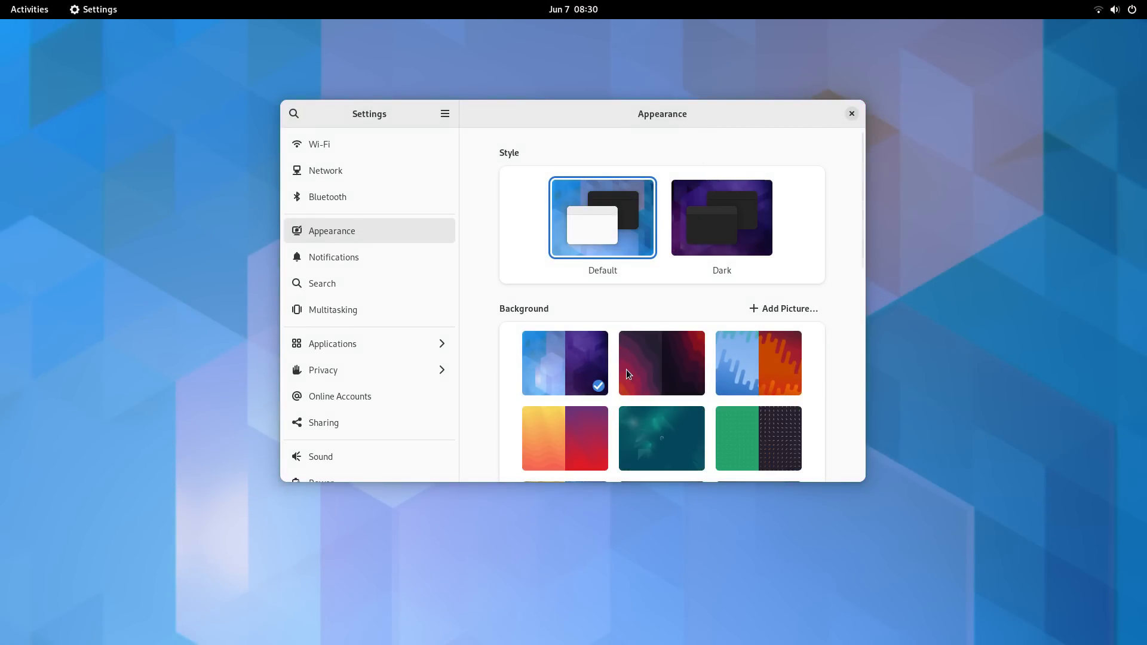
pyautogui.click(758, 363)
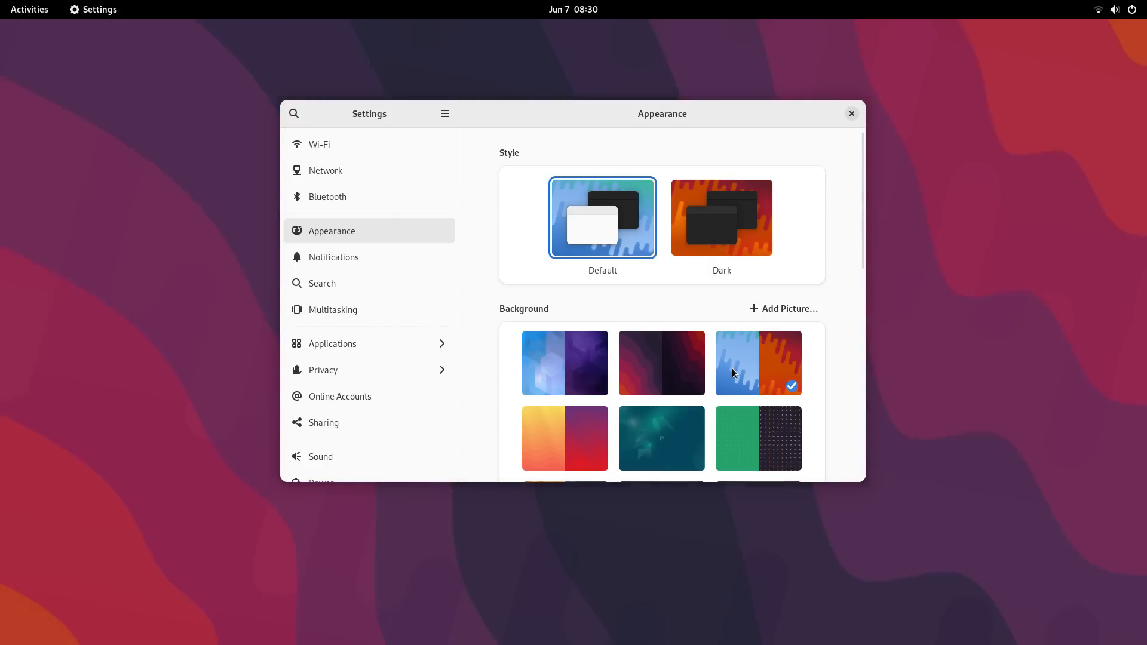
pyautogui.click(564, 439)
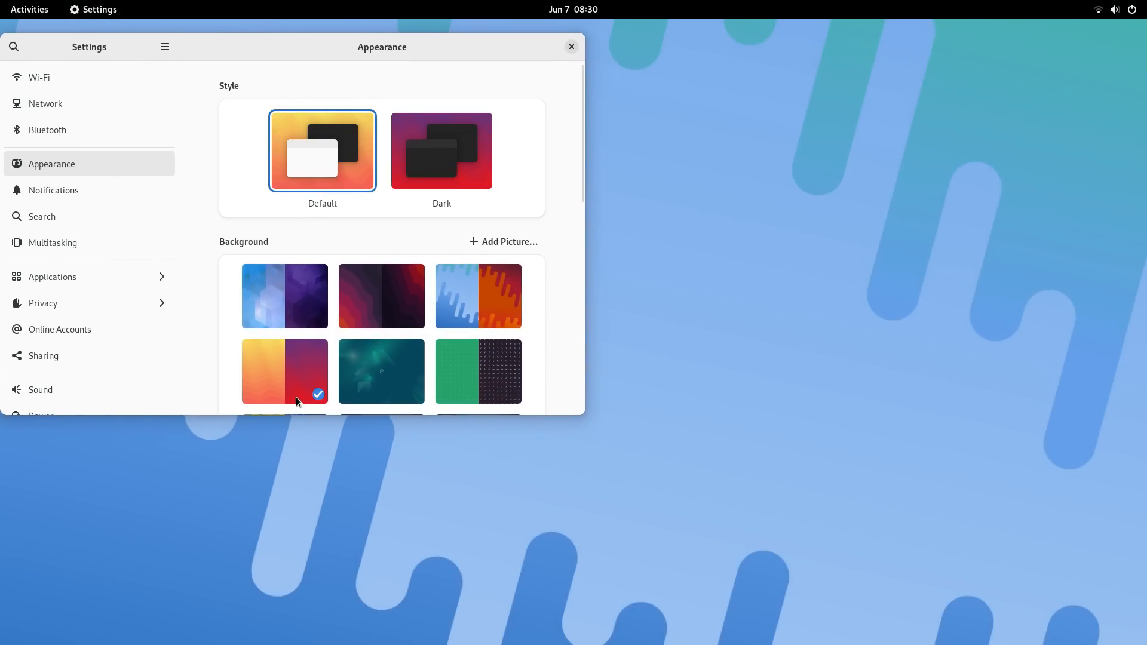
pyautogui.click(478, 371)
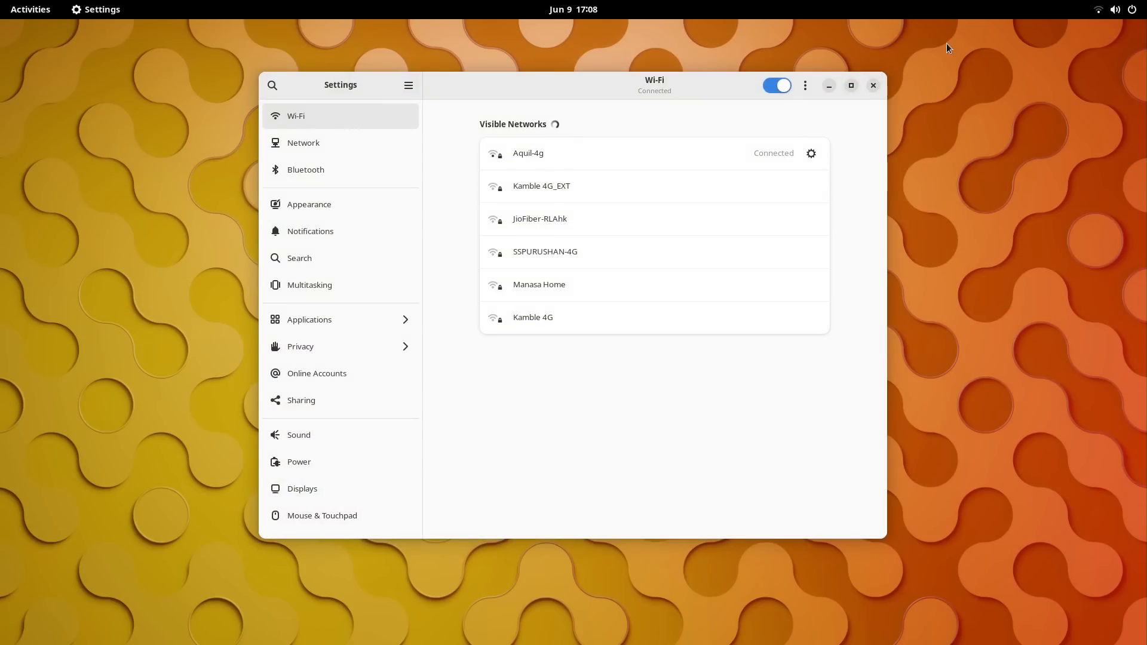
# Start a Wi-Fi hotspot setup from the Wi-Fi options and cancel it.
pyautogui.click(805, 86)
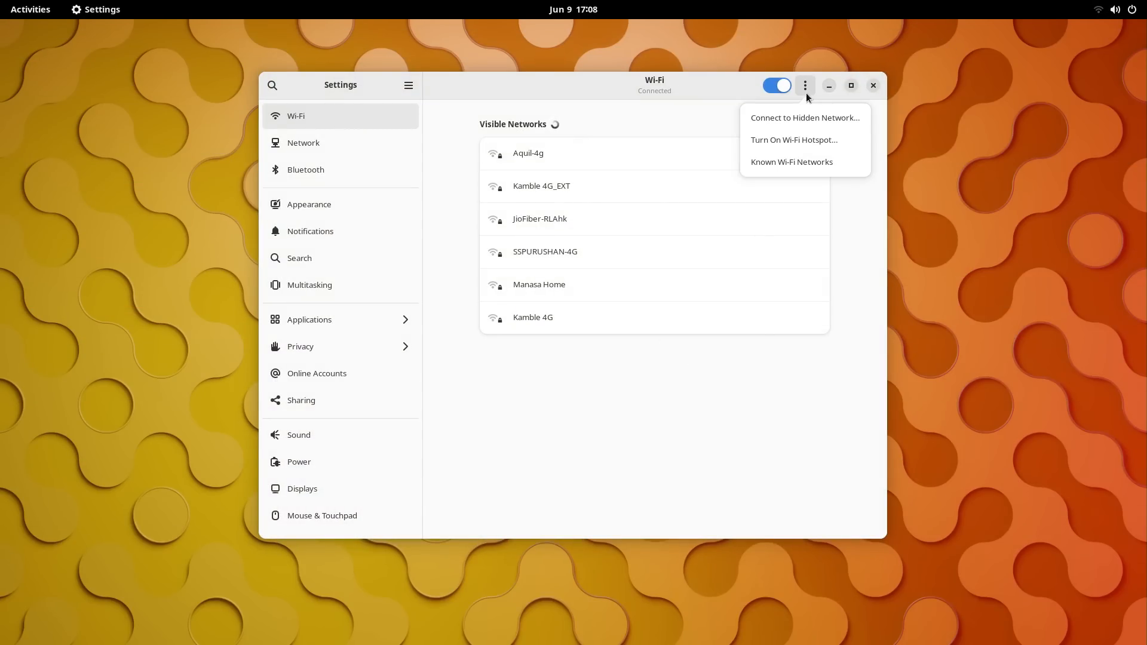
pyautogui.click(793, 140)
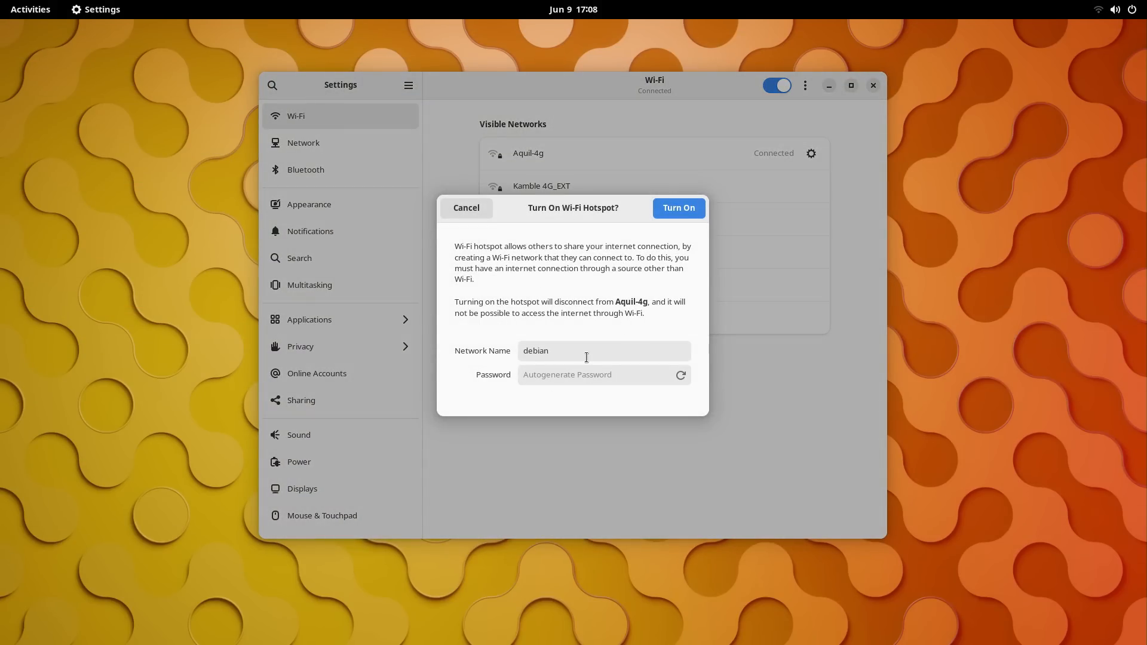
pyautogui.click(678, 208)
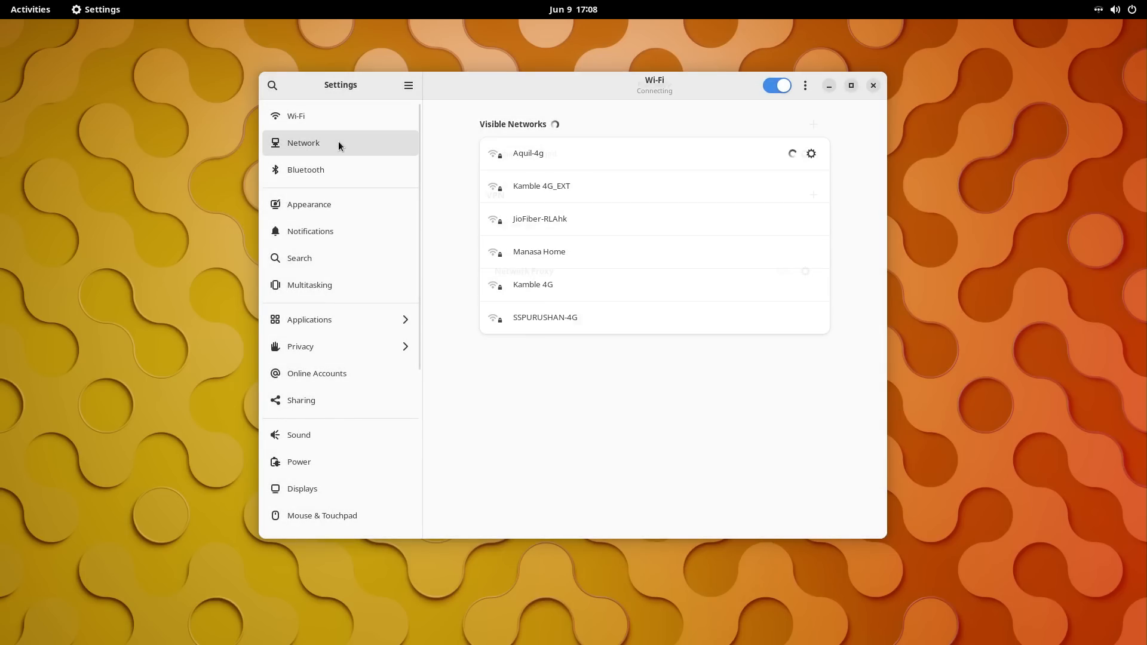
# Browse the Bluetooth, Appearance, Notifications, Search and Multitasking settings pages.
pyautogui.click(305, 168)
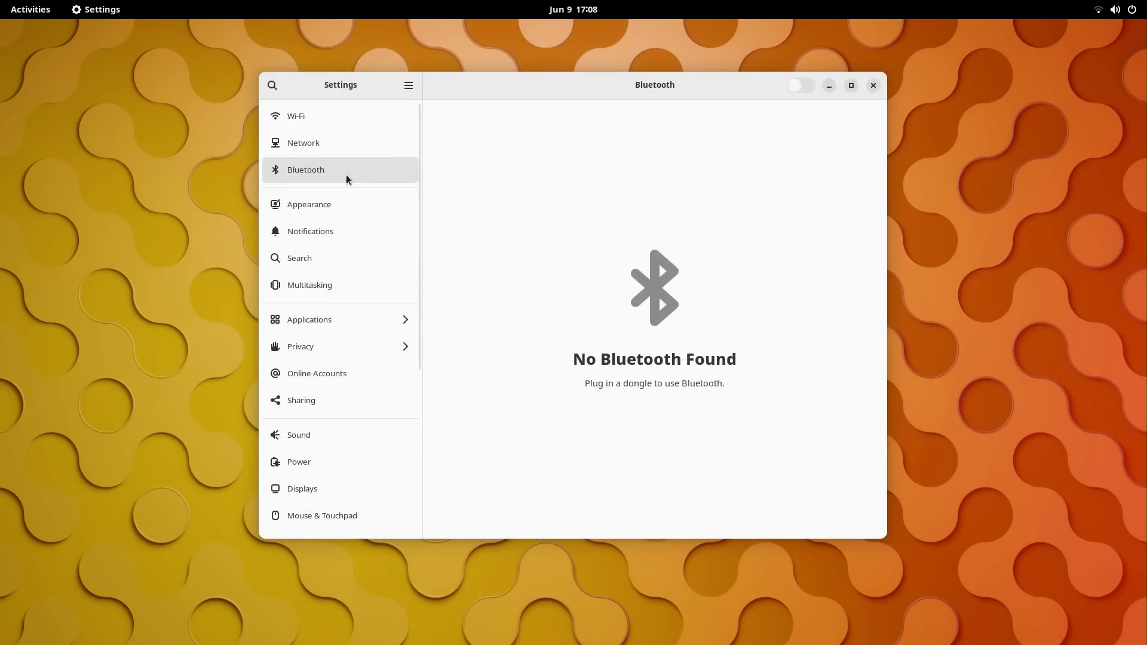
pyautogui.click(309, 204)
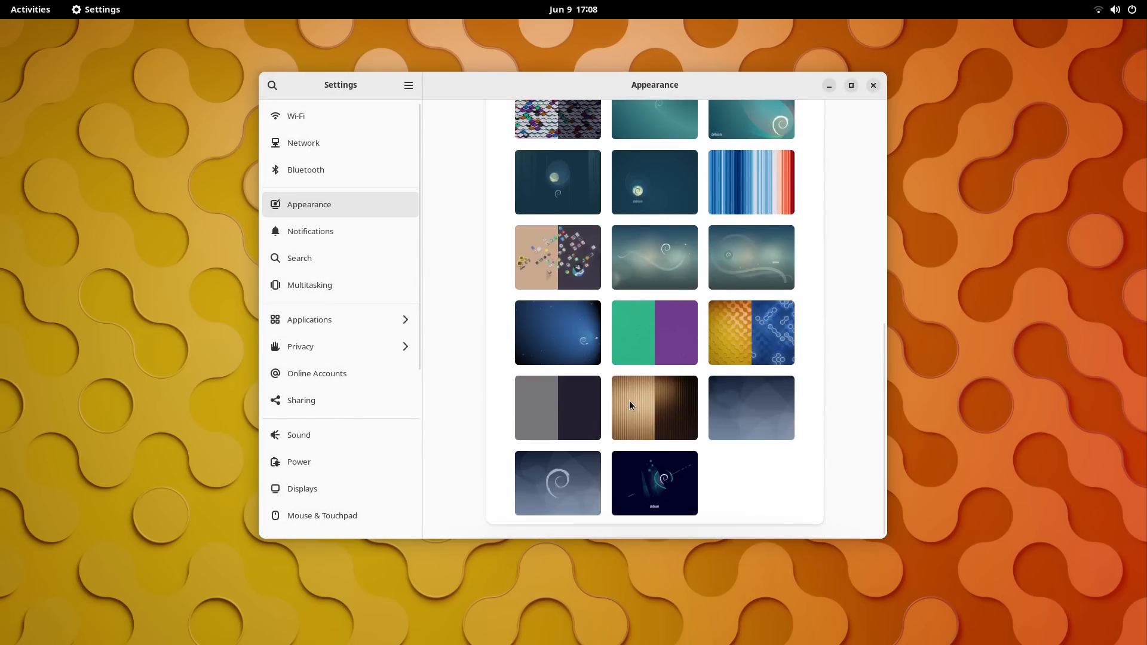
pyautogui.click(311, 231)
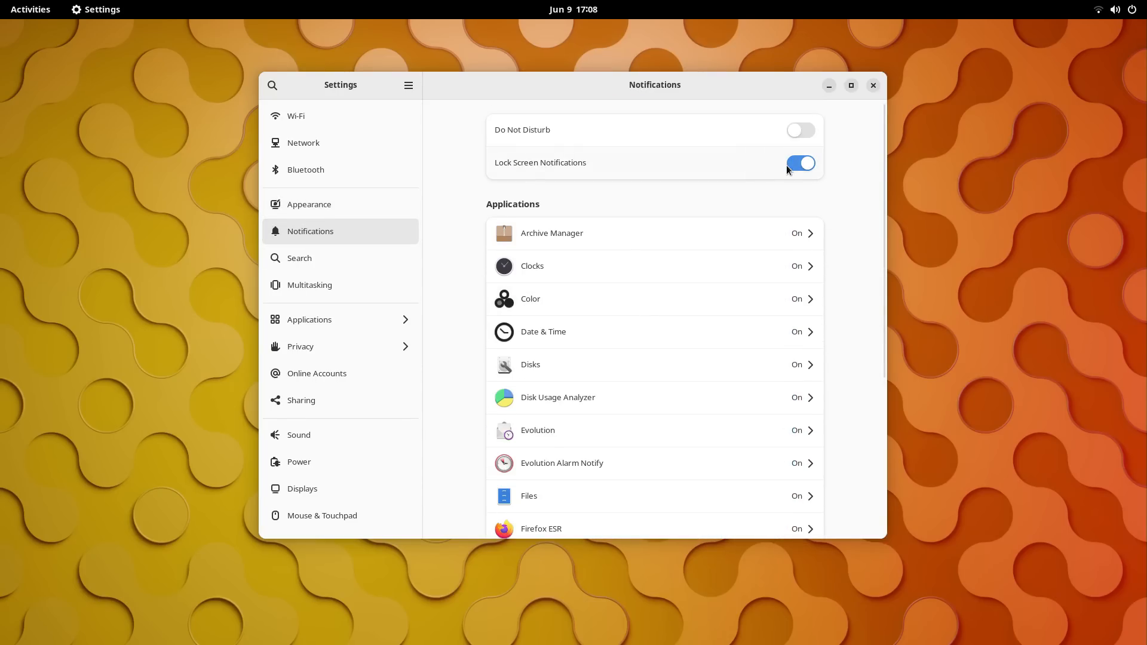
pyautogui.click(299, 258)
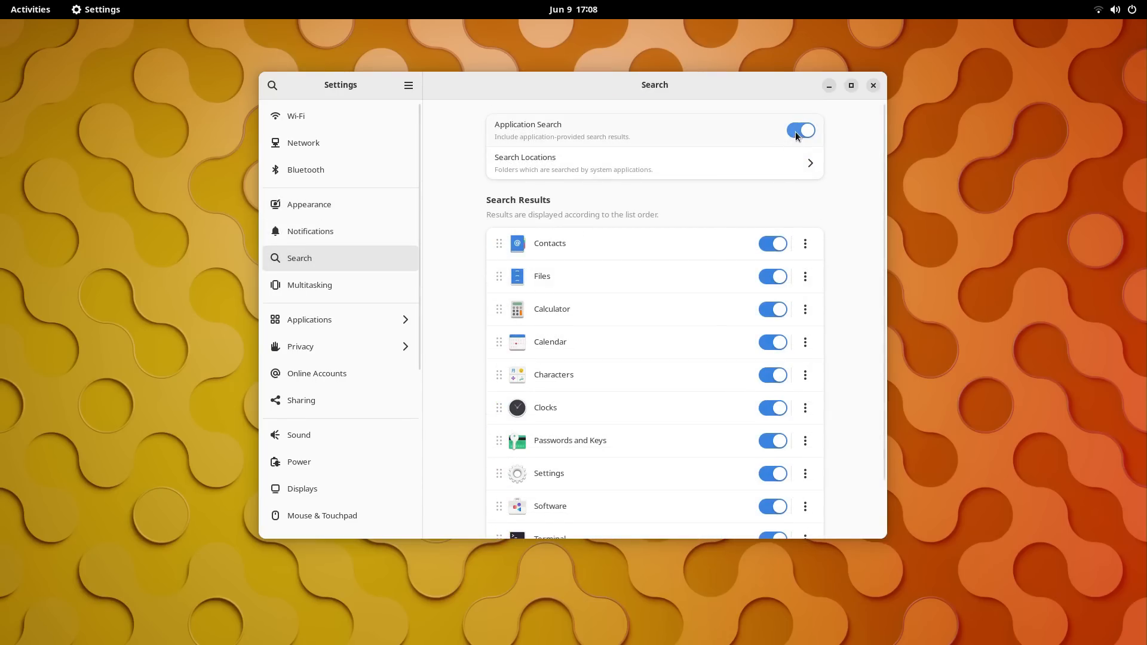
pyautogui.moveTo(257, 344)
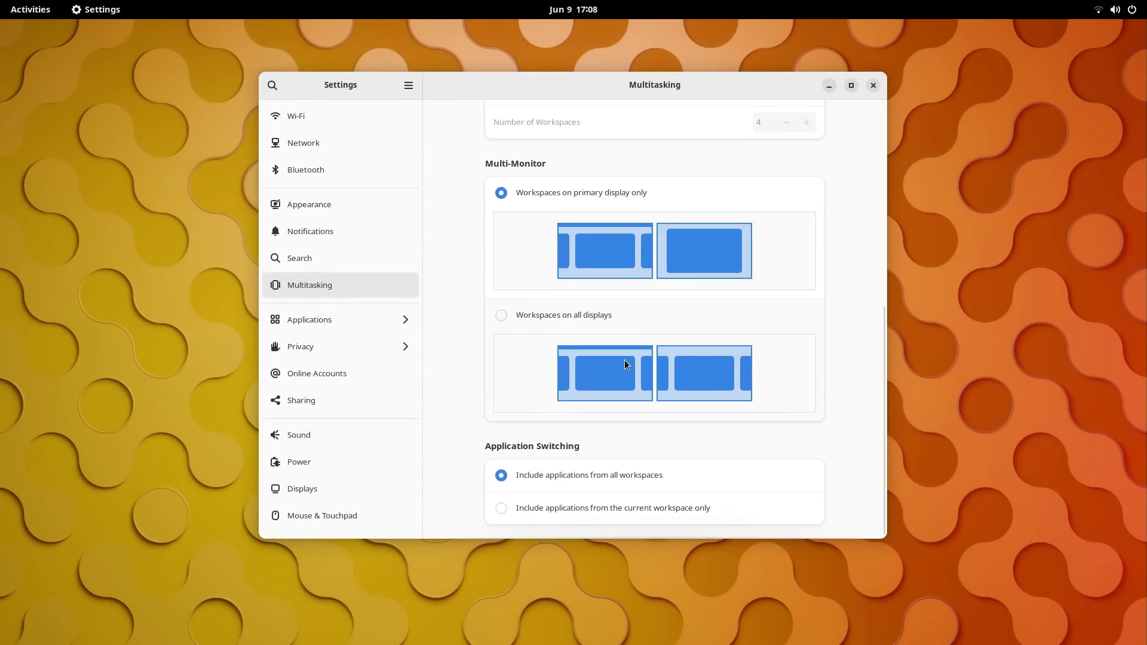
pyautogui.scroll(3)
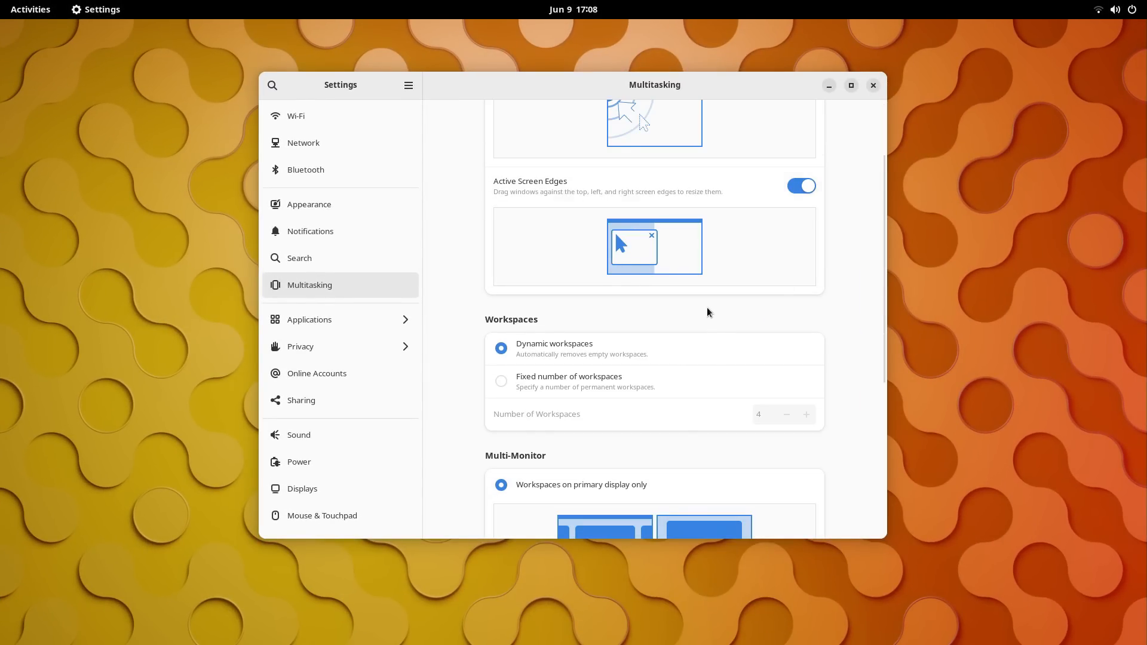
pyautogui.scroll(3)
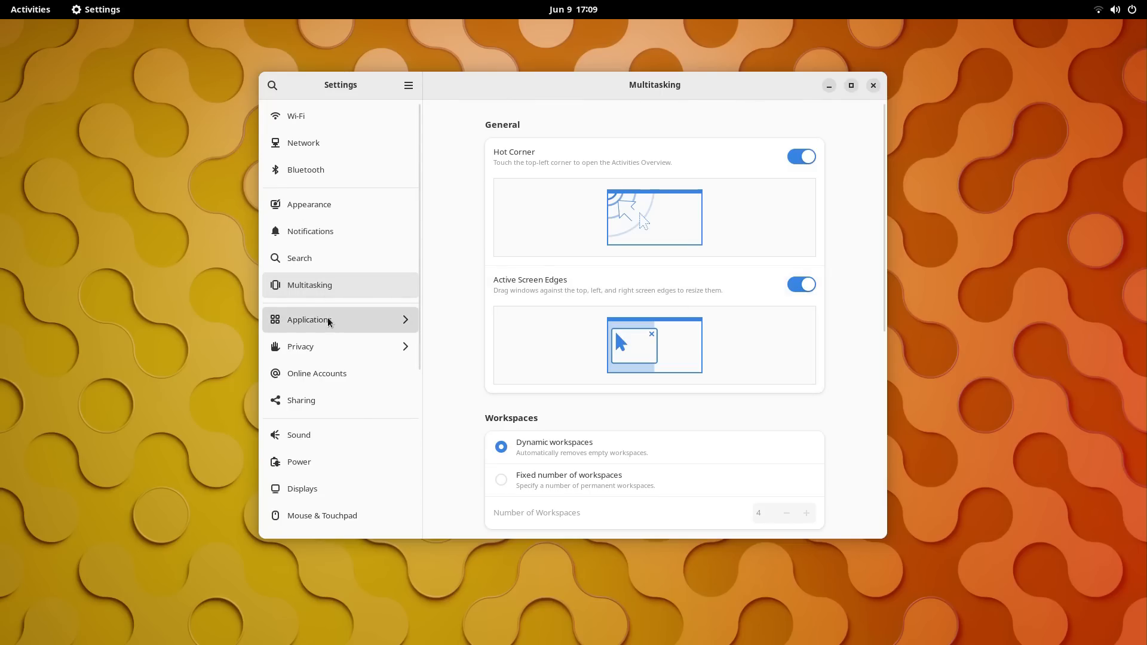
# Browse Applications (Akregator) and Privacy's microphone and file history subpages.
pyautogui.click(325, 320)
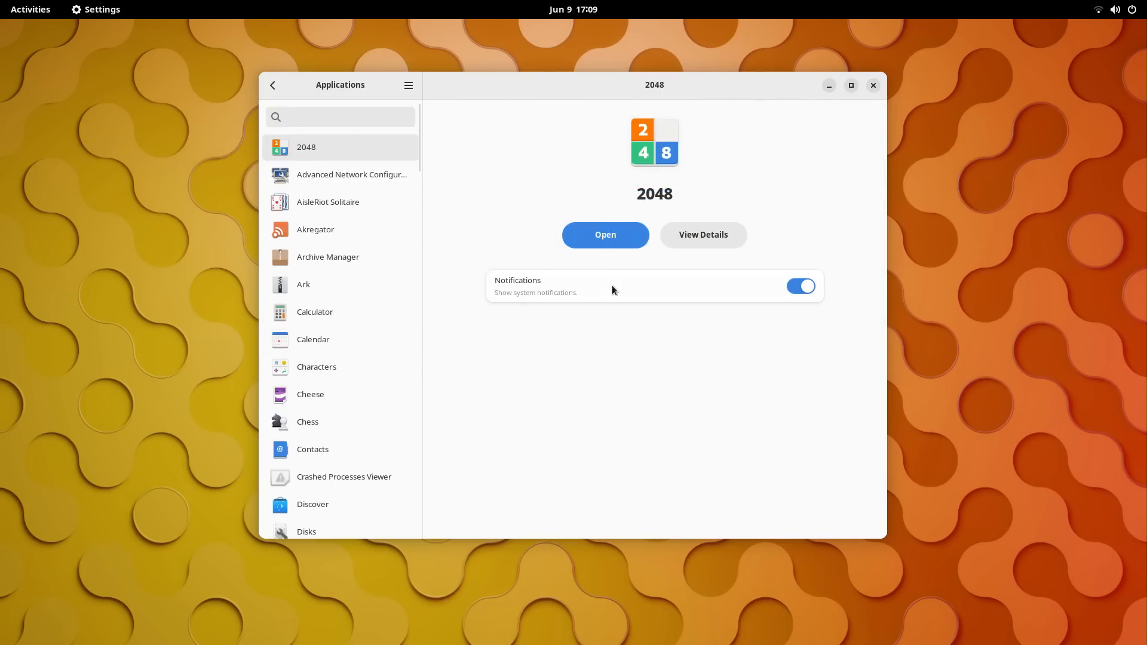
pyautogui.click(315, 230)
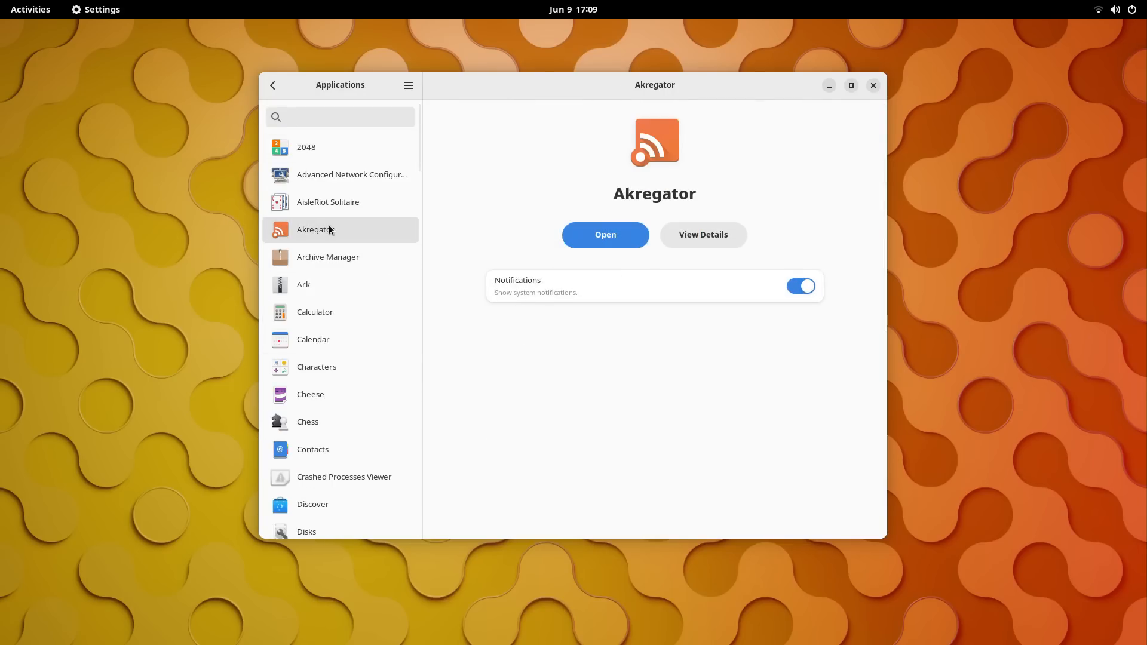
pyautogui.click(273, 85)
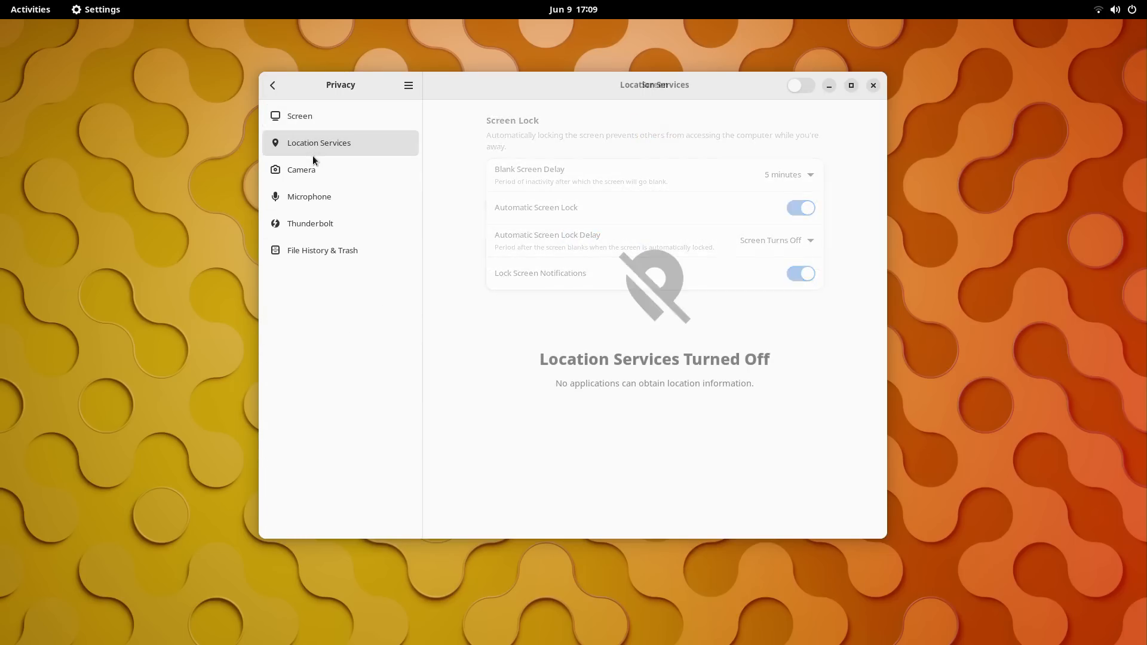
pyautogui.click(309, 196)
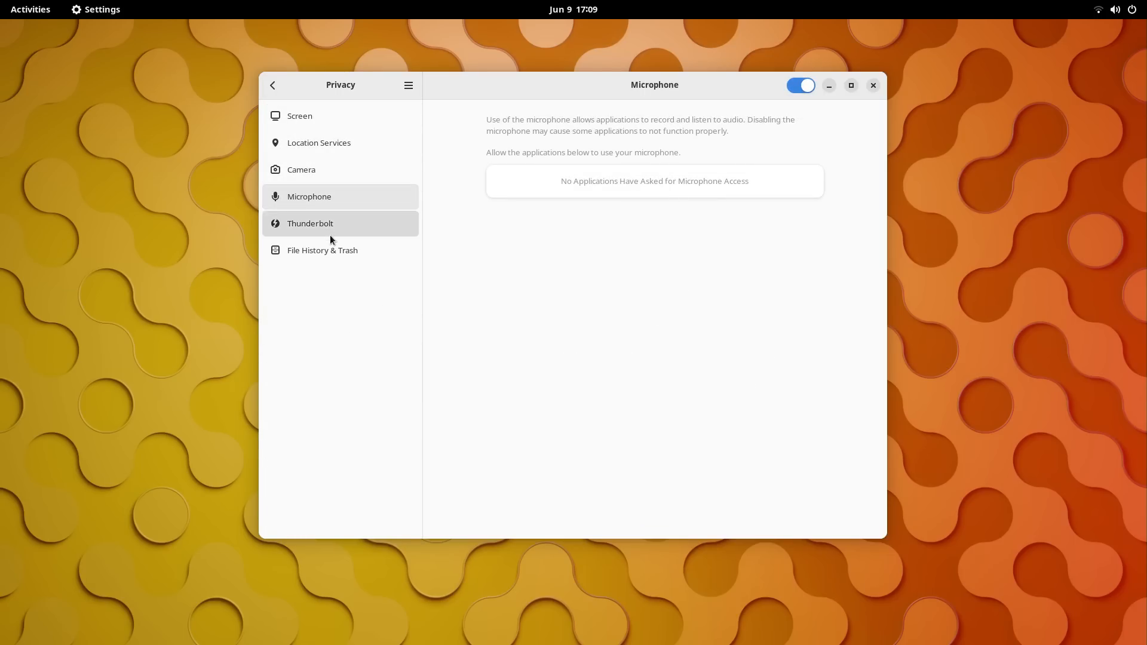
pyautogui.click(321, 250)
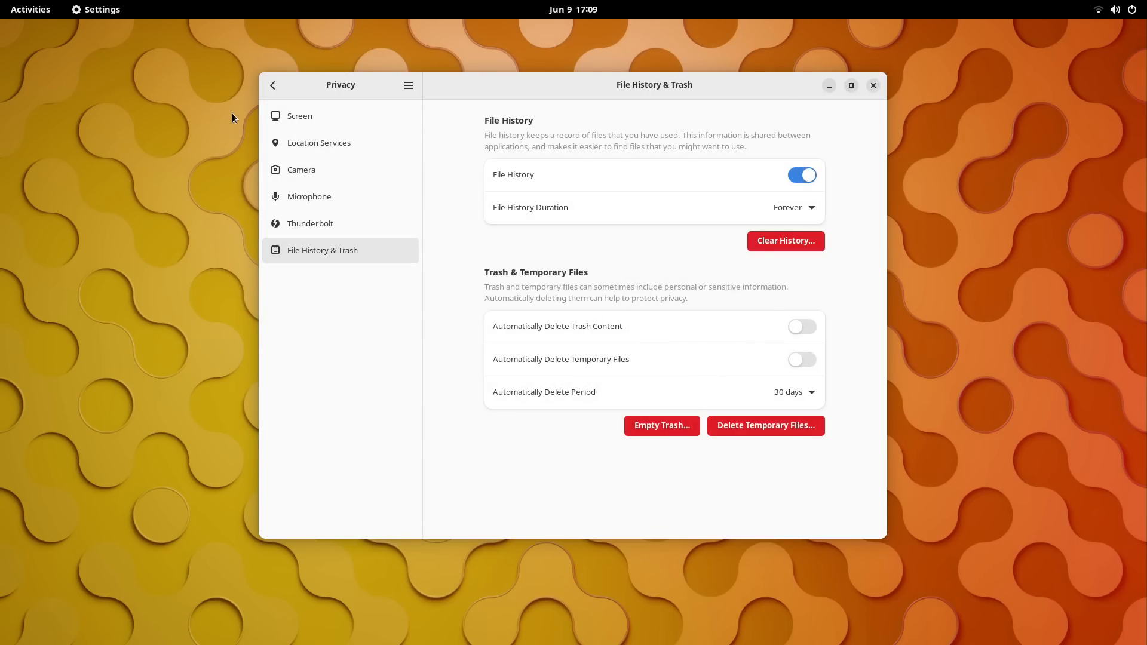
pyautogui.click(273, 85)
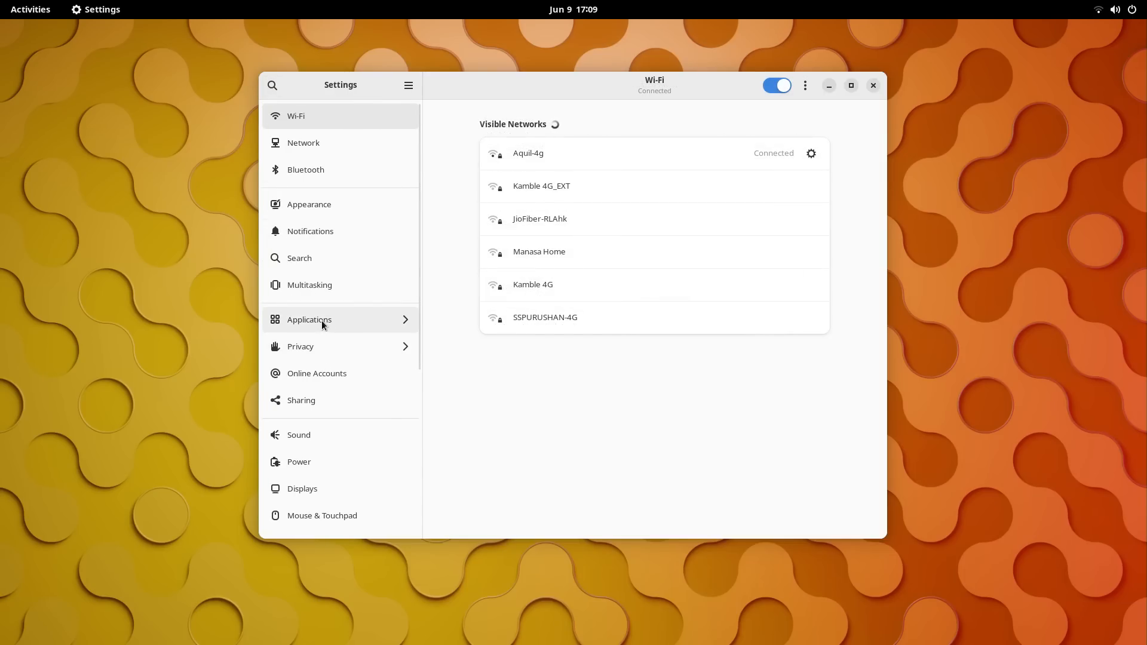
# In Online Accounts, start adding a Google account and close the sign-in window.
pyautogui.click(316, 373)
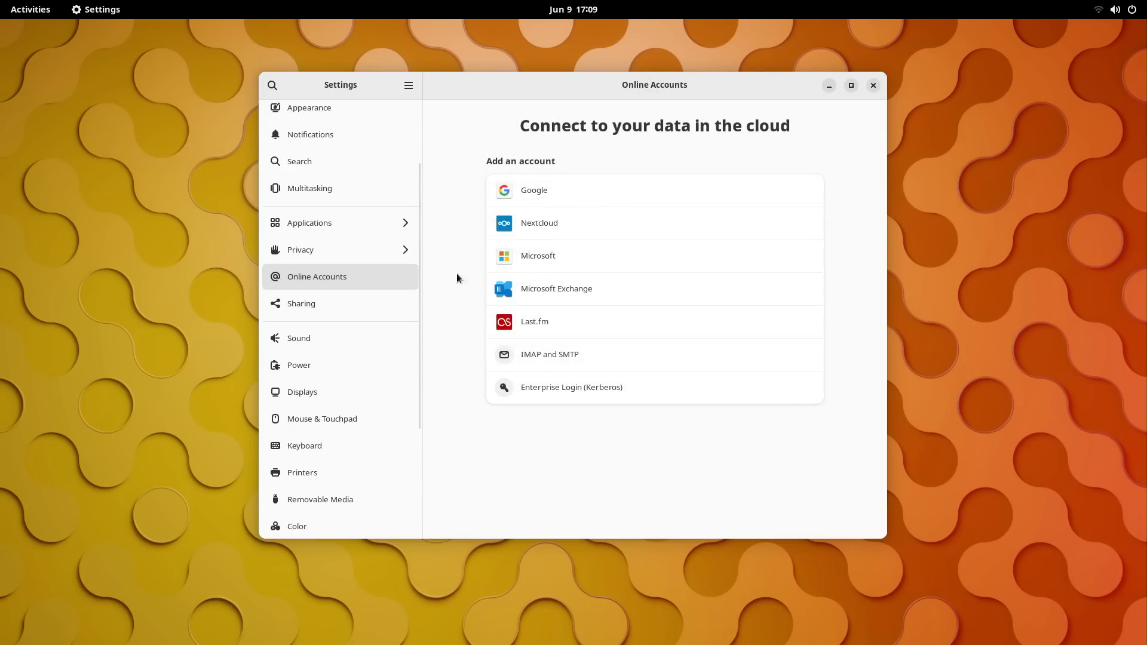
pyautogui.click(533, 190)
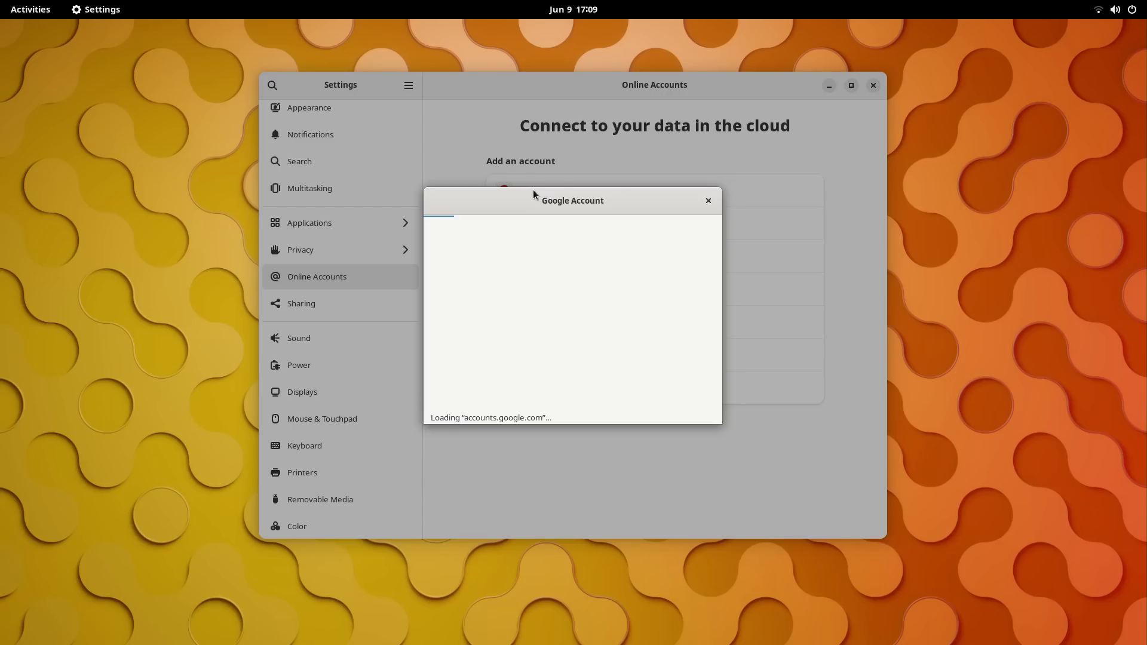
pyautogui.click(706, 201)
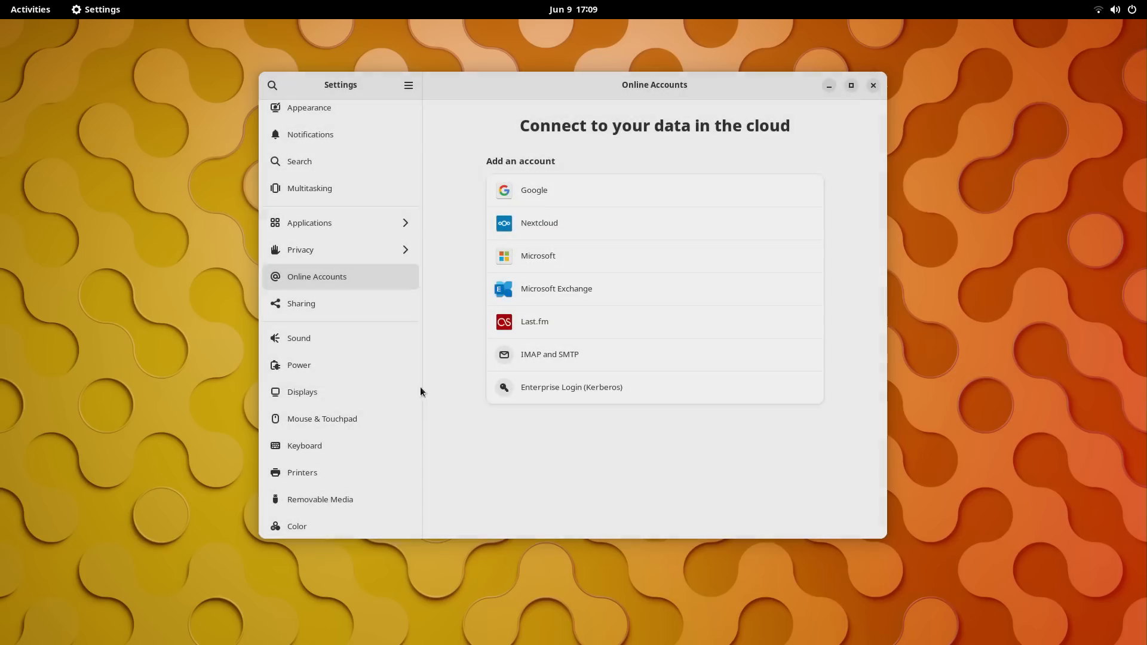
# View Sharing and Sound, then try Balanced and Performance power modes and the power button options.
pyautogui.click(301, 302)
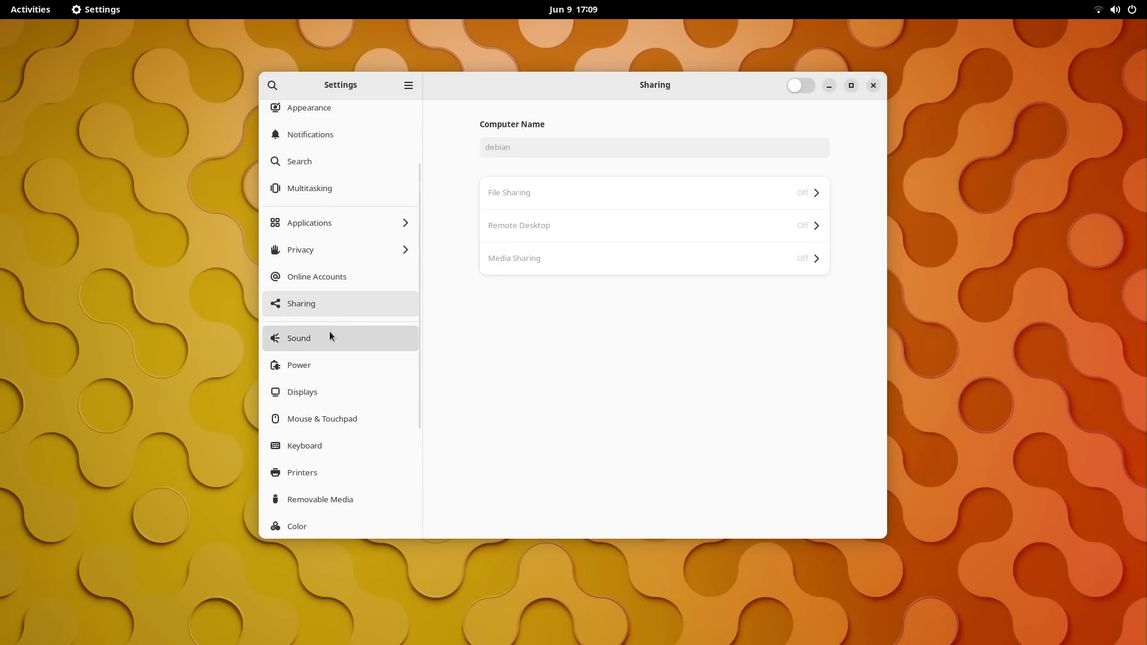
pyautogui.click(299, 338)
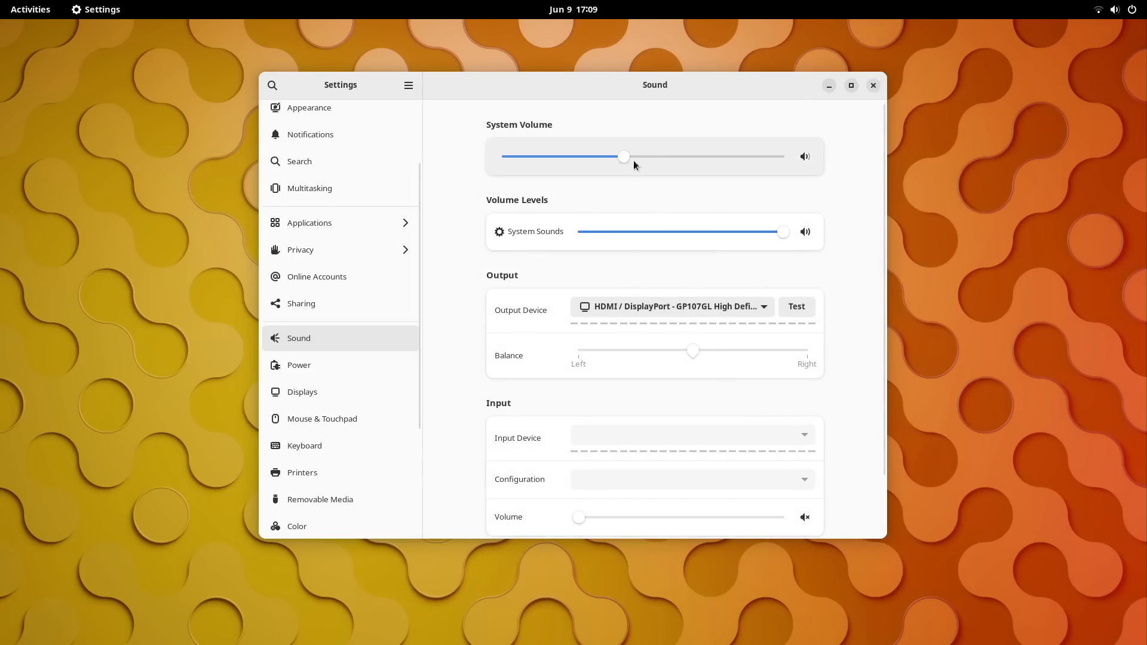
pyautogui.click(298, 365)
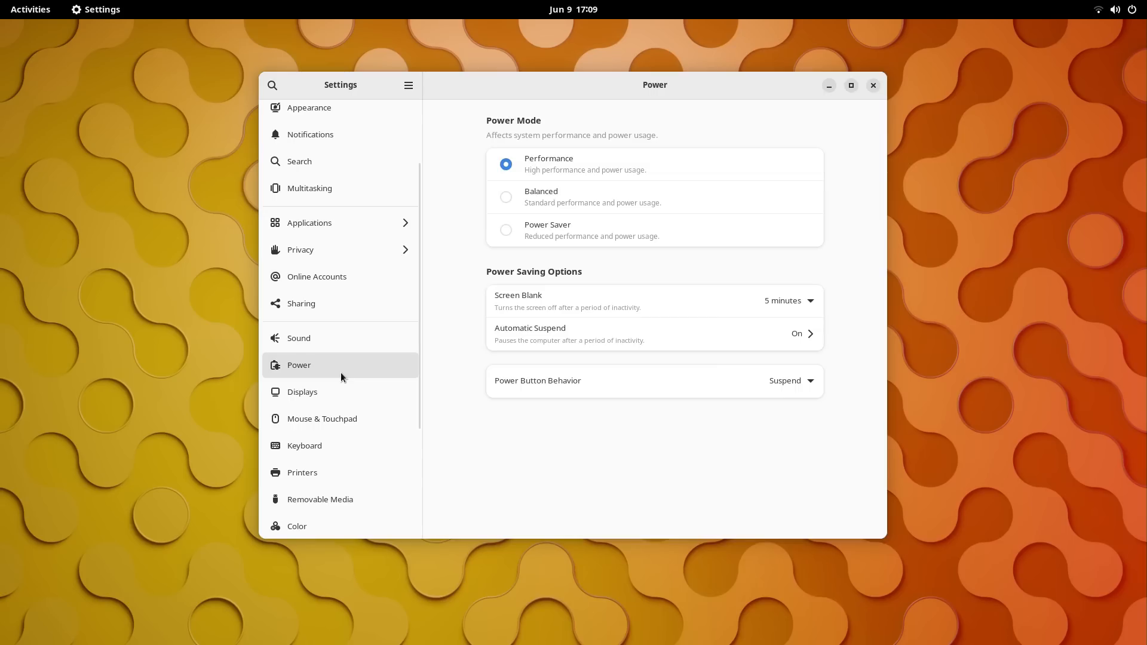
pyautogui.click(506, 197)
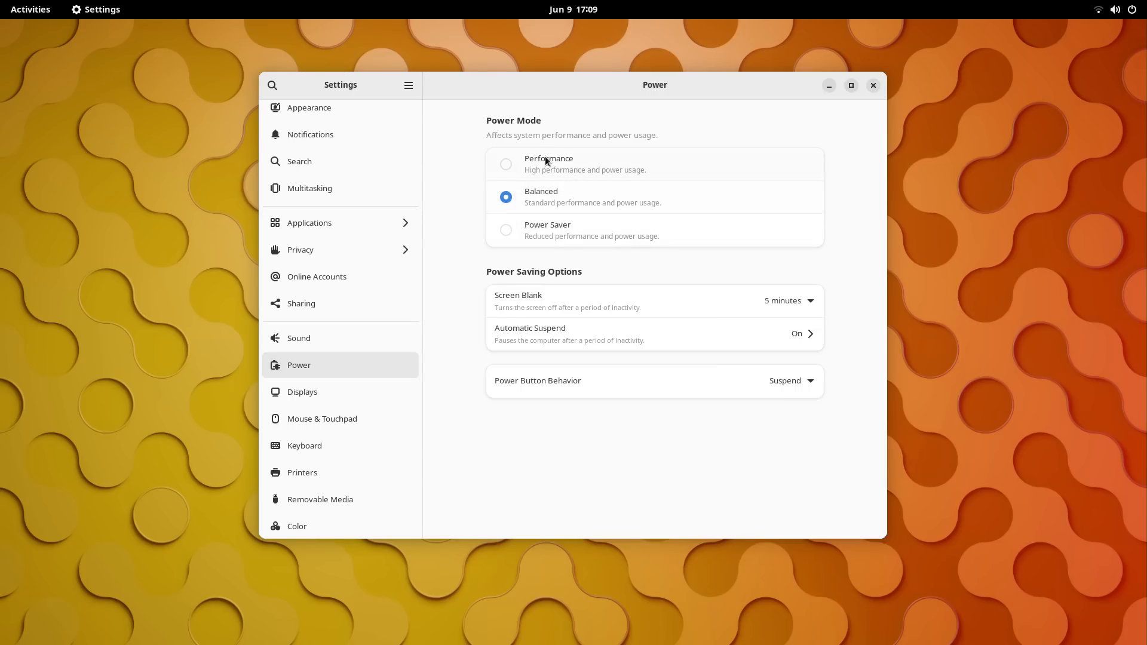
pyautogui.click(791, 380)
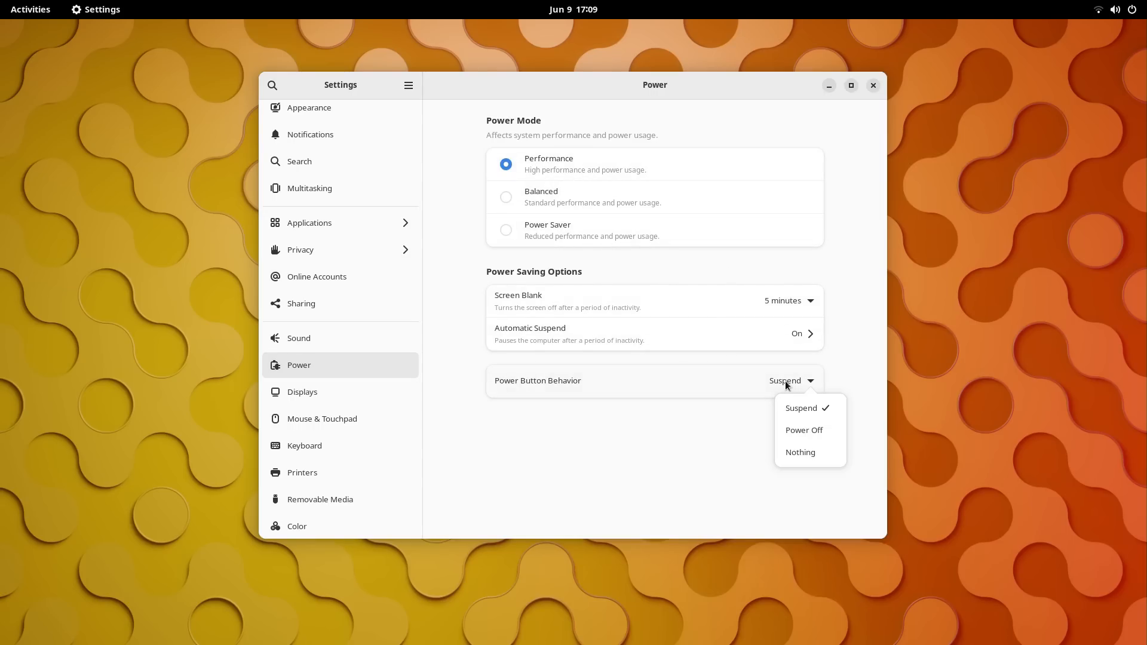
pyautogui.click(803, 430)
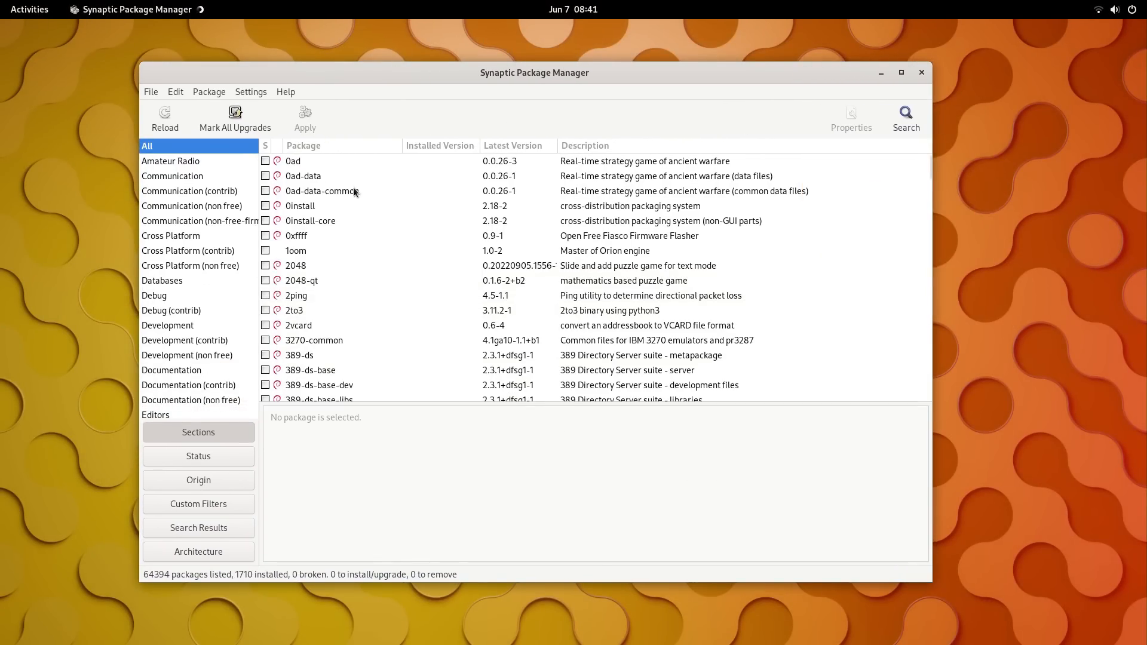
# Read the 0ad package details, then browse Communication and view the dxtool package.
pyautogui.click(295, 161)
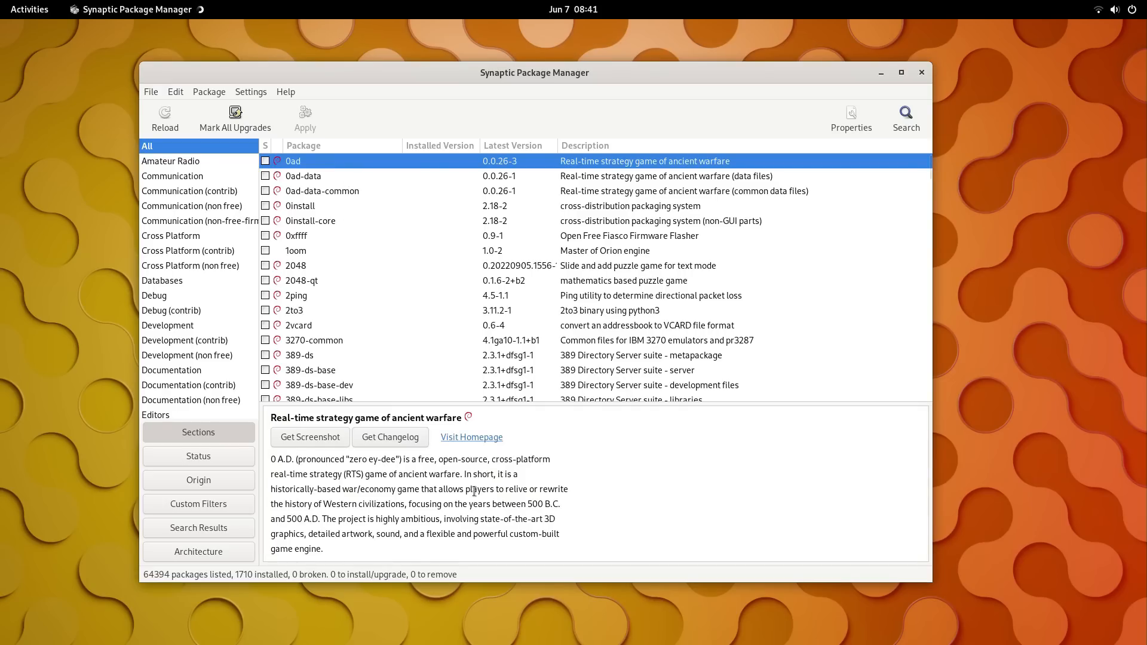
pyautogui.doubleClick(293, 519)
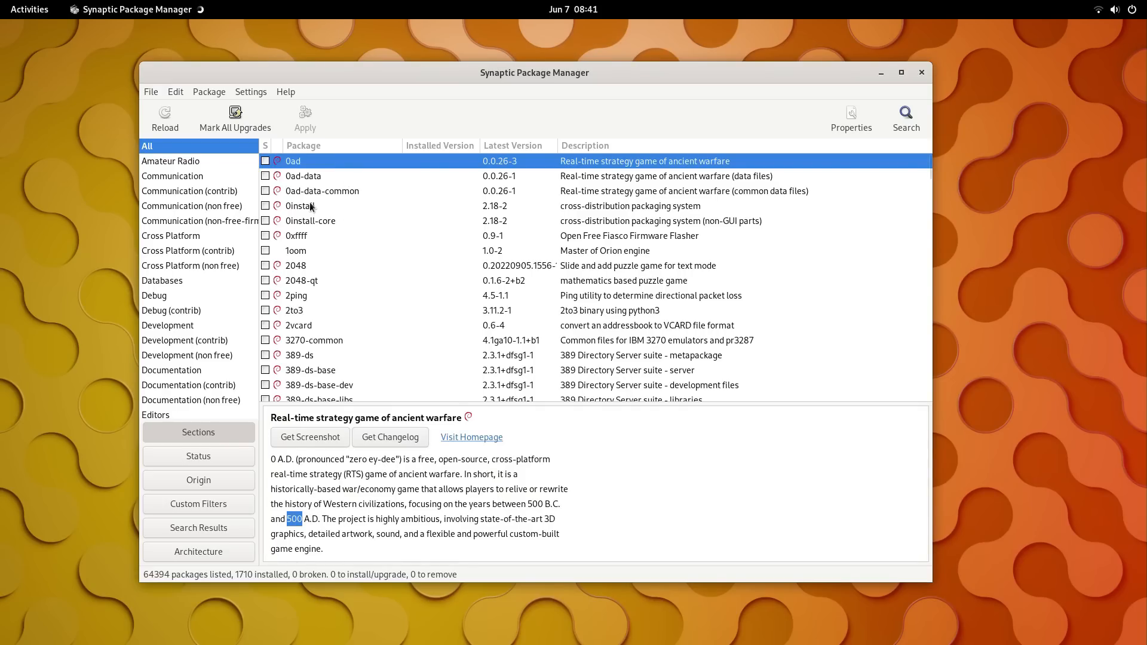
pyautogui.click(172, 176)
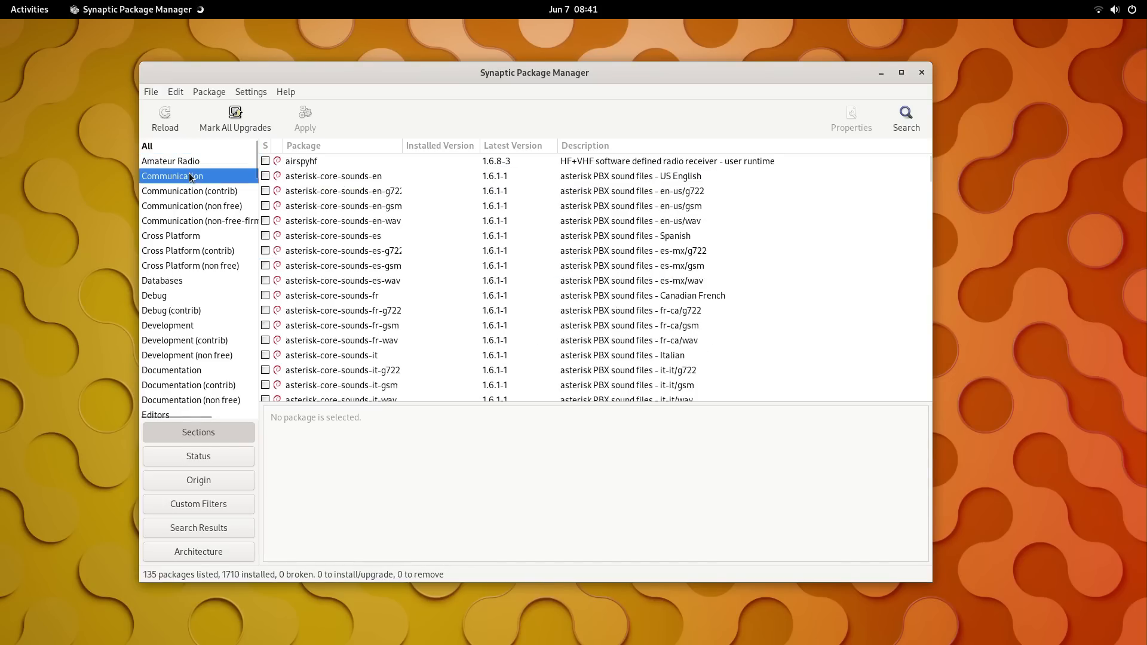
pyautogui.scroll(-3)
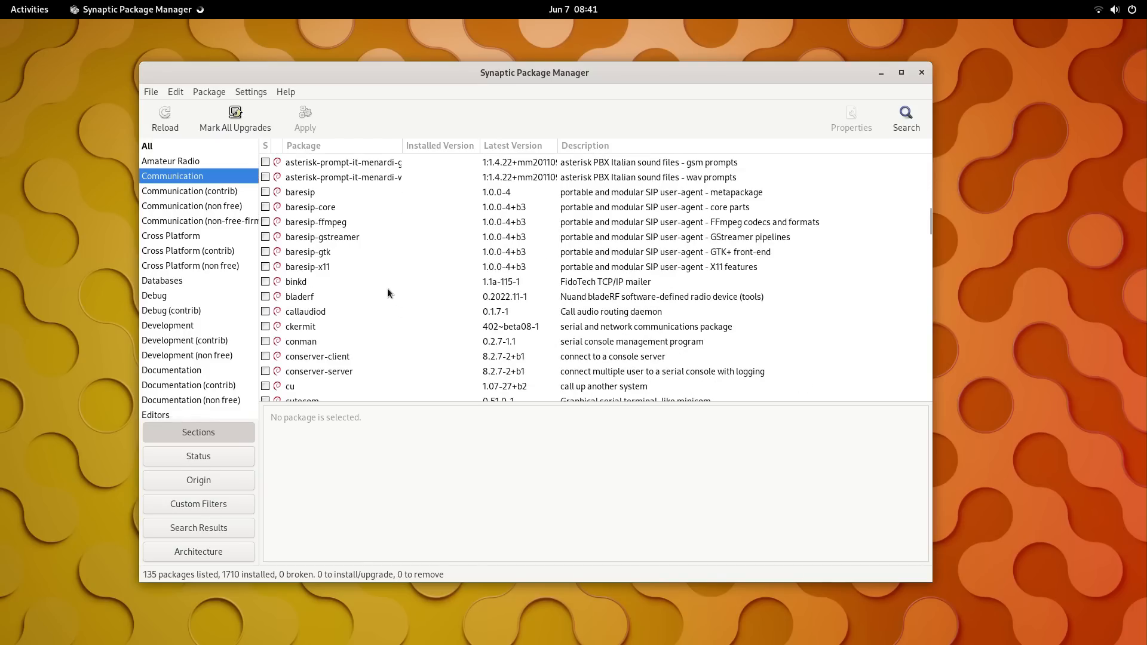
pyautogui.click(298, 327)
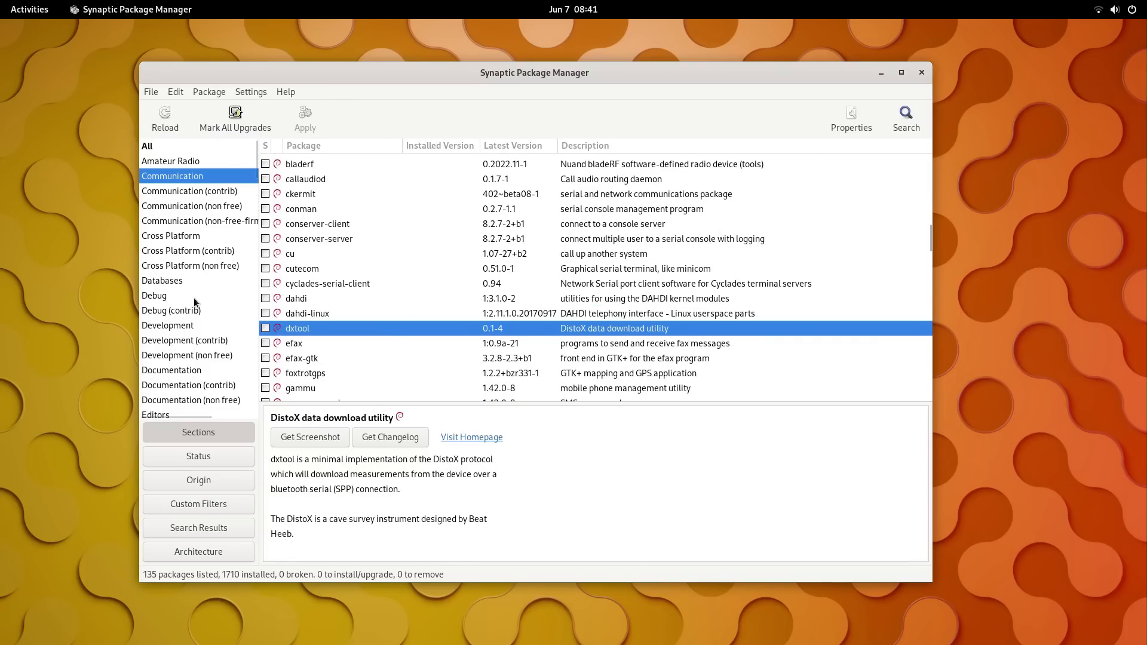
# Browse the Development section, view badger, and list the GNOME Desktop Environment packages.
pyautogui.click(168, 325)
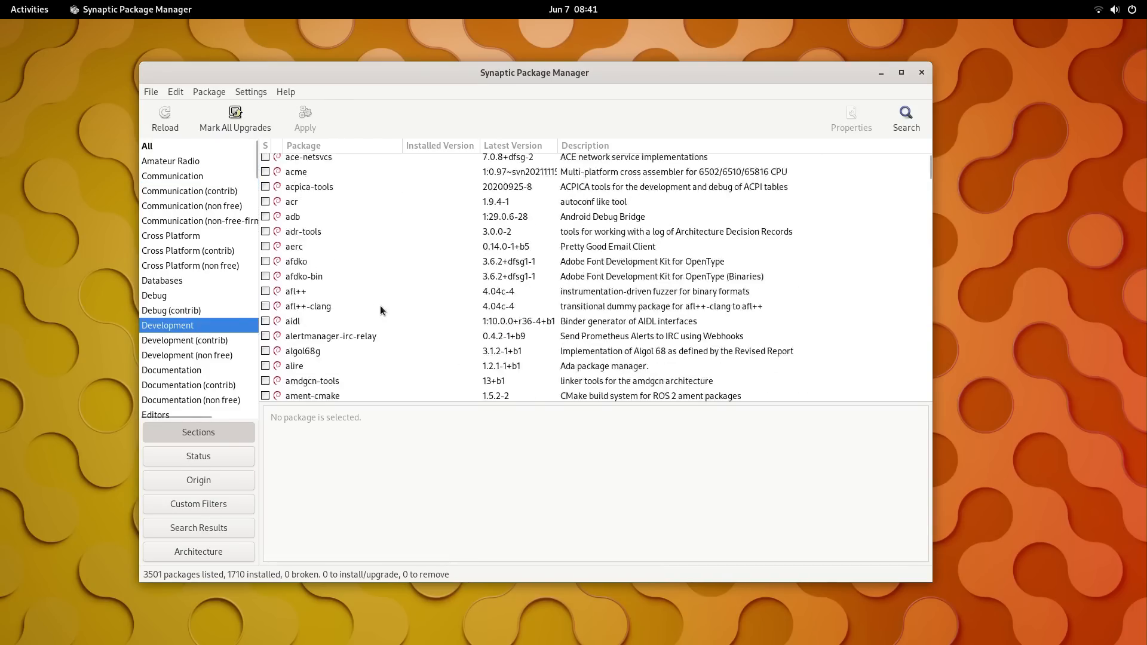
pyautogui.scroll(-3)
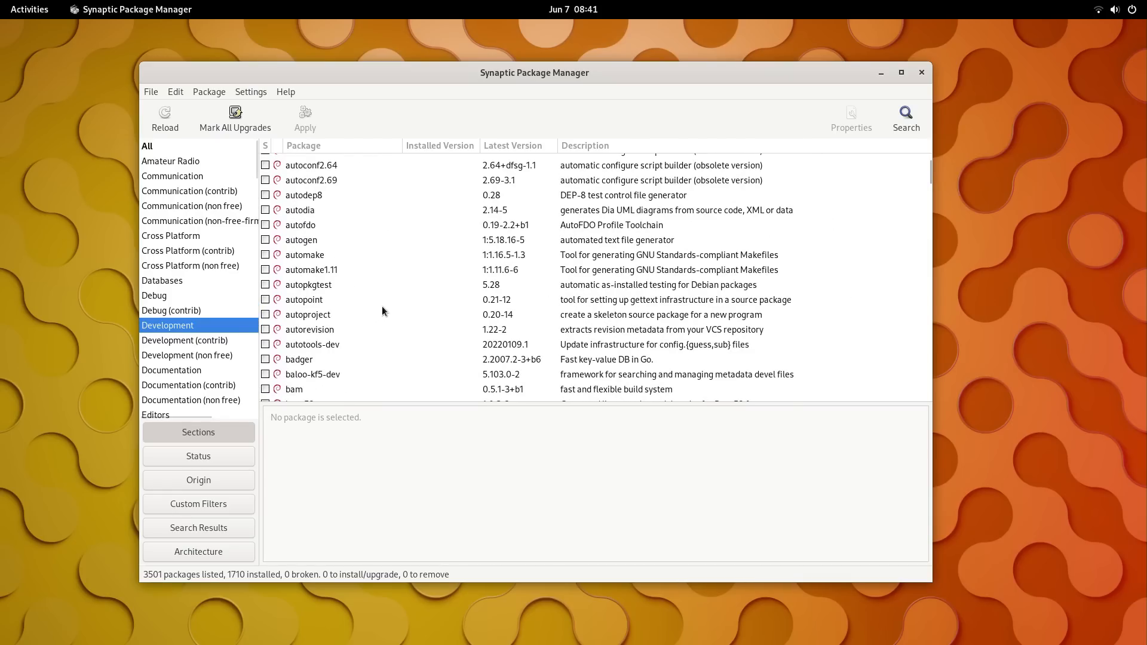
pyautogui.click(299, 360)
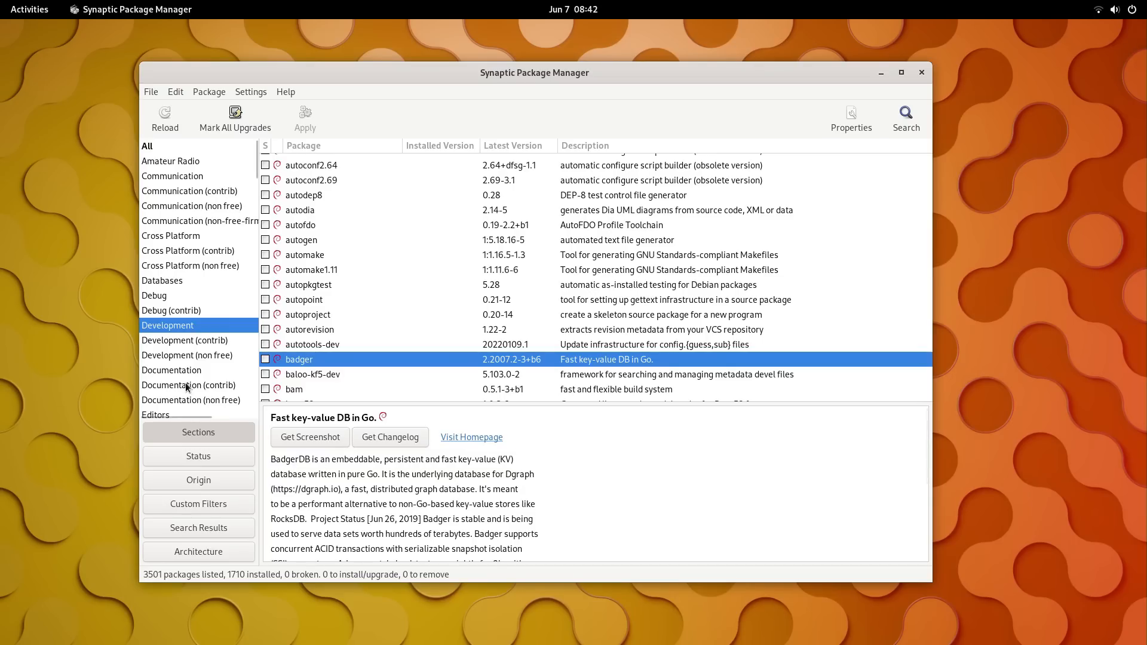
pyautogui.scroll(-3)
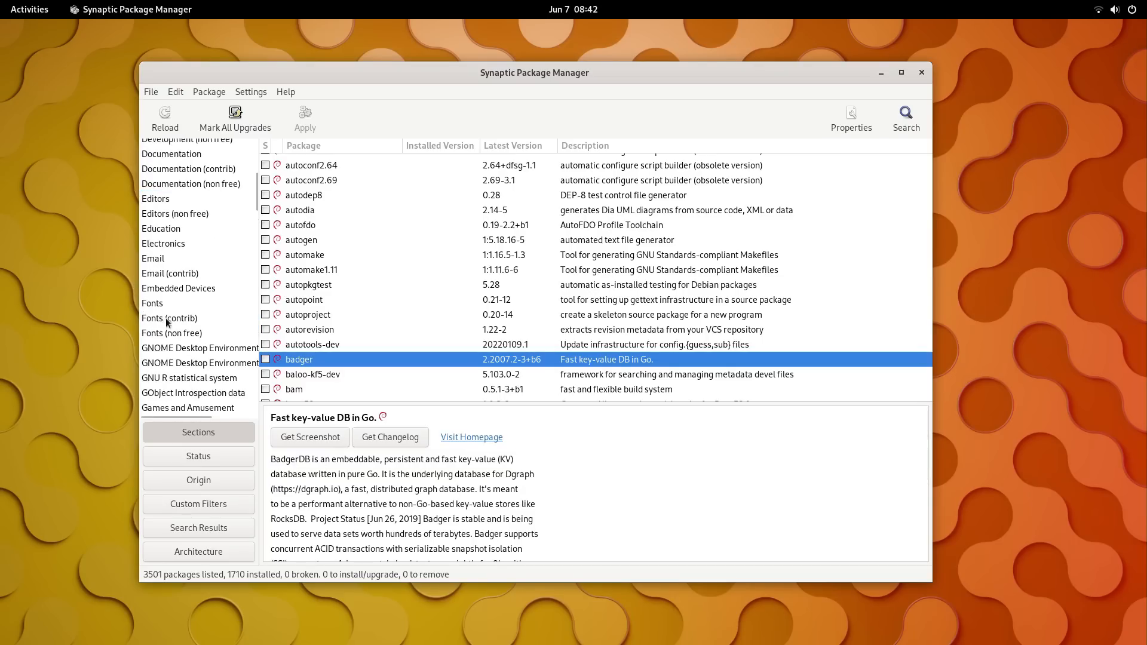
pyautogui.click(200, 348)
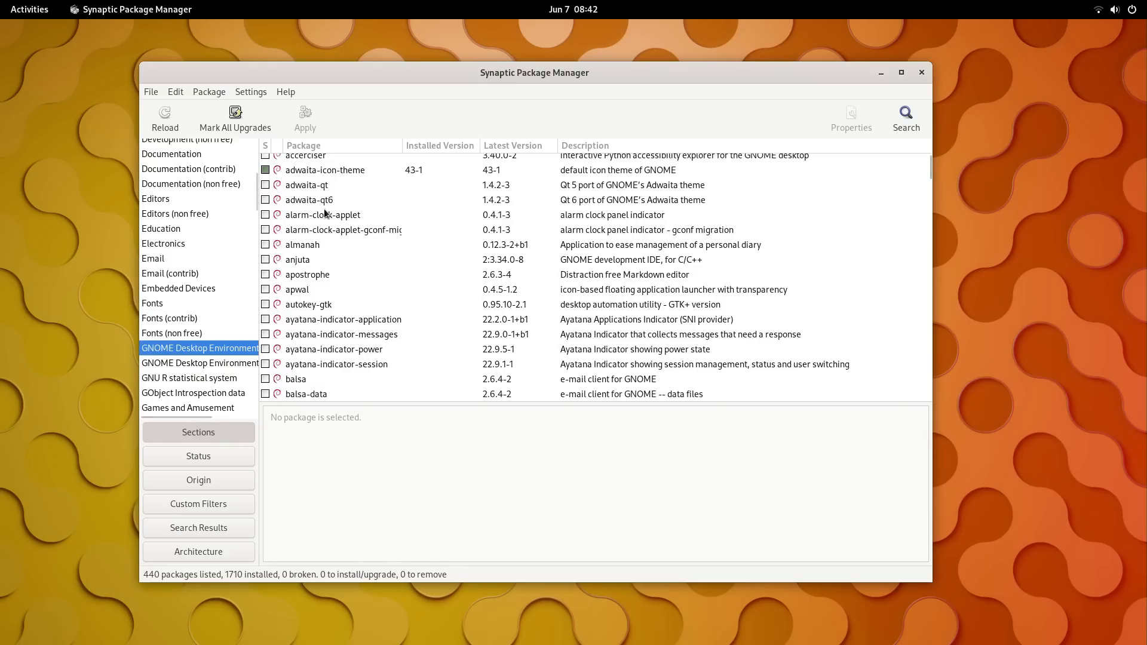
pyautogui.click(155, 200)
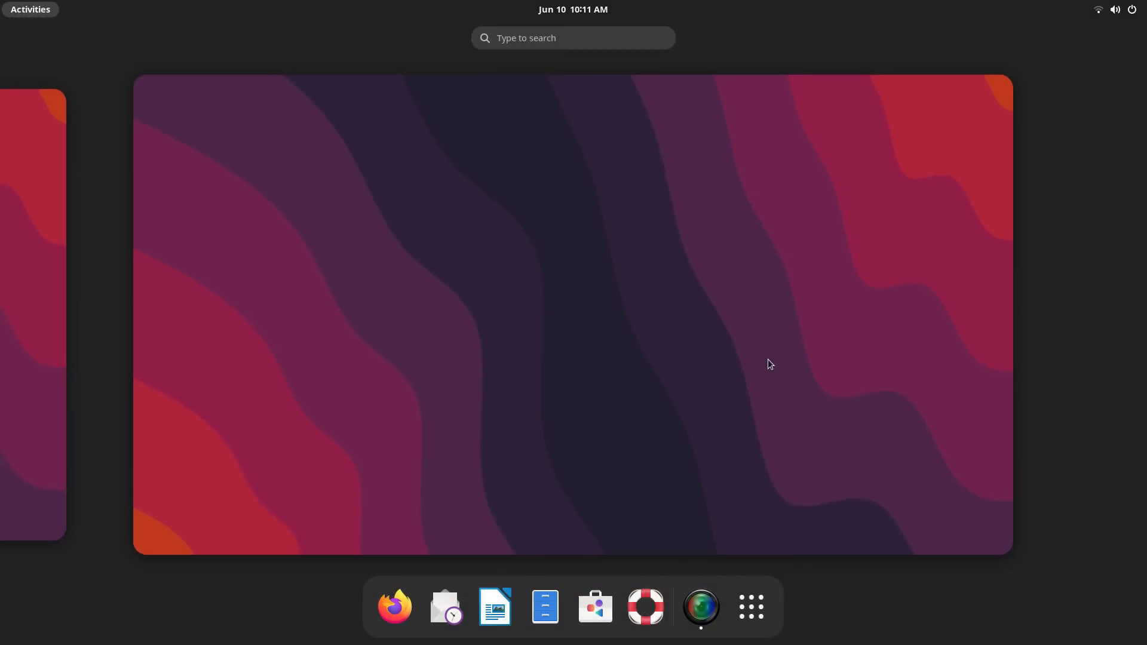
# Launch LibreOffice Writer and check its About dialog shows version 7.4.5.1.
pyautogui.click(495, 607)
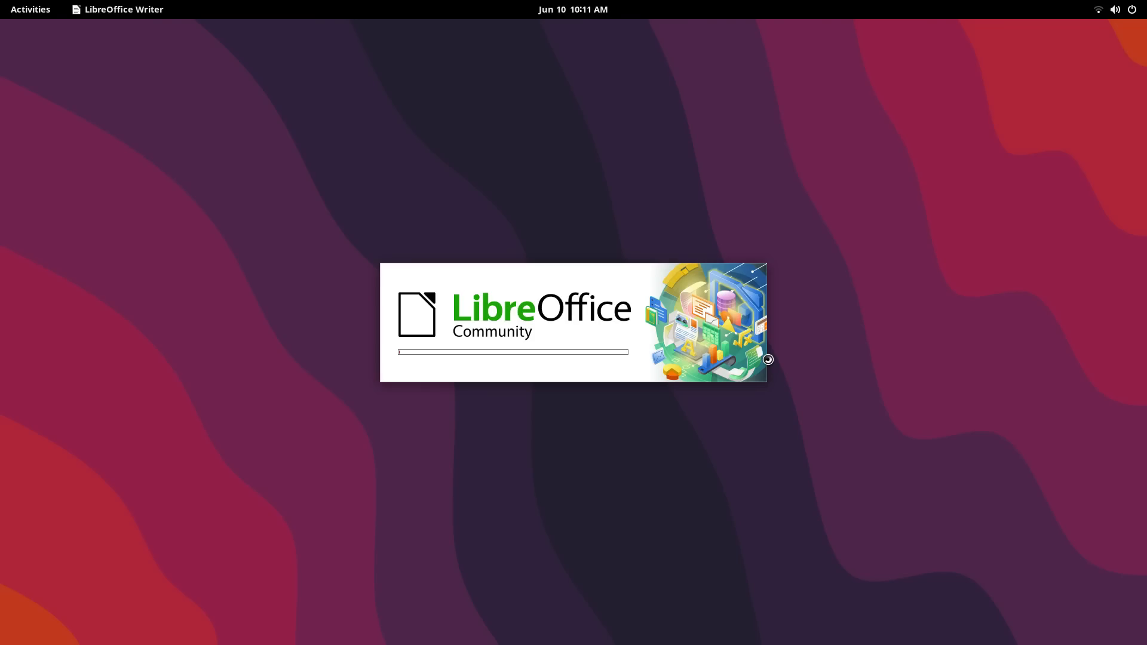
pyautogui.click(308, 49)
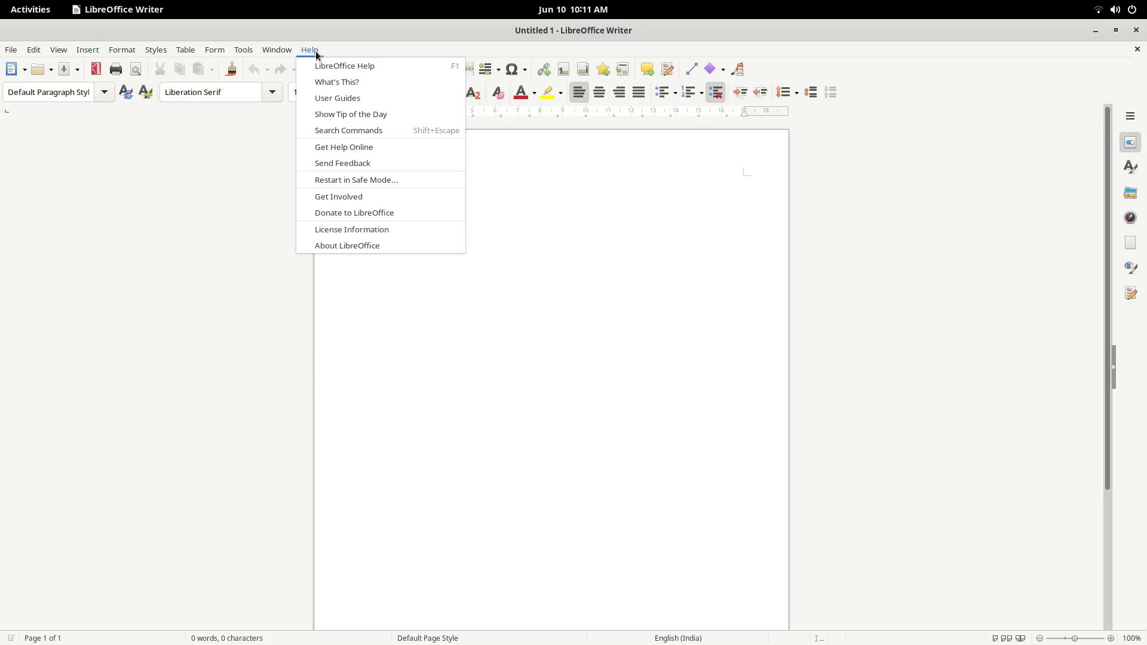
pyautogui.click(347, 245)
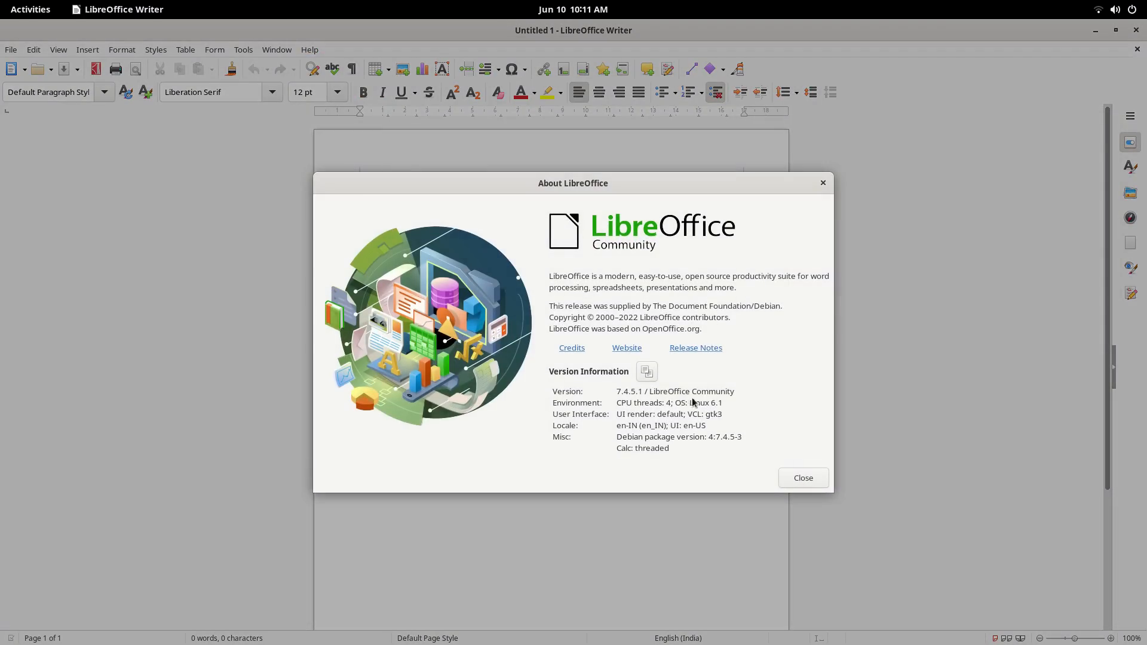
pyautogui.moveTo(631, 389)
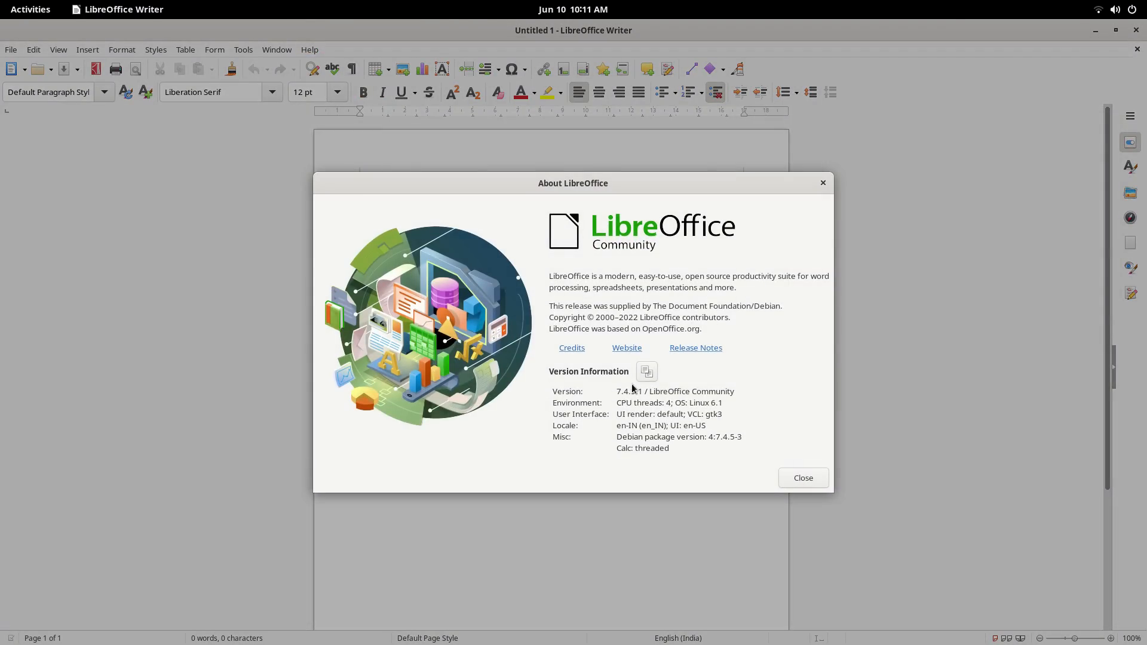
pyautogui.click(801, 478)
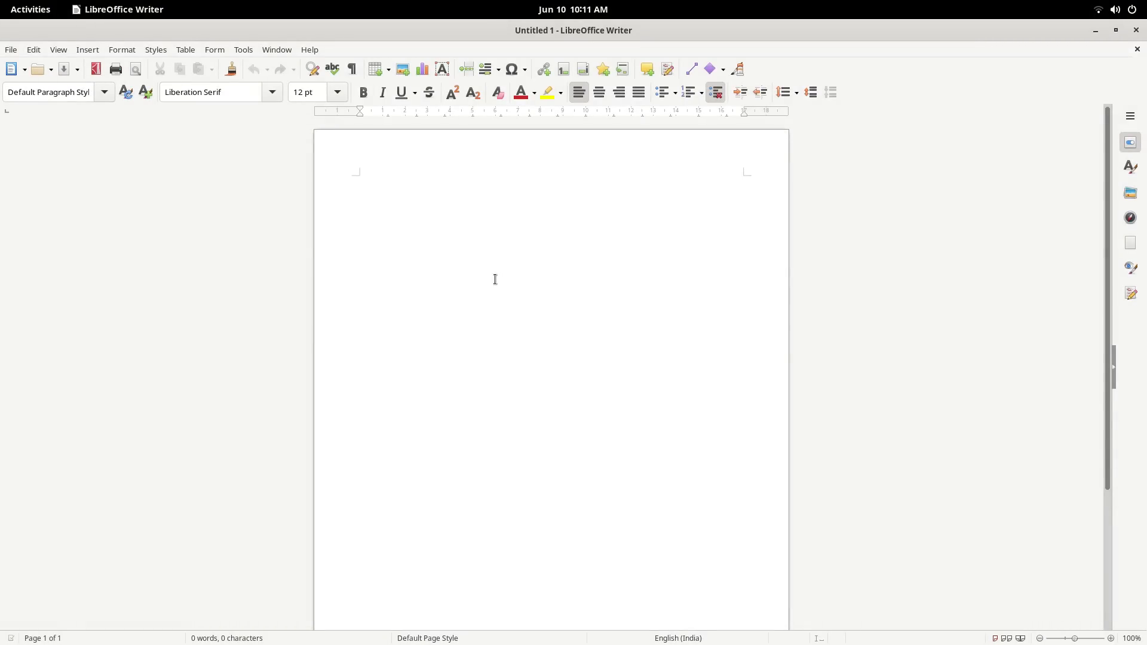
# Write 'This is Linux' in the document and close Writer without saving.
pyautogui.write('This is LinuxTex')
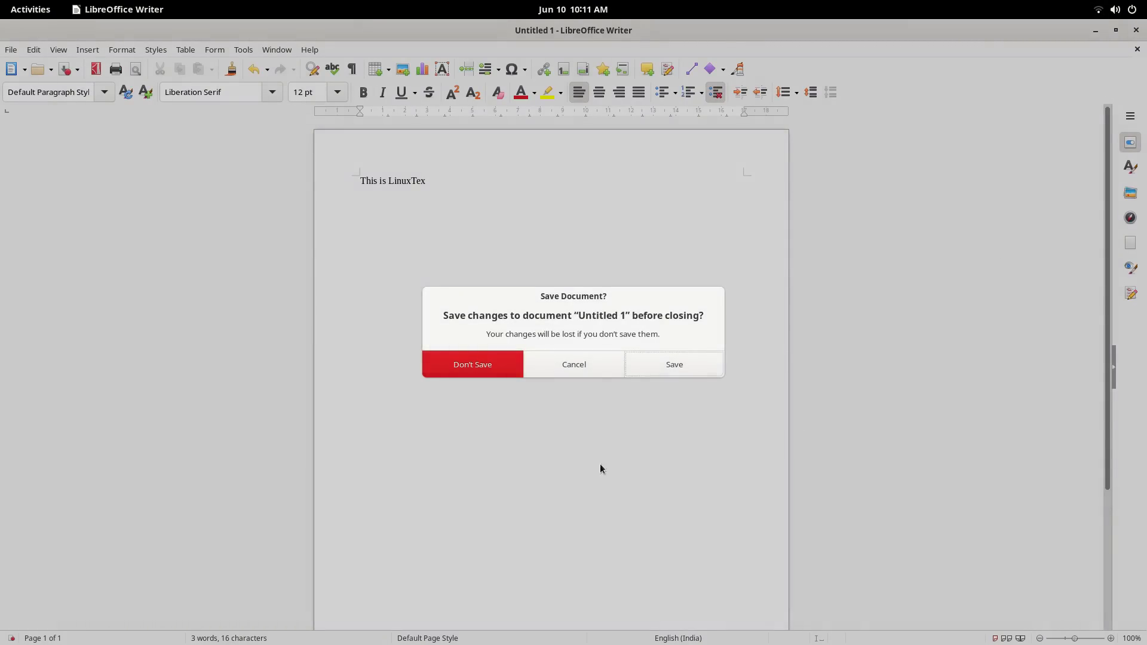
pyautogui.click(473, 365)
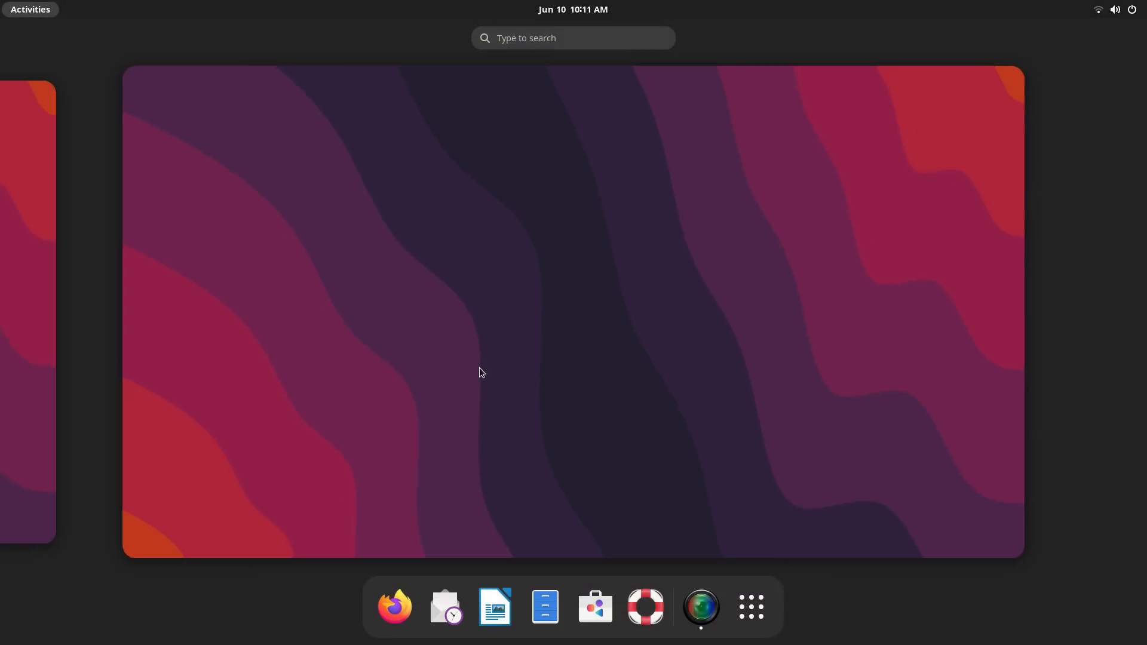
# Launch Firefox ESR, confirm About Firefox shows 102.11.0esr, and page through the application grid.
pyautogui.click(393, 607)
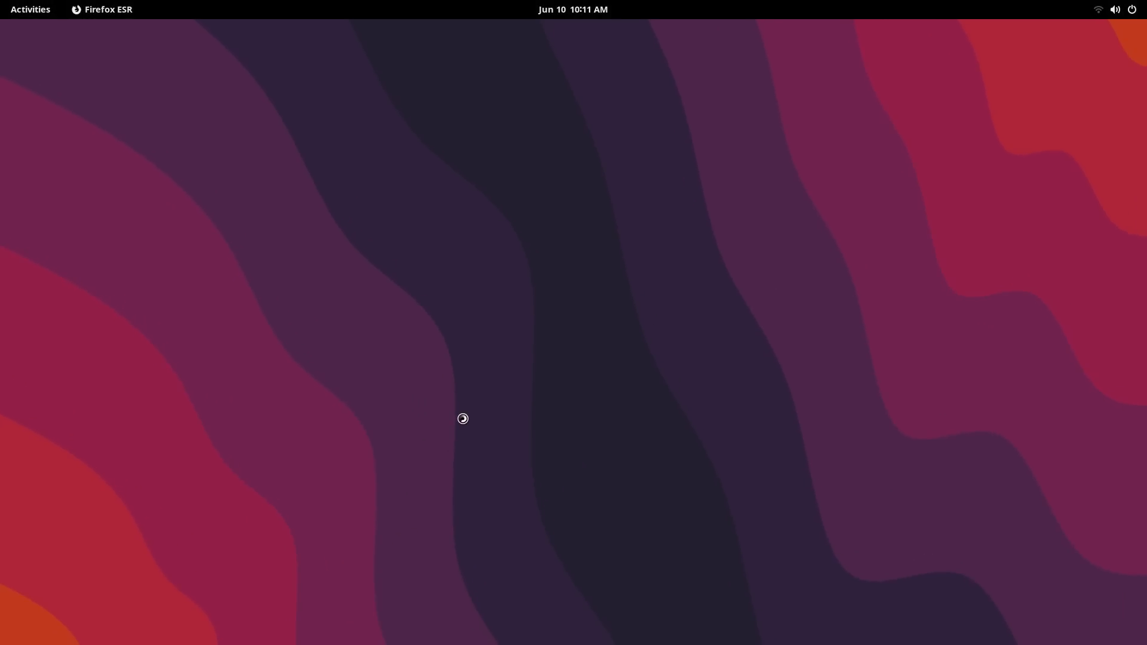
pyautogui.click(100, 9)
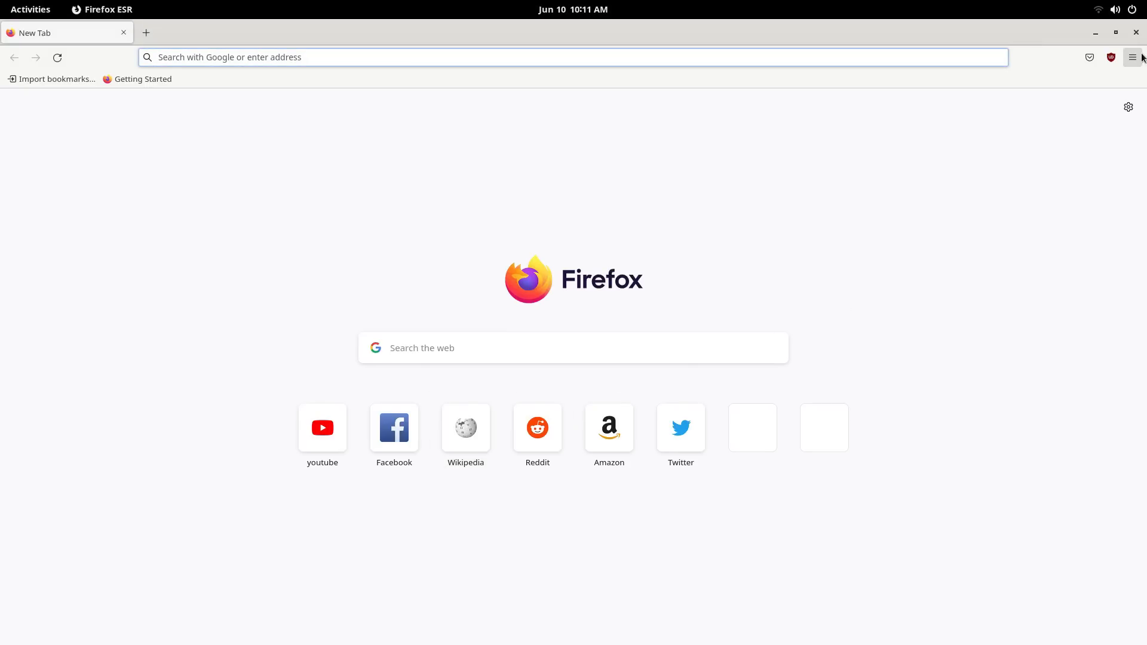
pyautogui.click(1132, 57)
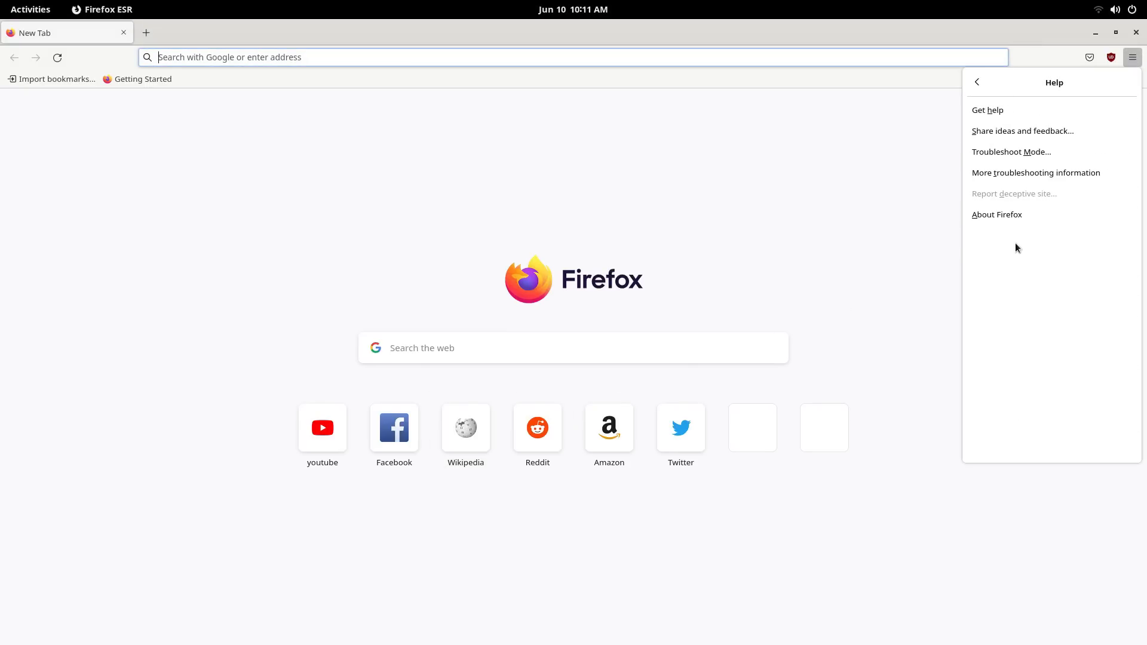
pyautogui.click(996, 214)
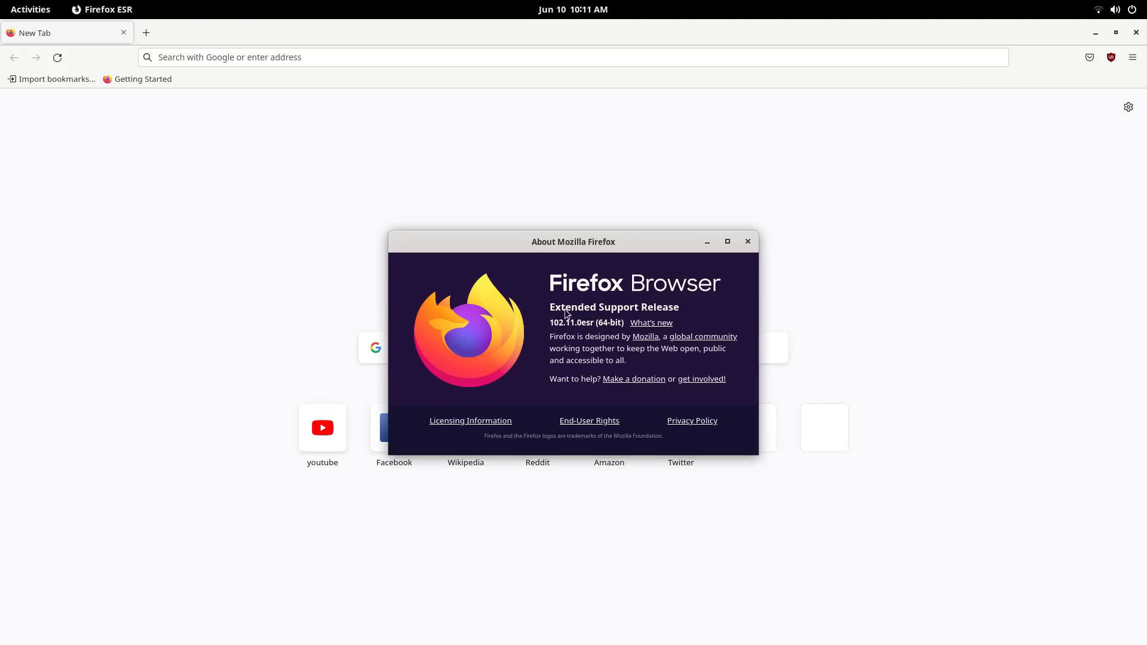
pyautogui.moveTo(541, 308)
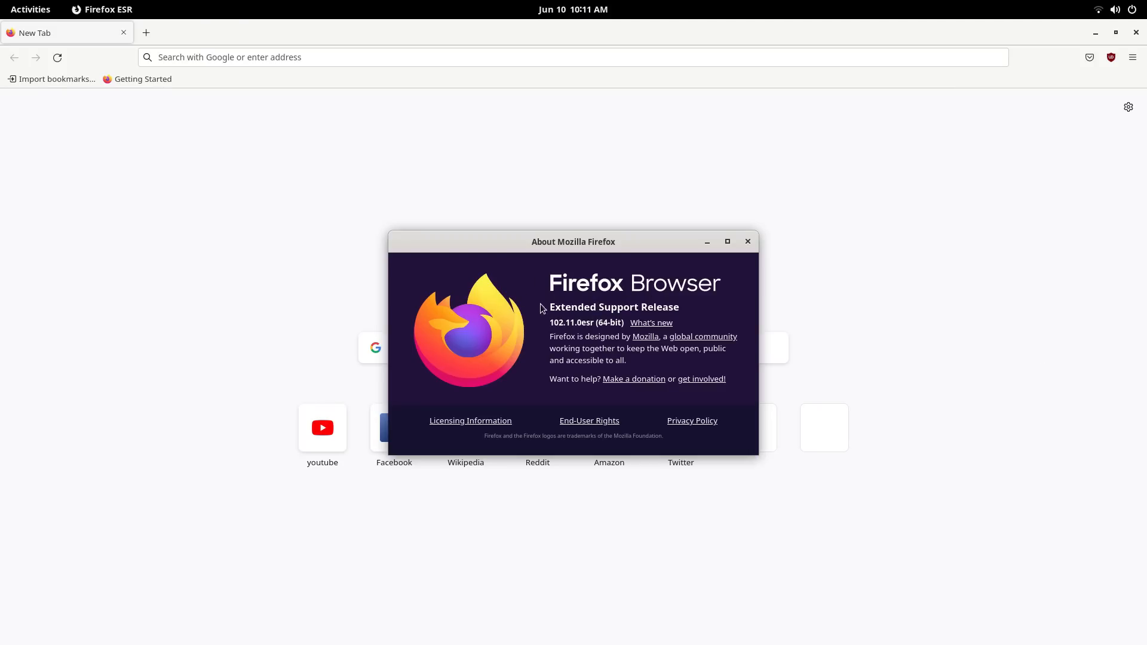
pyautogui.moveTo(717, 292)
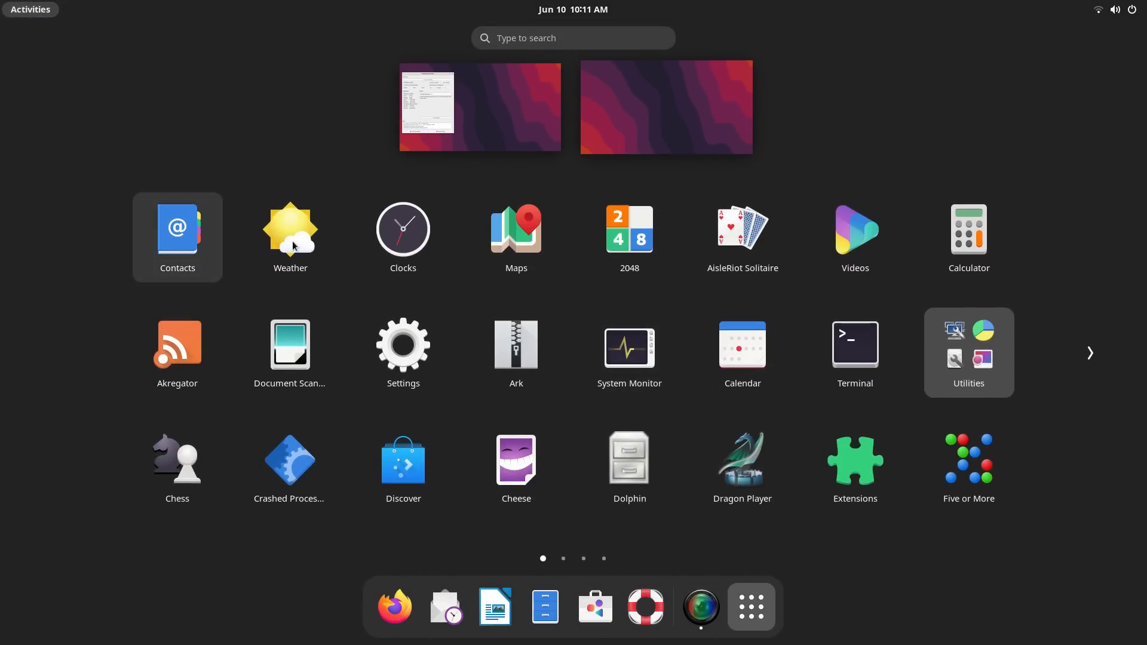
pyautogui.hscroll(3)
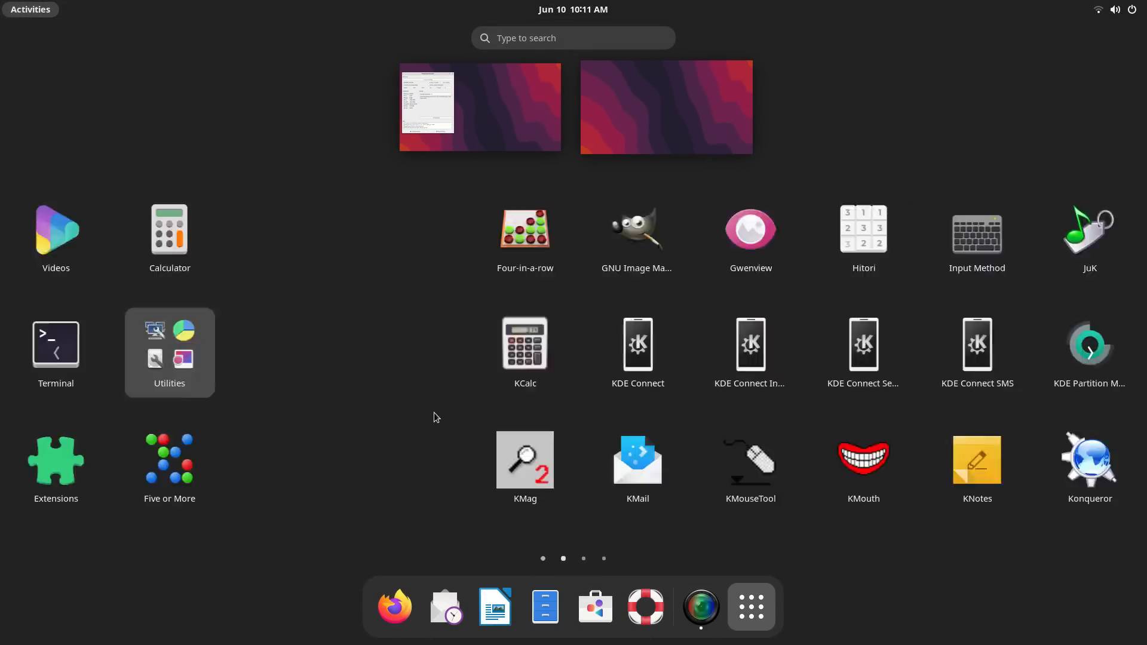
pyautogui.hscroll(3)
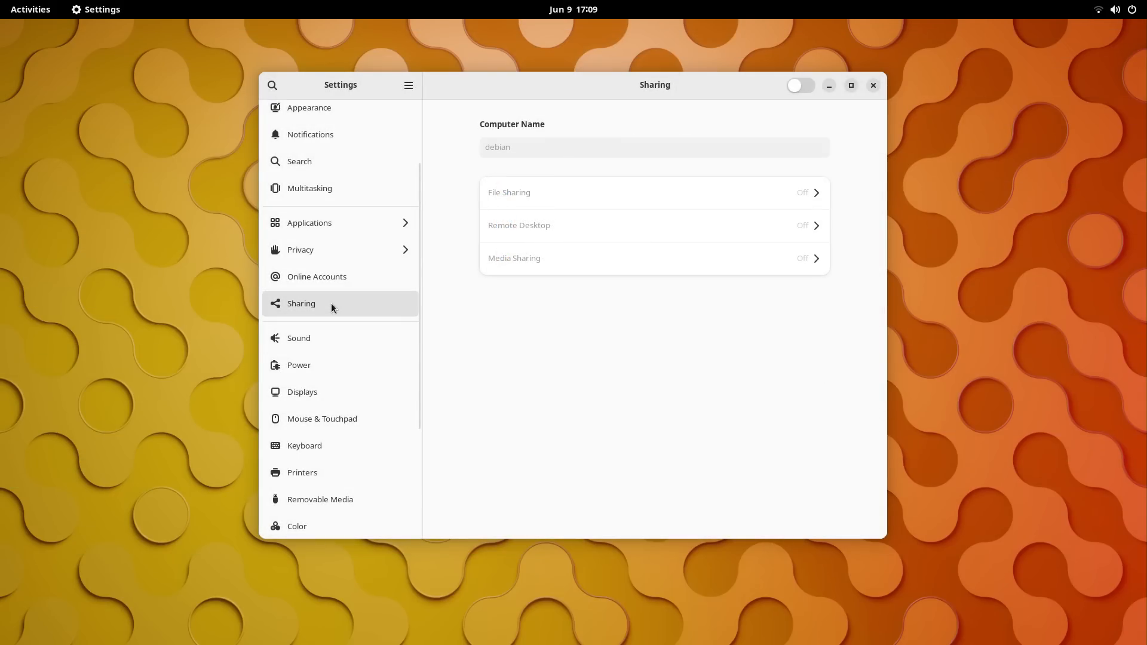
# Set power mode Performance and power button to Power Off, then move on to Displays.
pyautogui.click(299, 339)
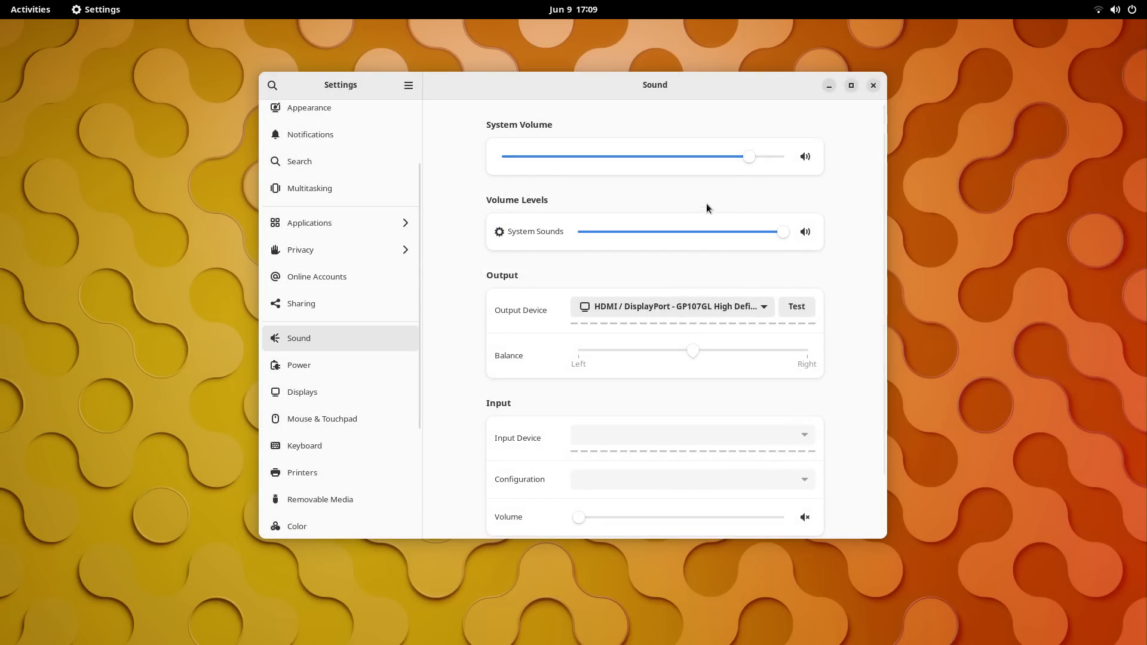
pyautogui.scroll(-3)
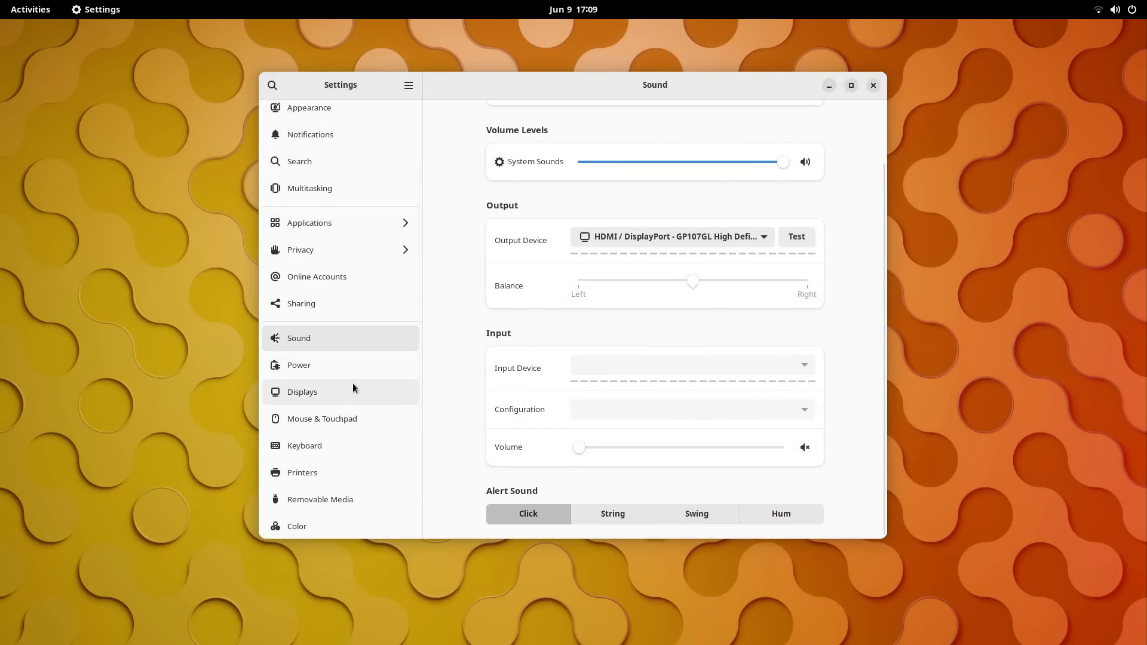
pyautogui.click(299, 364)
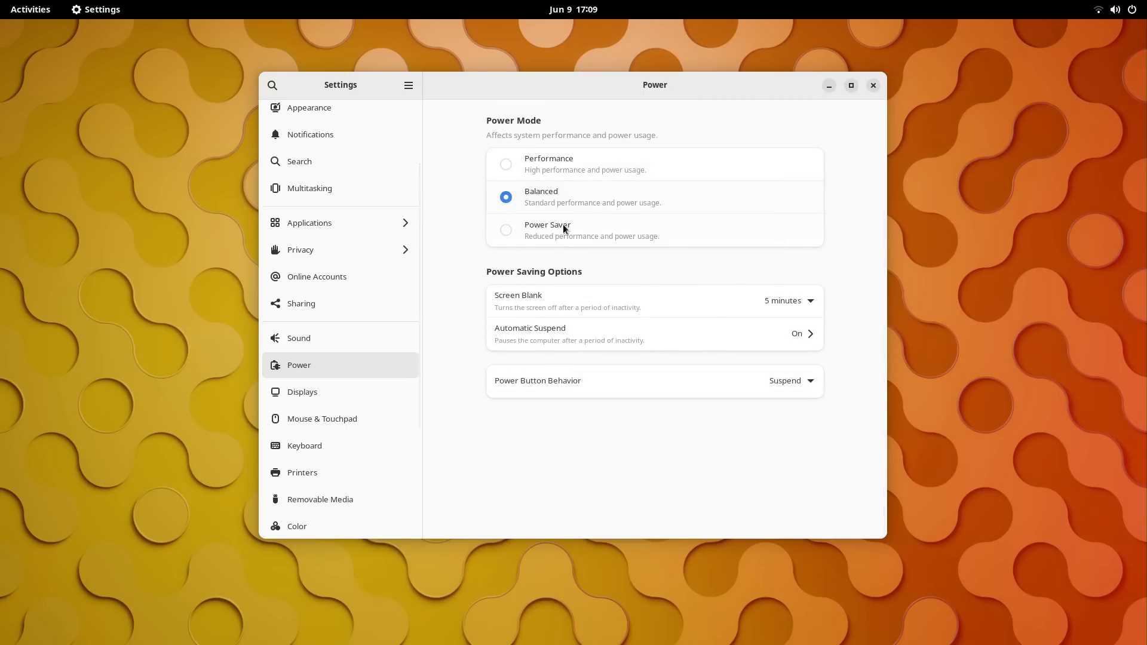
pyautogui.click(505, 164)
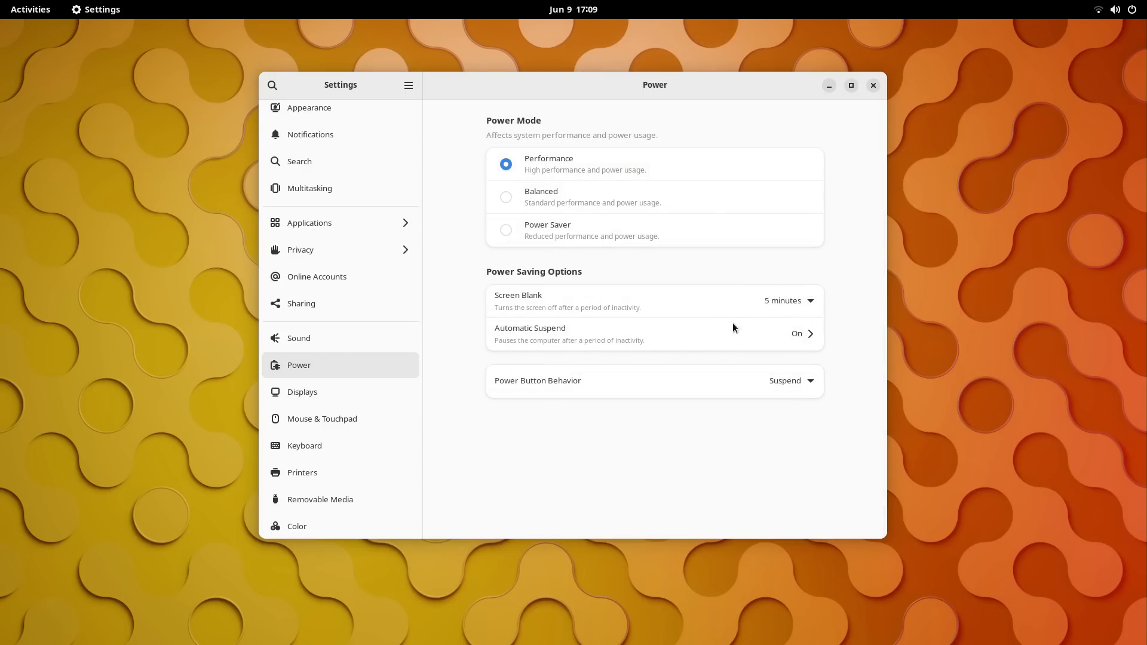
pyautogui.click(789, 380)
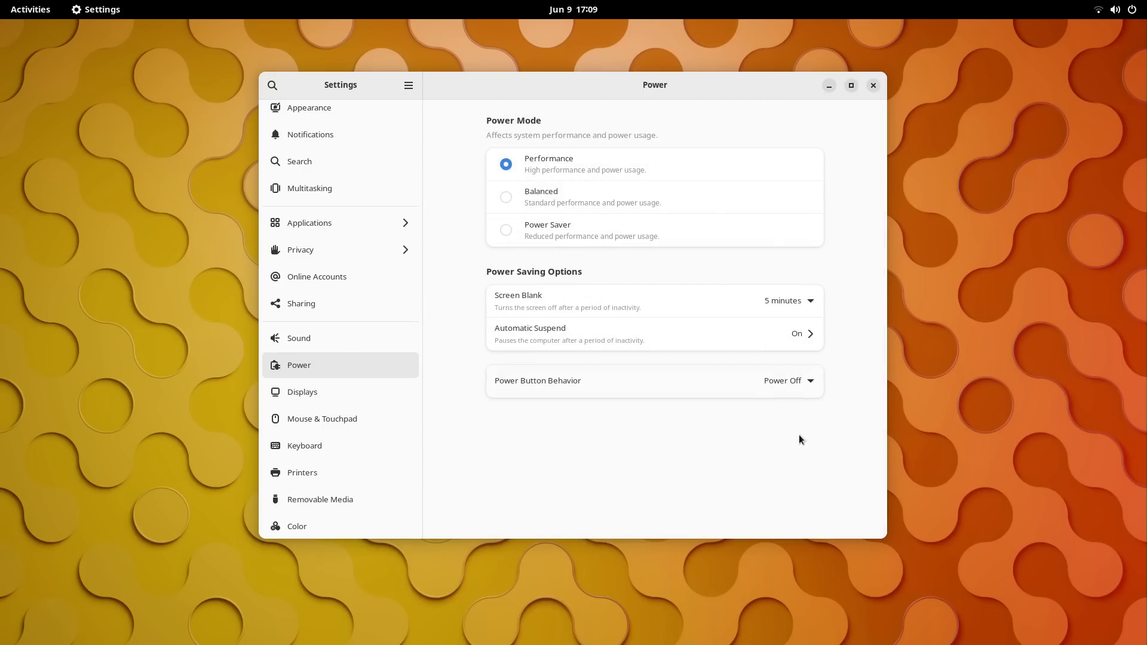
pyautogui.click(302, 392)
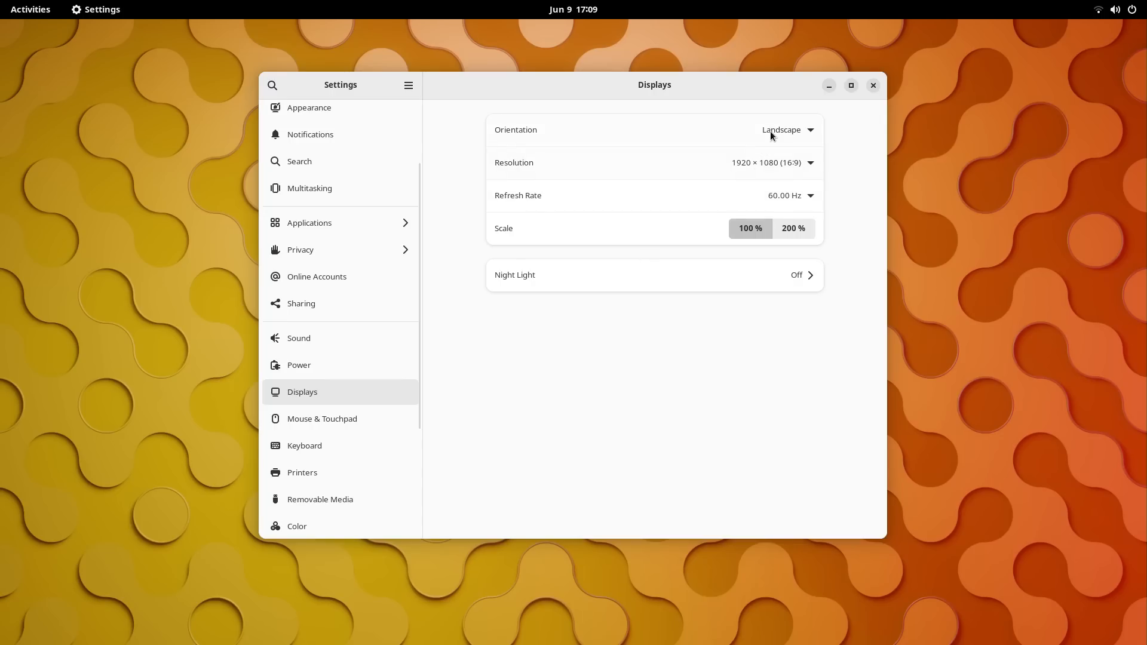
# Look at the Night Light panel, then move to Mouse & Touchpad settings.
pyautogui.click(654, 275)
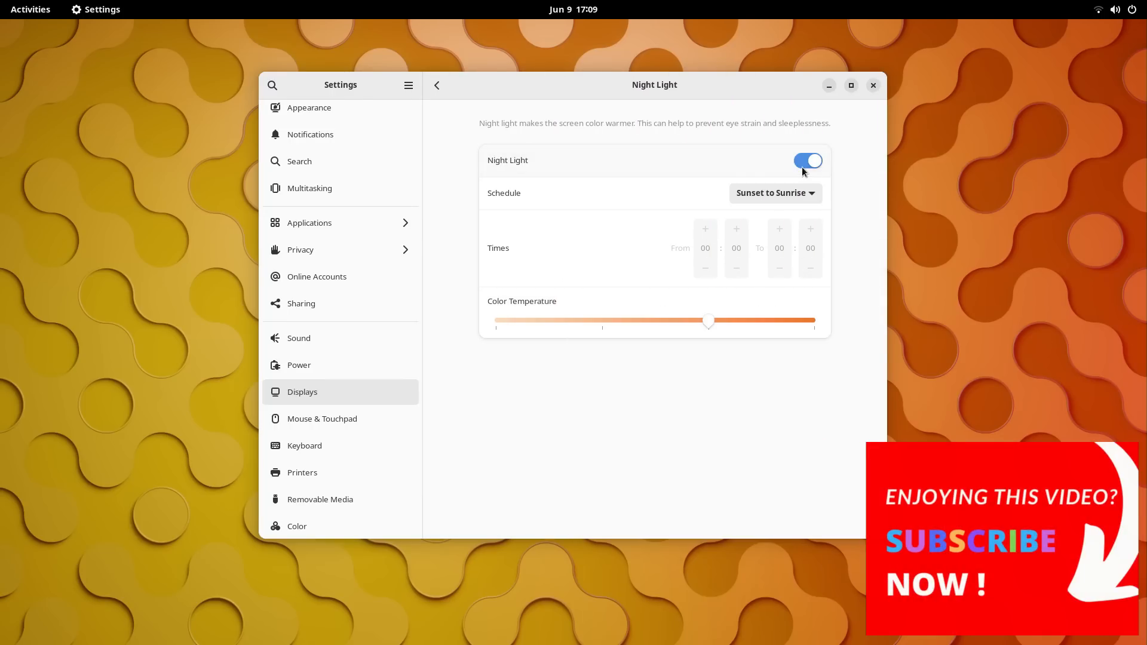
pyautogui.click(438, 84)
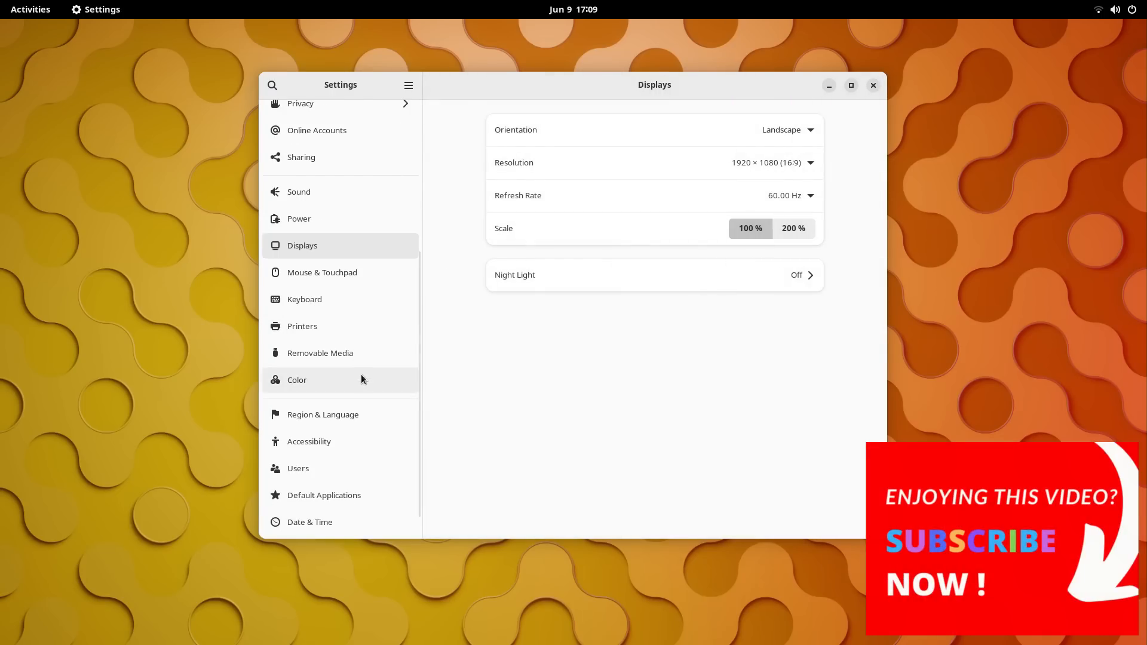
pyautogui.click(322, 273)
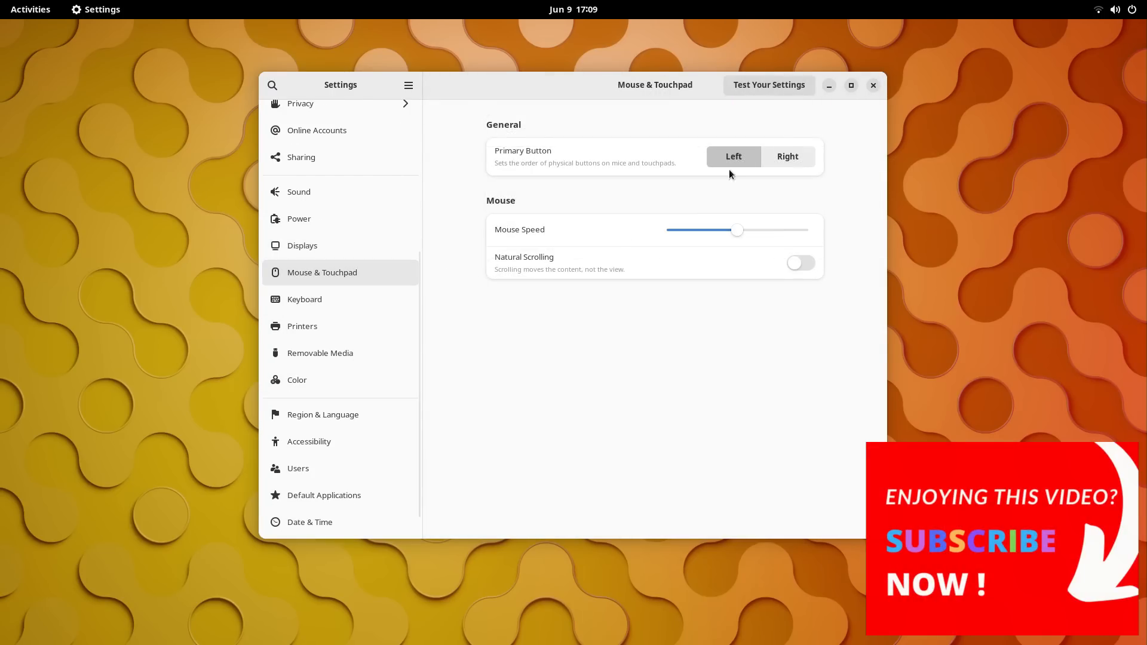
# Try the mouse test area and bring up the Keyboard panel with English (US) input.
pyautogui.click(768, 84)
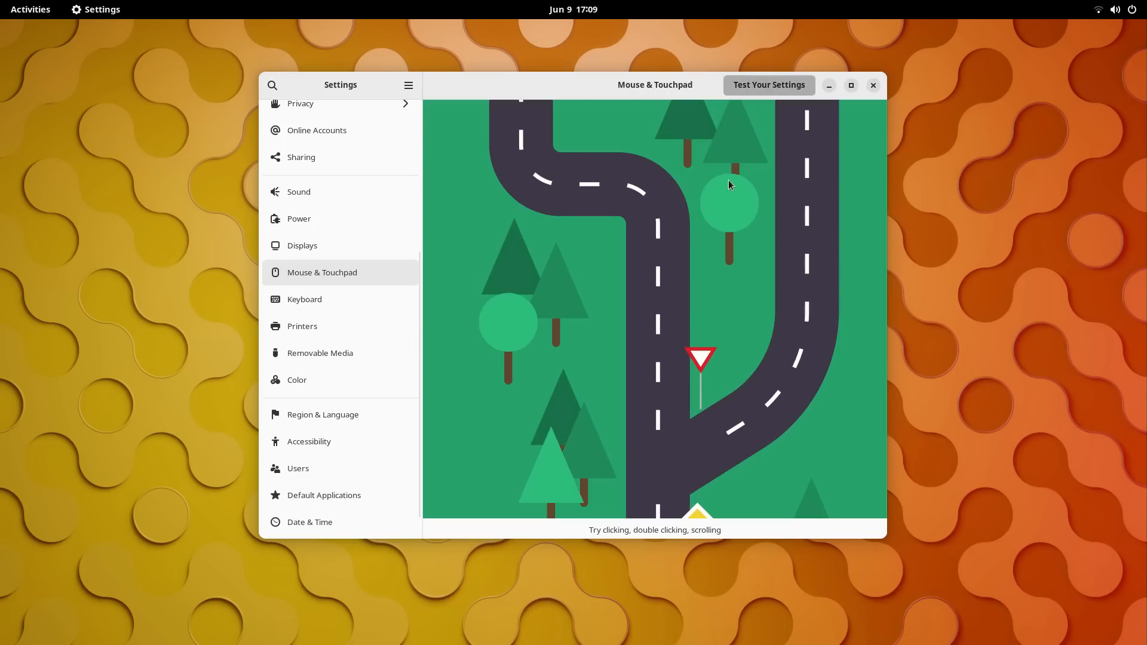
pyautogui.moveTo(612, 351)
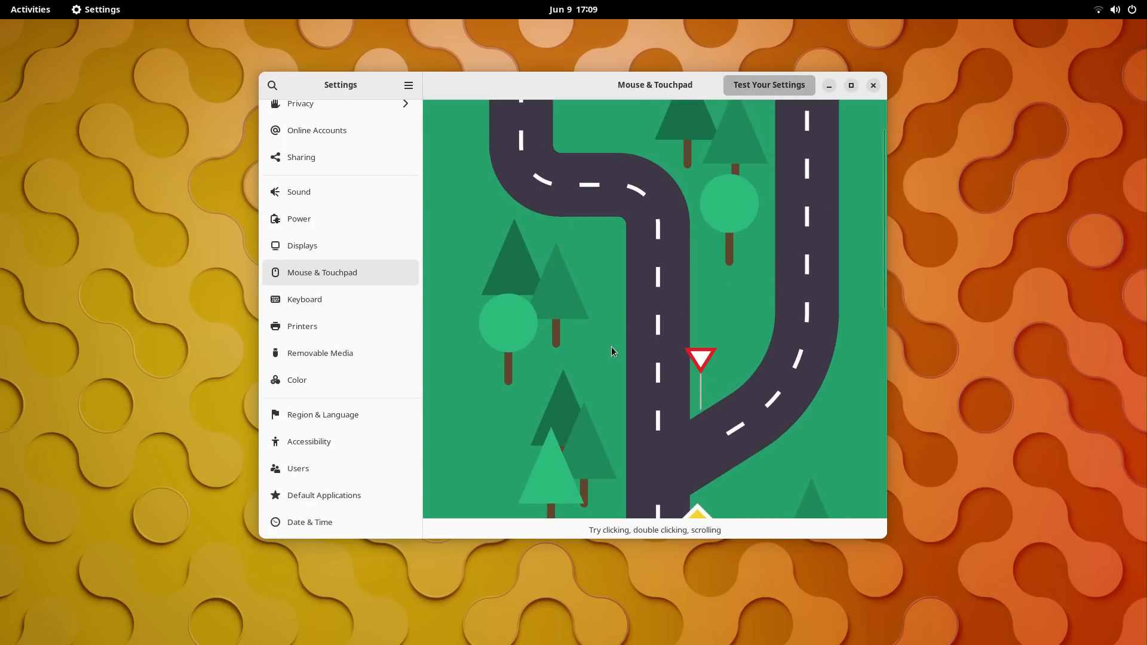
pyautogui.moveTo(634, 274)
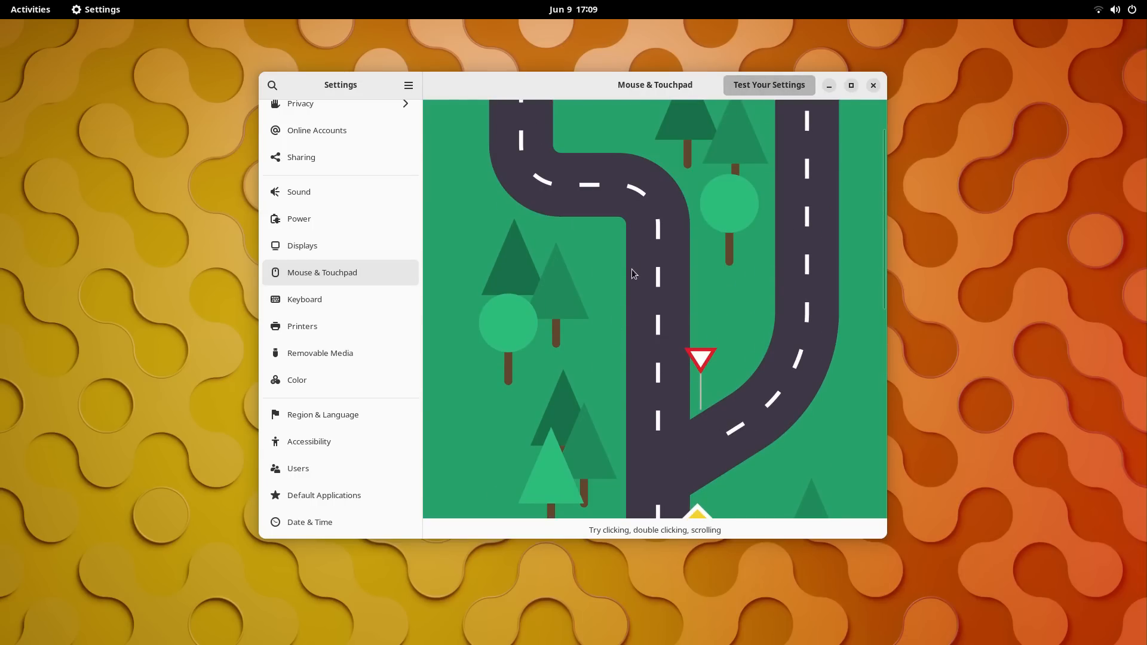
pyautogui.scroll(-3)
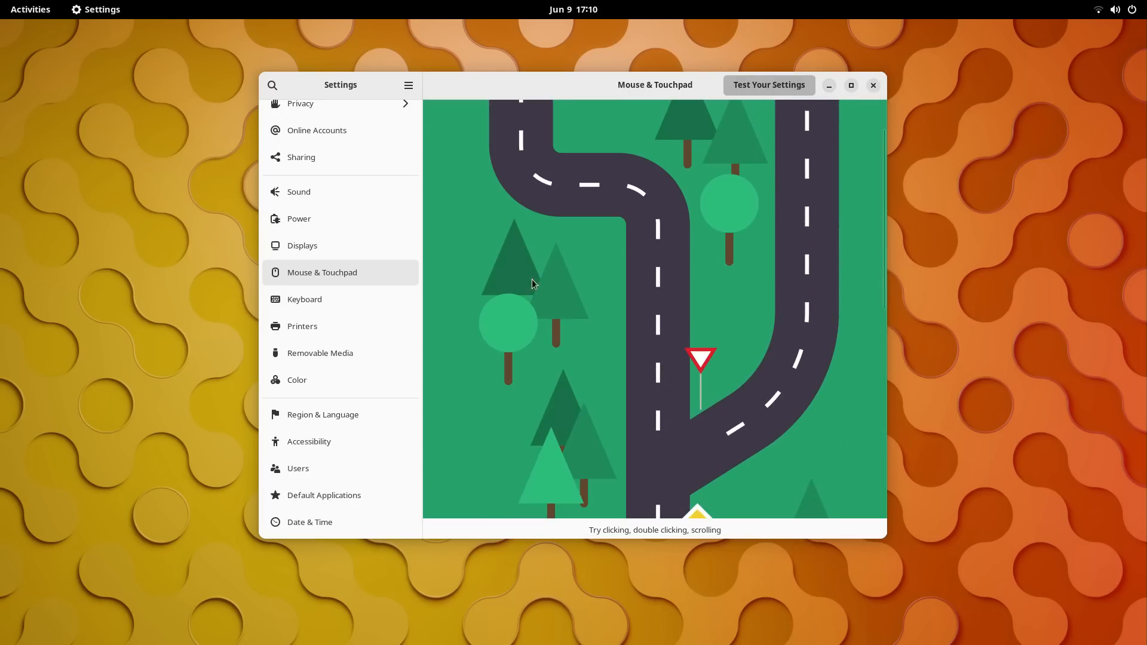
pyautogui.click(304, 299)
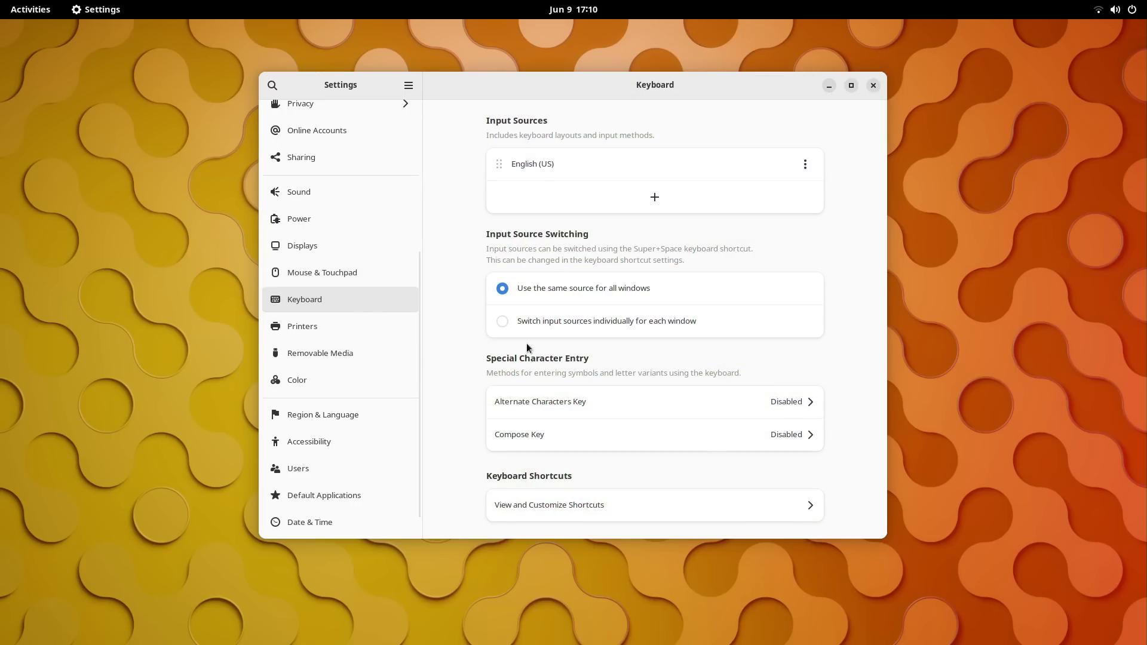
# Browse the Printers, Color, Region & Language, Accessibility, Users and Default Applications panels.
pyautogui.click(302, 325)
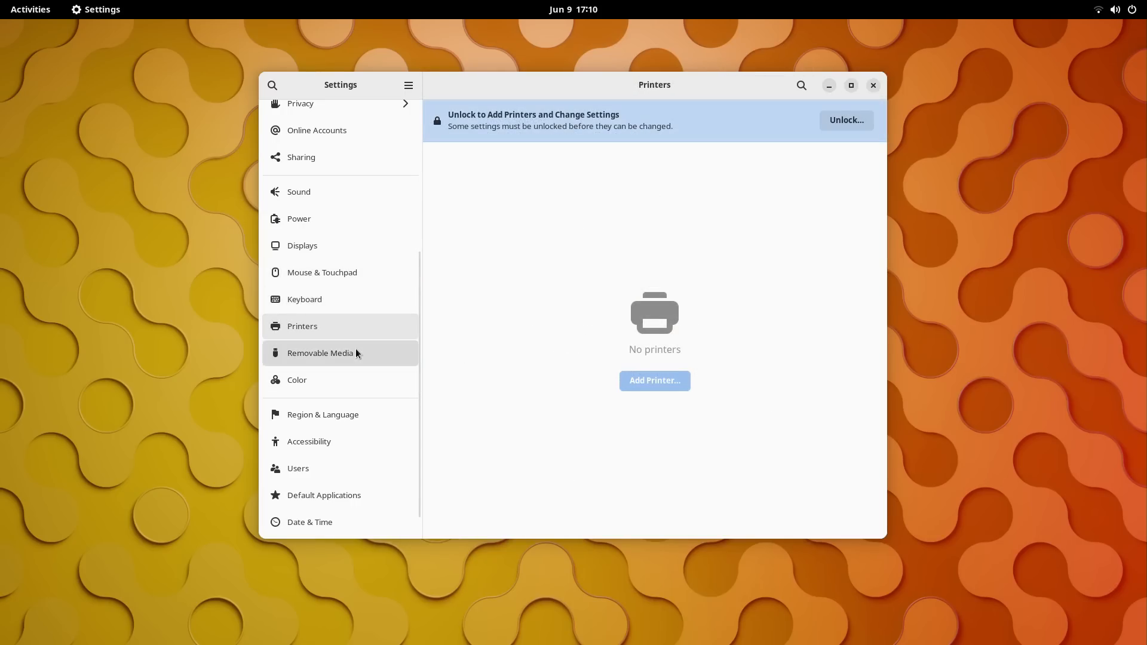
pyautogui.click(297, 380)
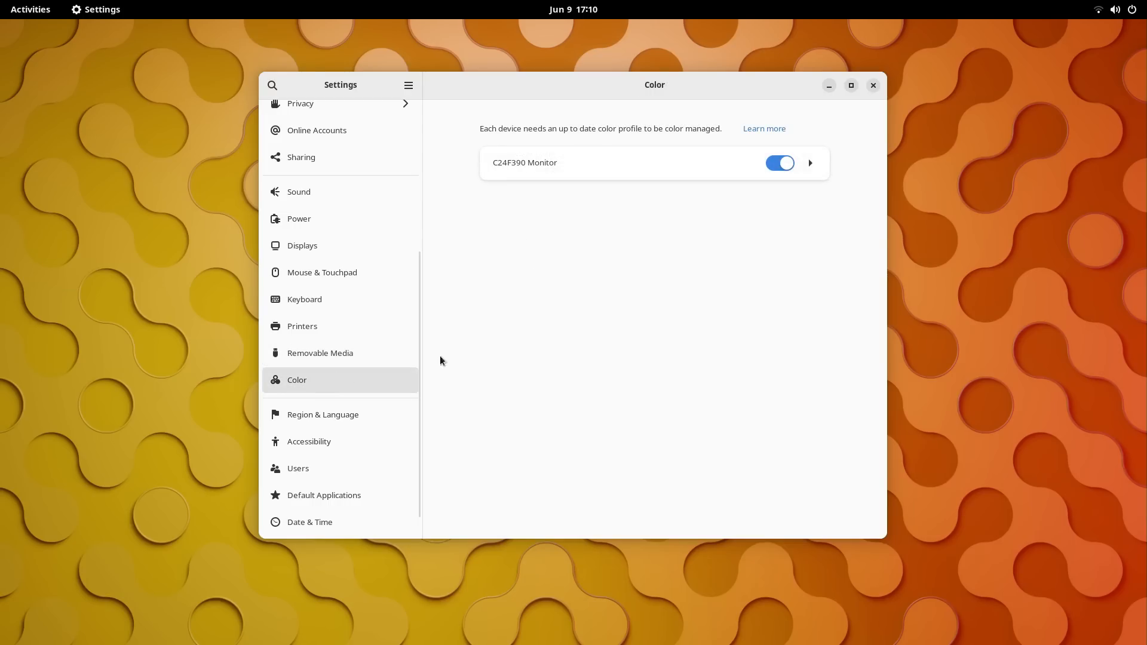
pyautogui.click(323, 414)
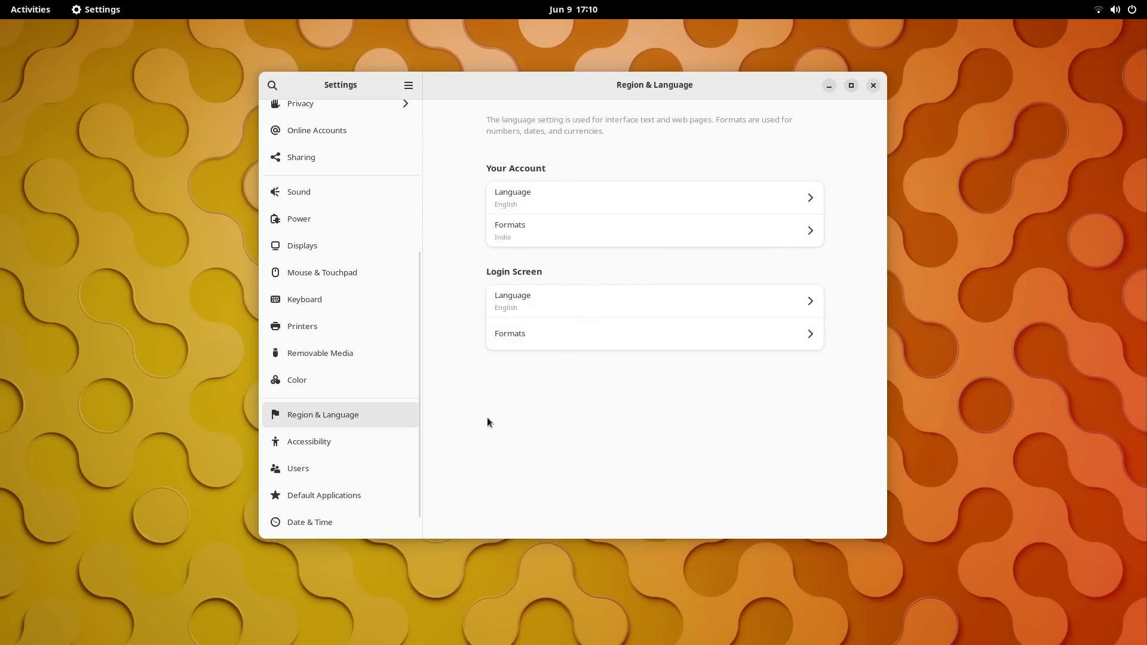
pyautogui.click(308, 441)
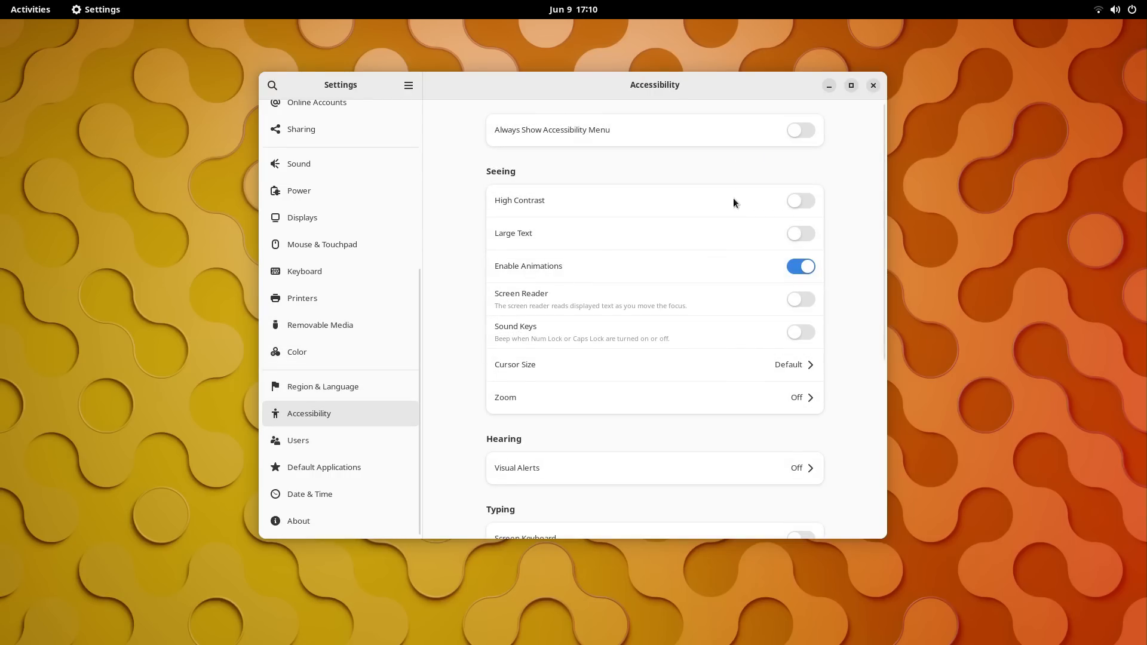
pyautogui.moveTo(509, 193)
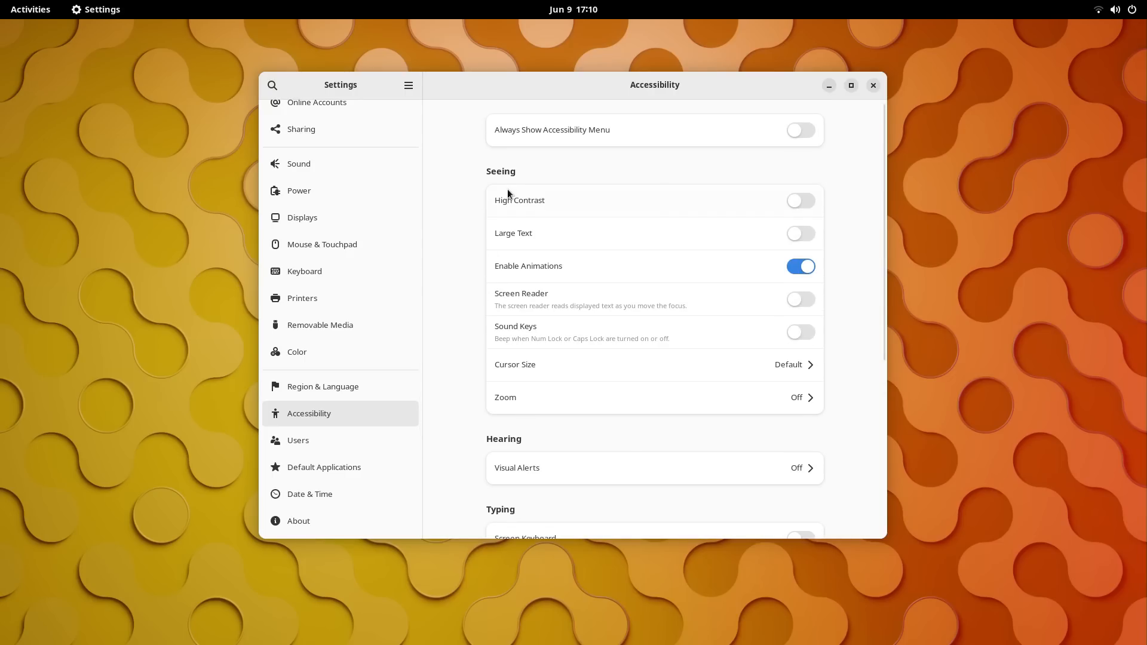
pyautogui.click(297, 440)
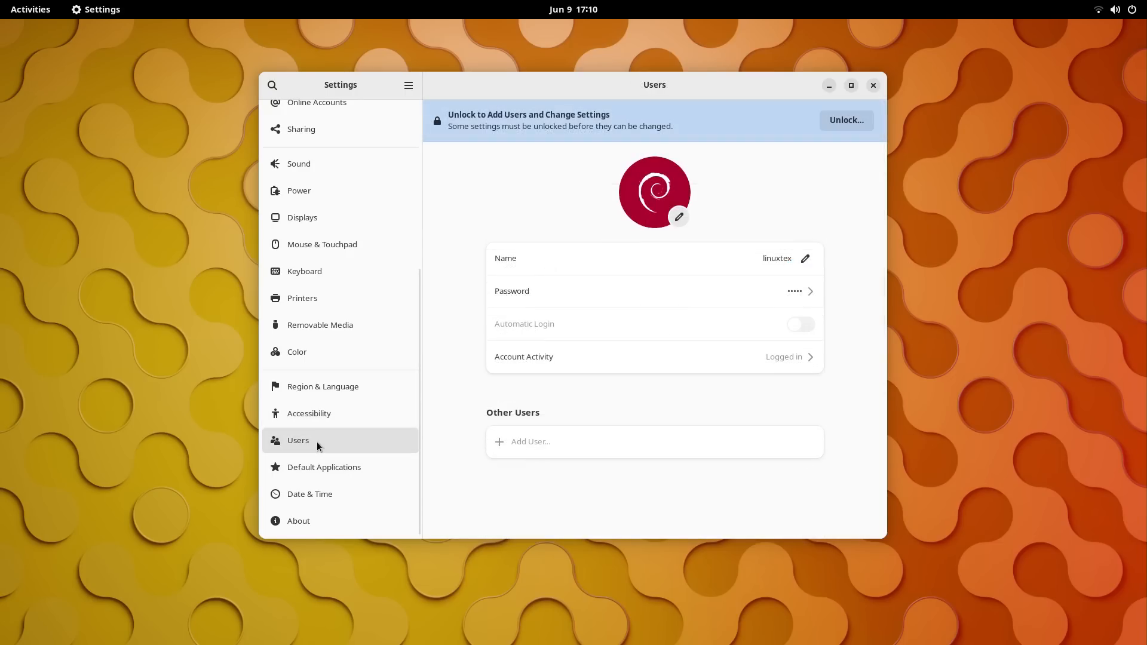
pyautogui.click(324, 467)
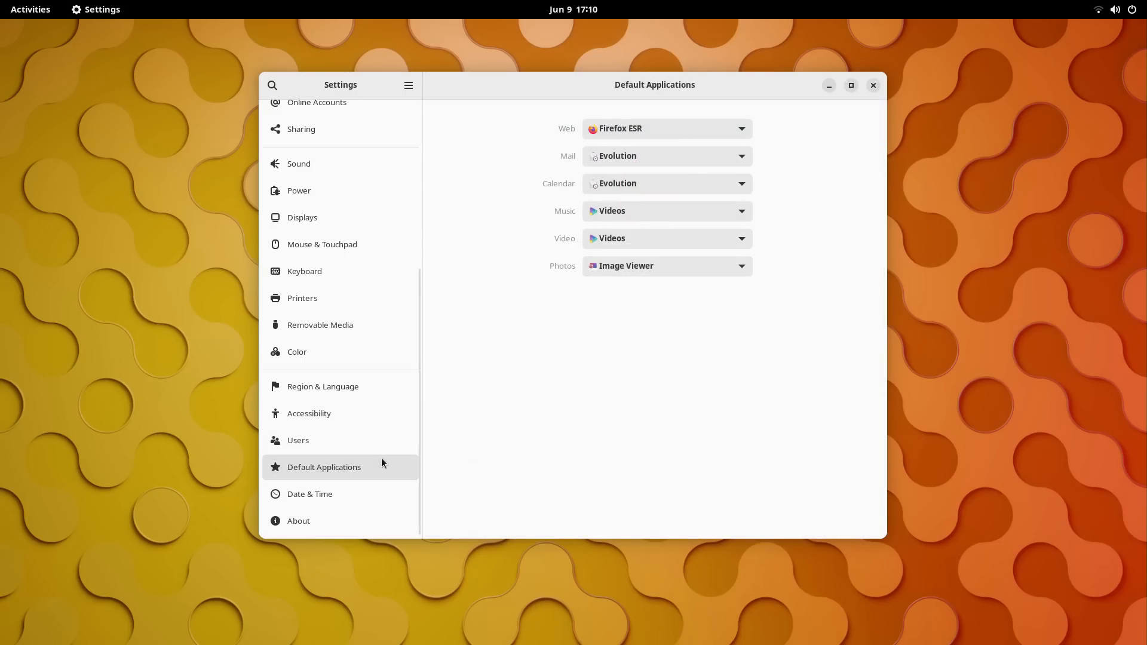
pyautogui.moveTo(638, 132)
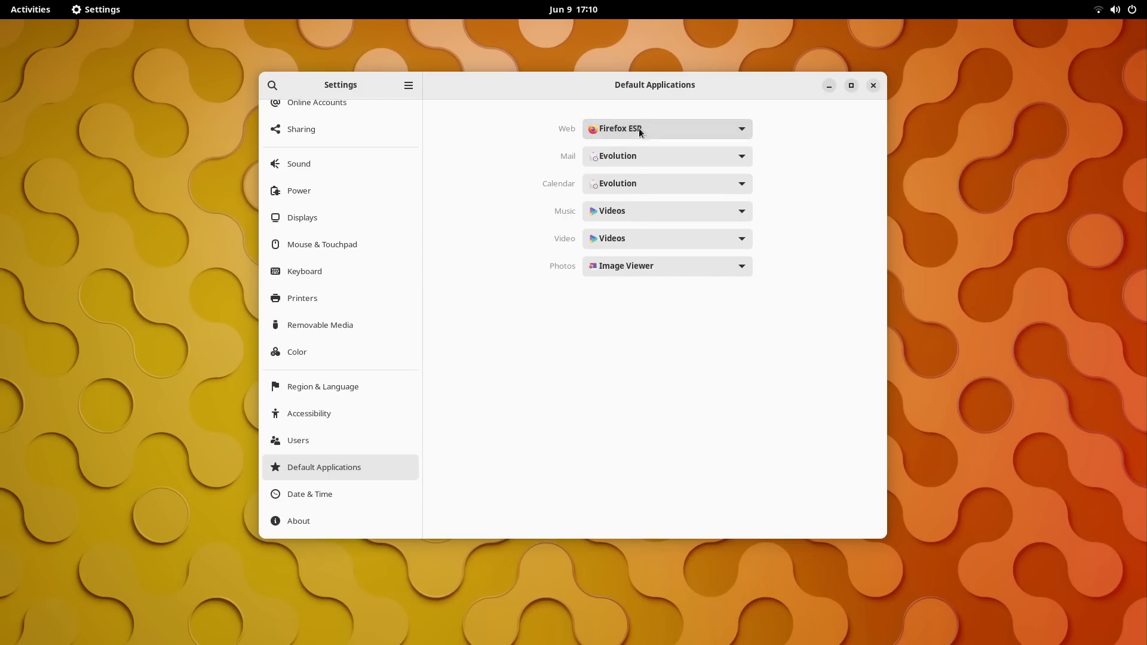
# Set the clock to AM/PM in Date & Time and view About for Debian GNU/Linux 12.
pyautogui.click(310, 494)
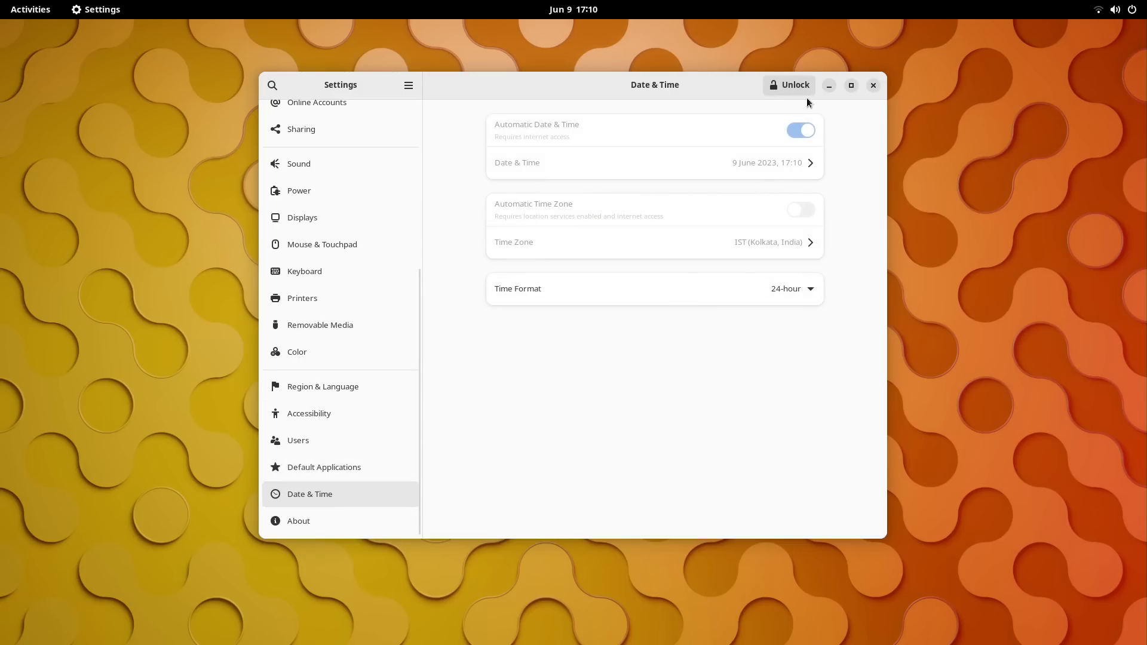
pyautogui.click(791, 288)
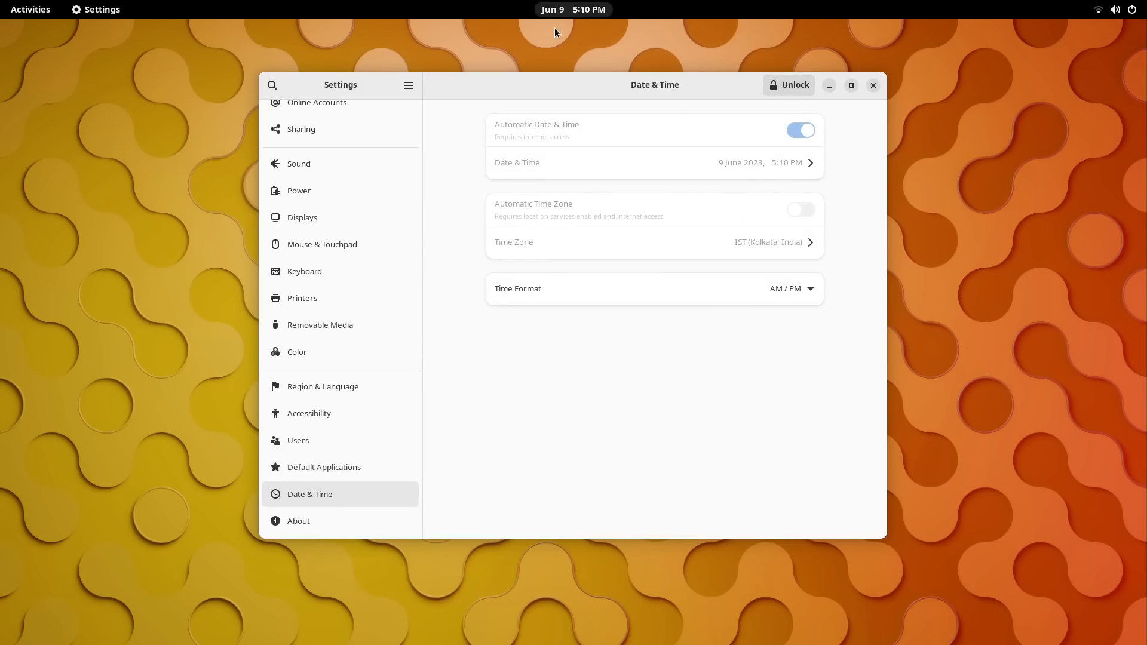
pyautogui.click(299, 520)
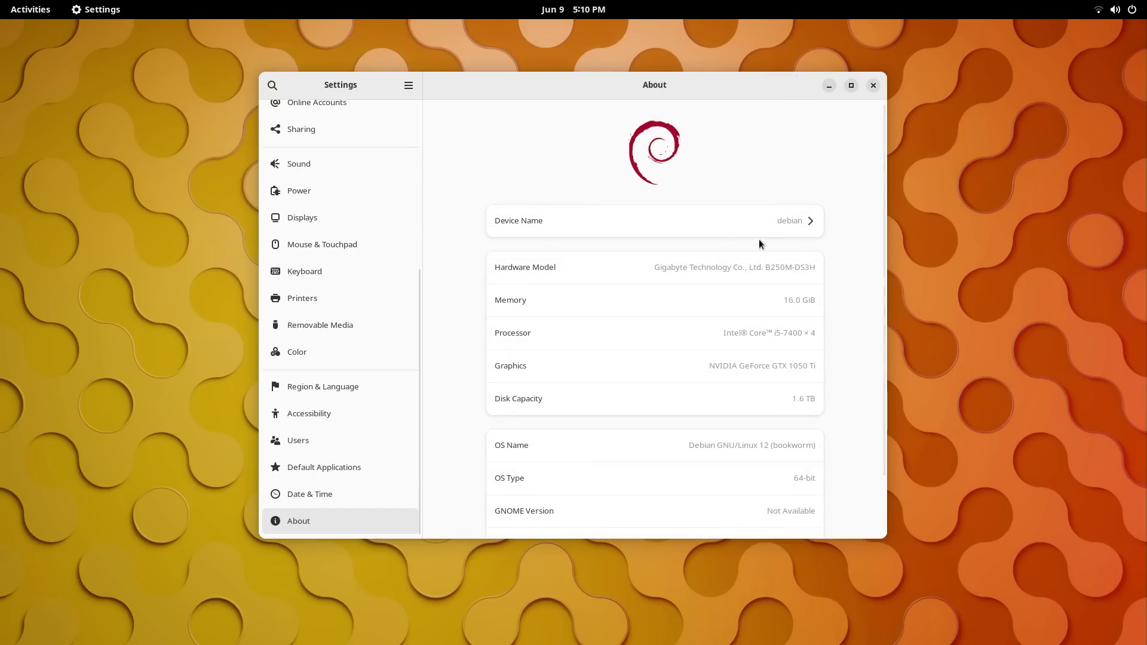
pyautogui.scroll(-3)
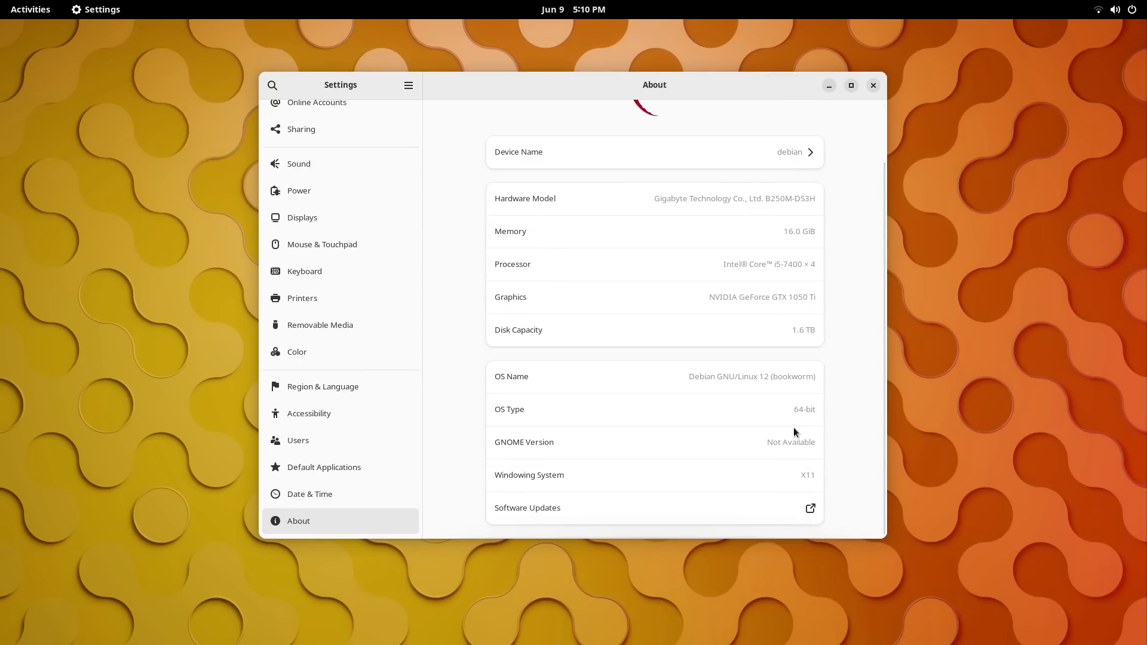